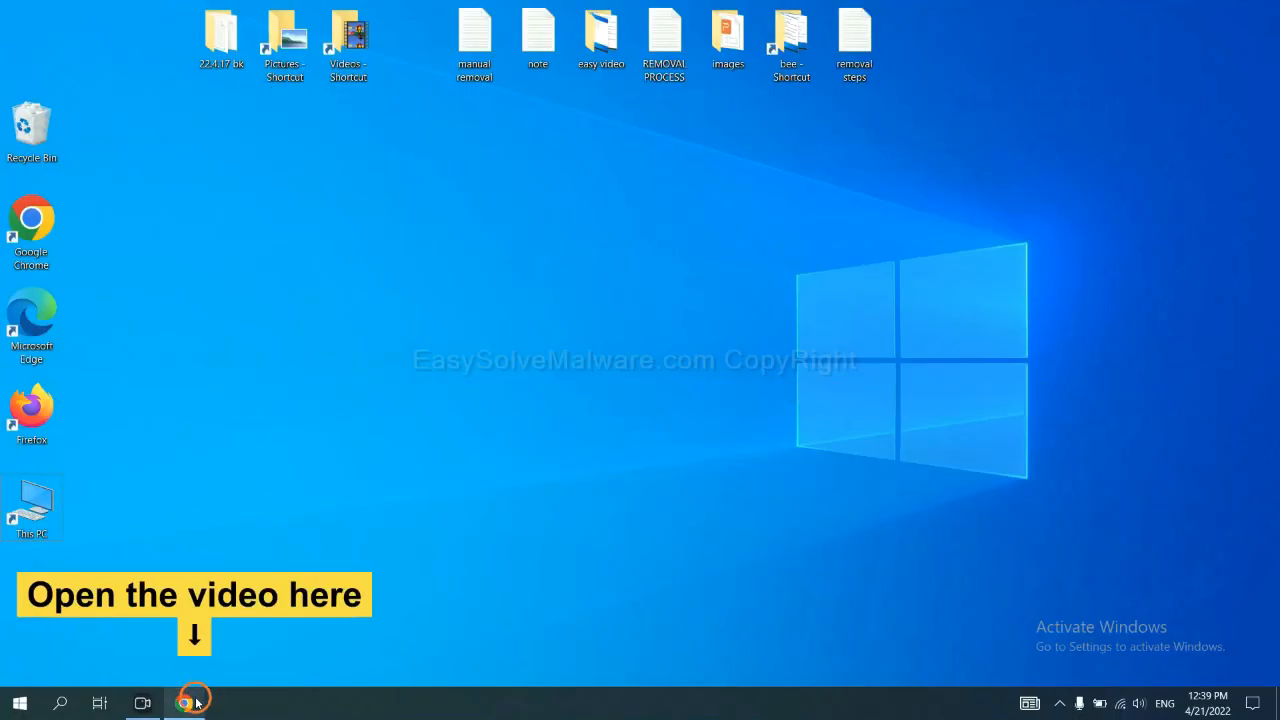
- Open the easysolvemalware.com guide from the YouTube description and download SpyHunter for Windows
left_click(184, 702)
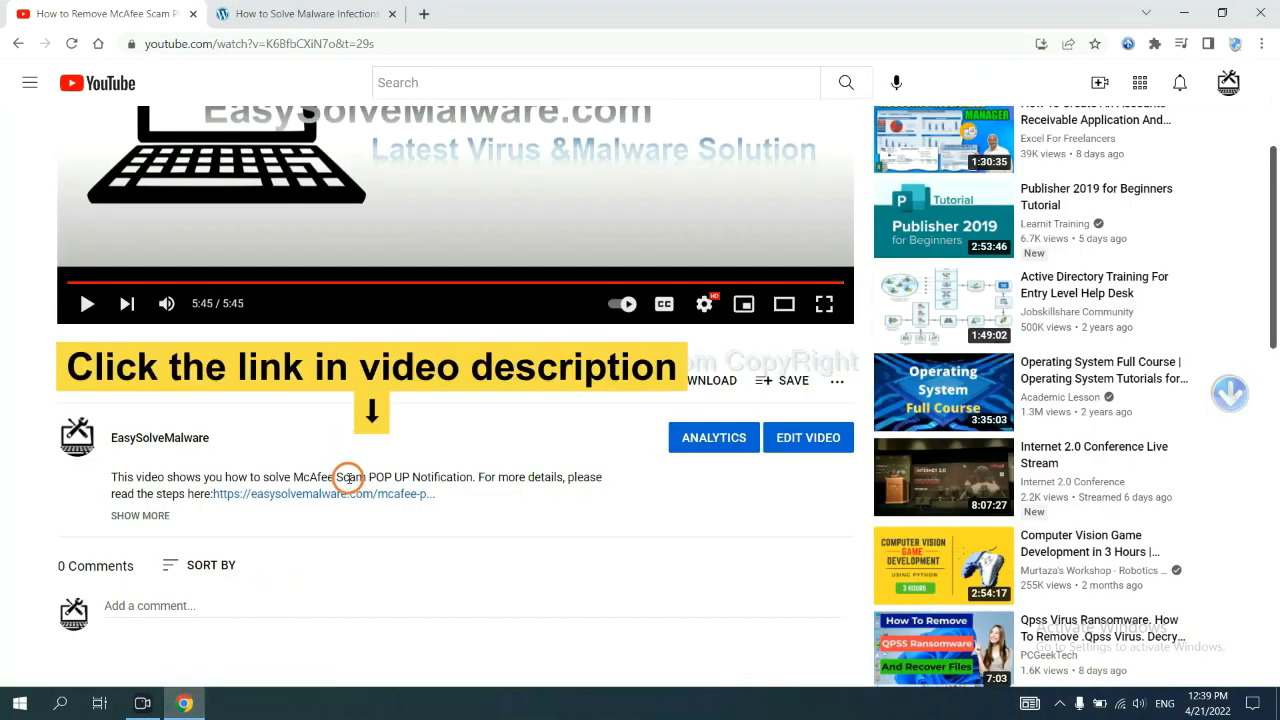
mouse_move(350, 493)
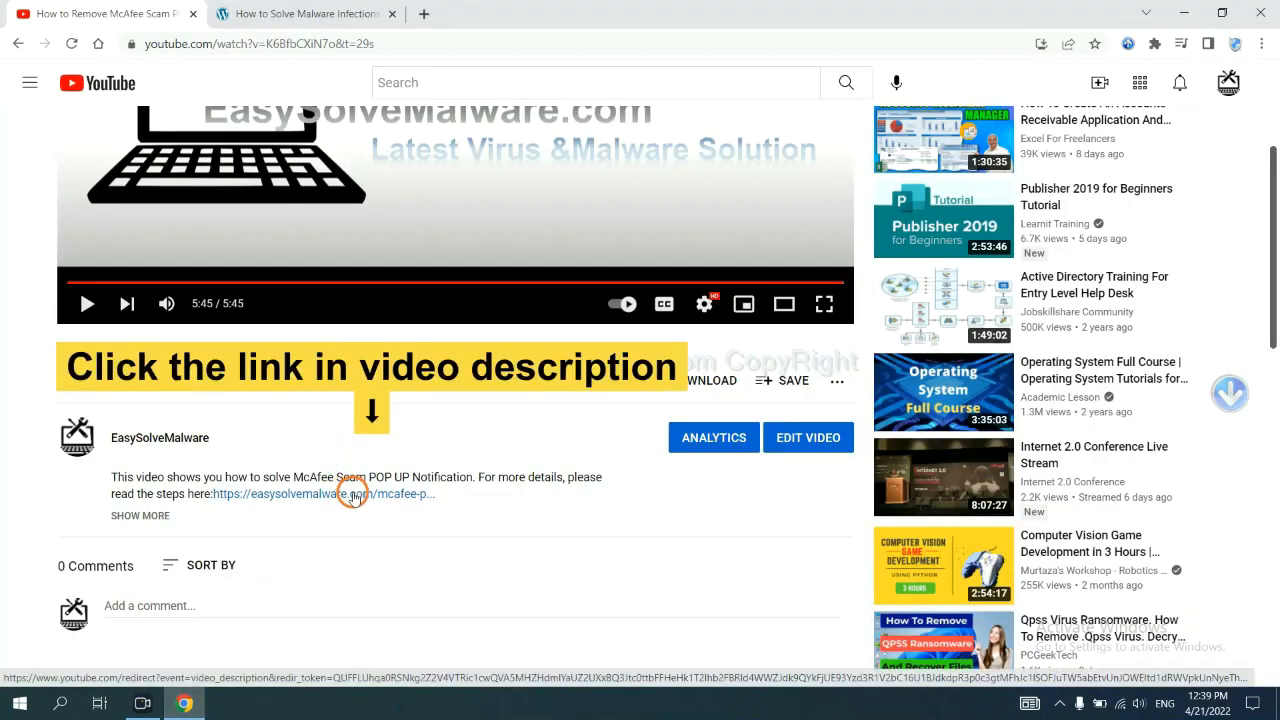
left_click(338, 493)
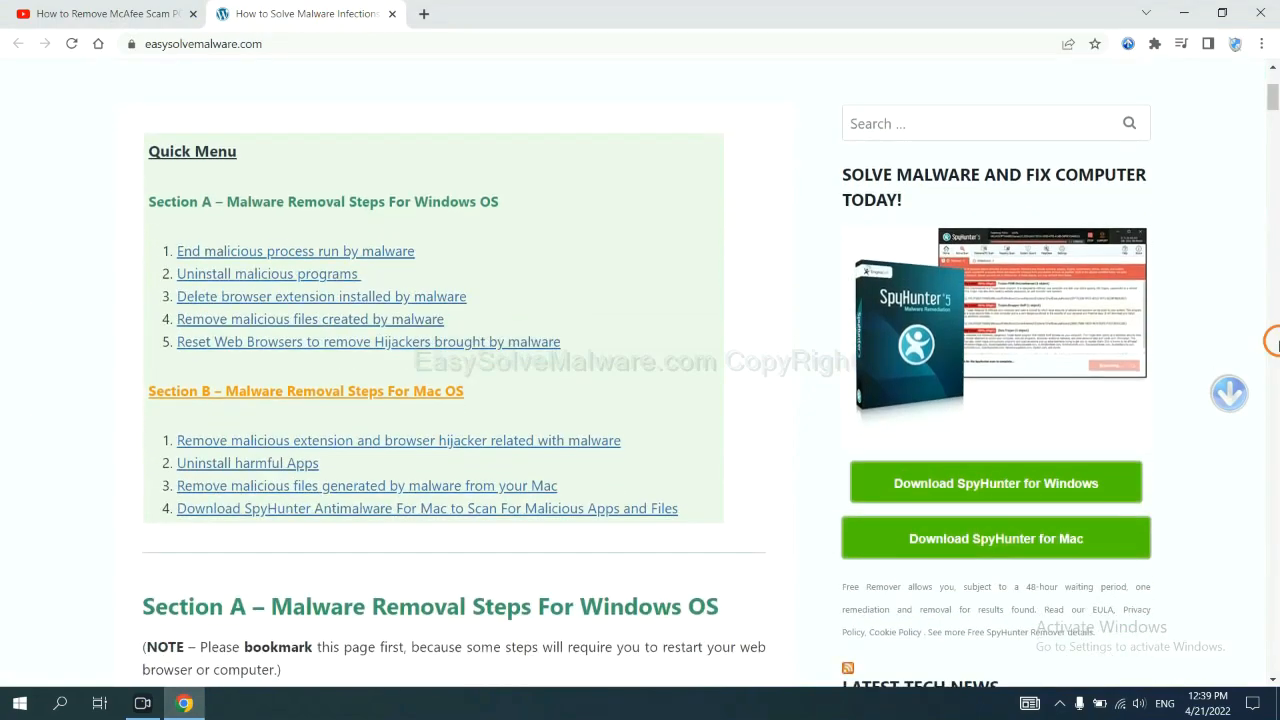
scroll("down", 3)
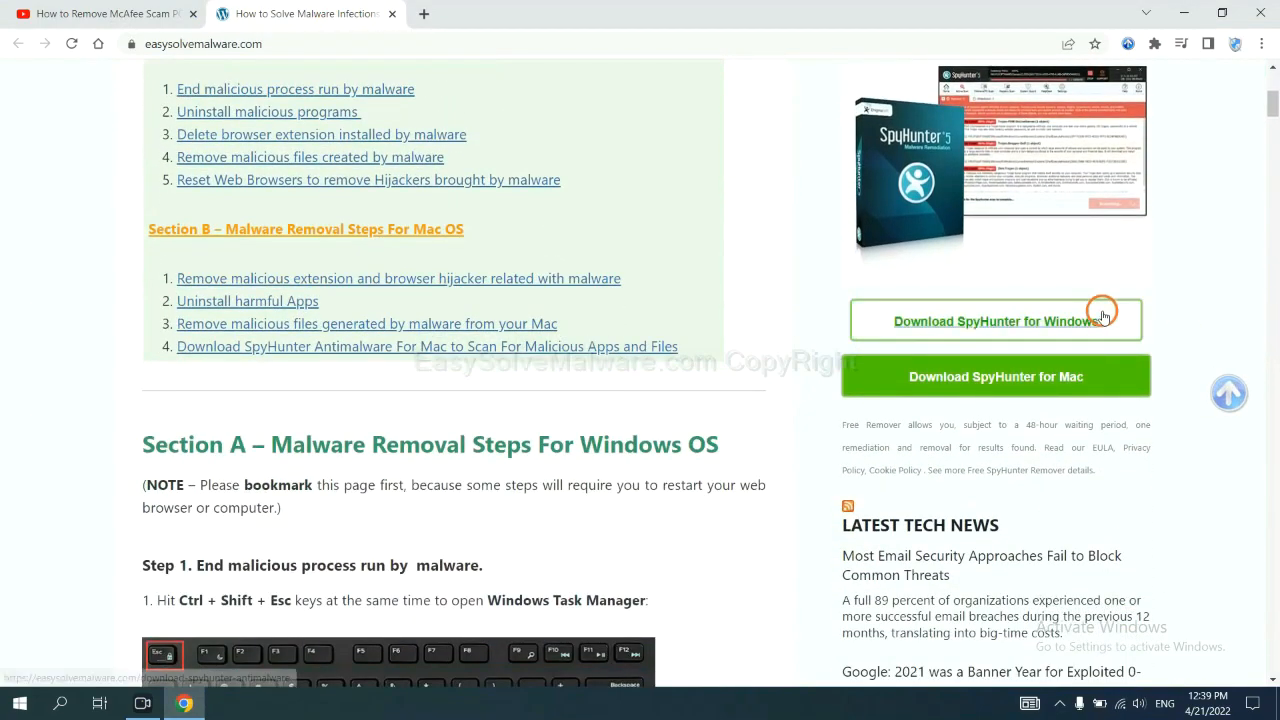
left_click(995, 321)
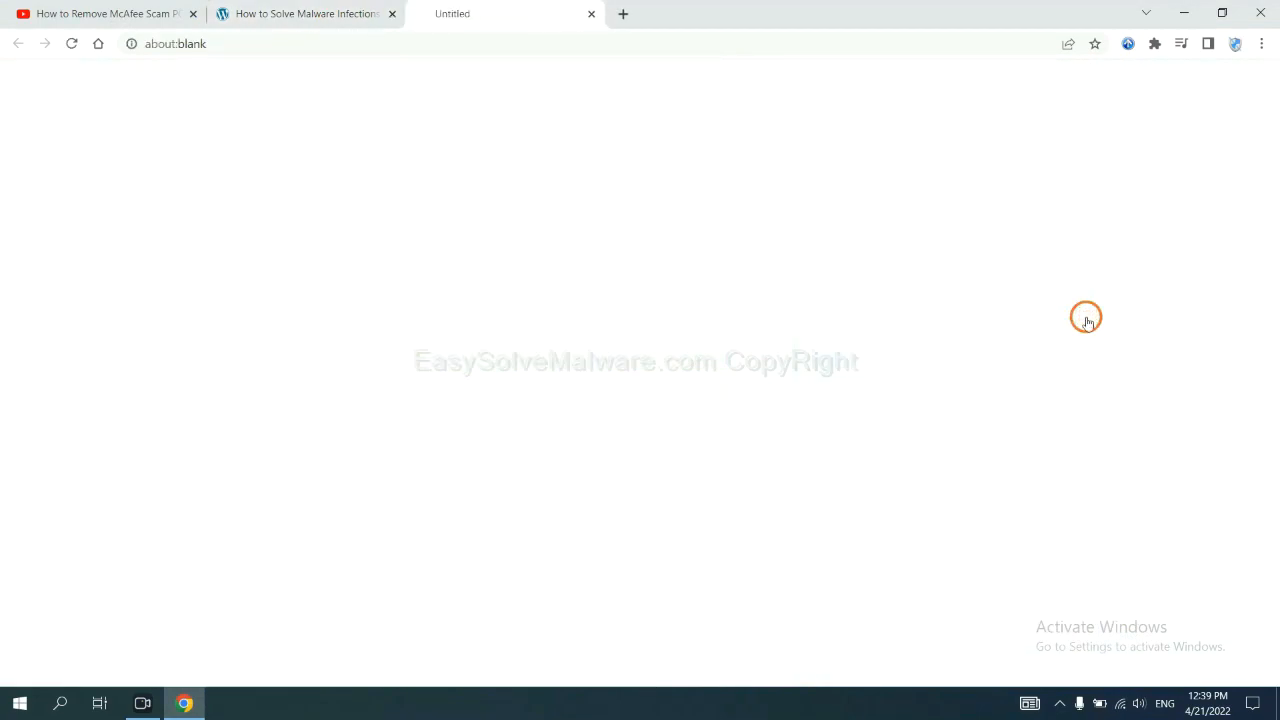
left_click(996, 321)
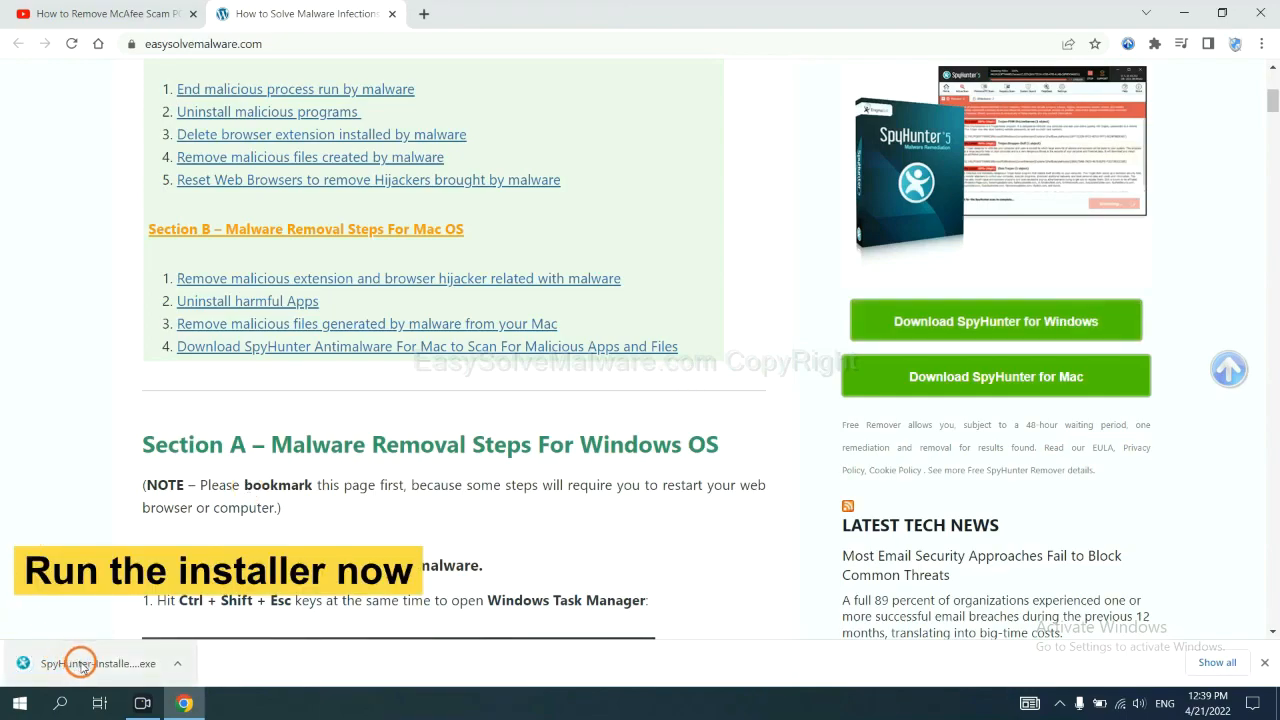
- Run the SpyHunter 5 installer with English selected and accept the EULA to install
left_click(95, 663)
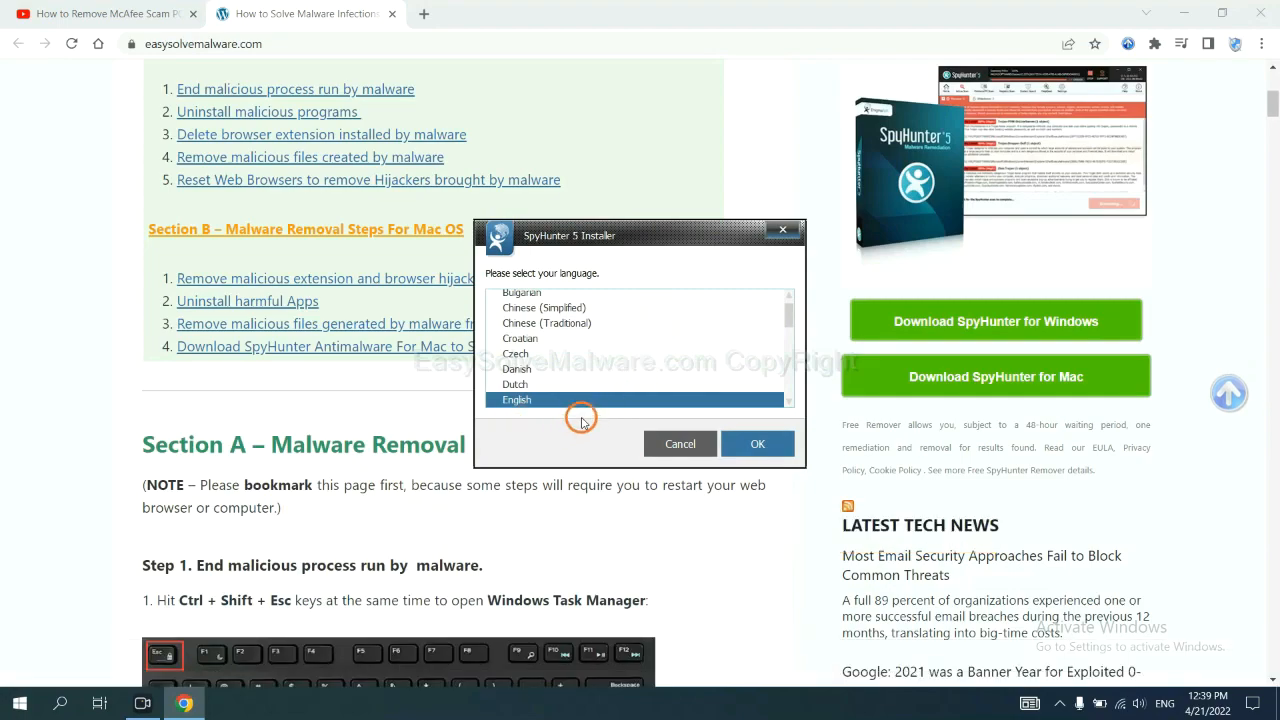
left_click(757, 443)
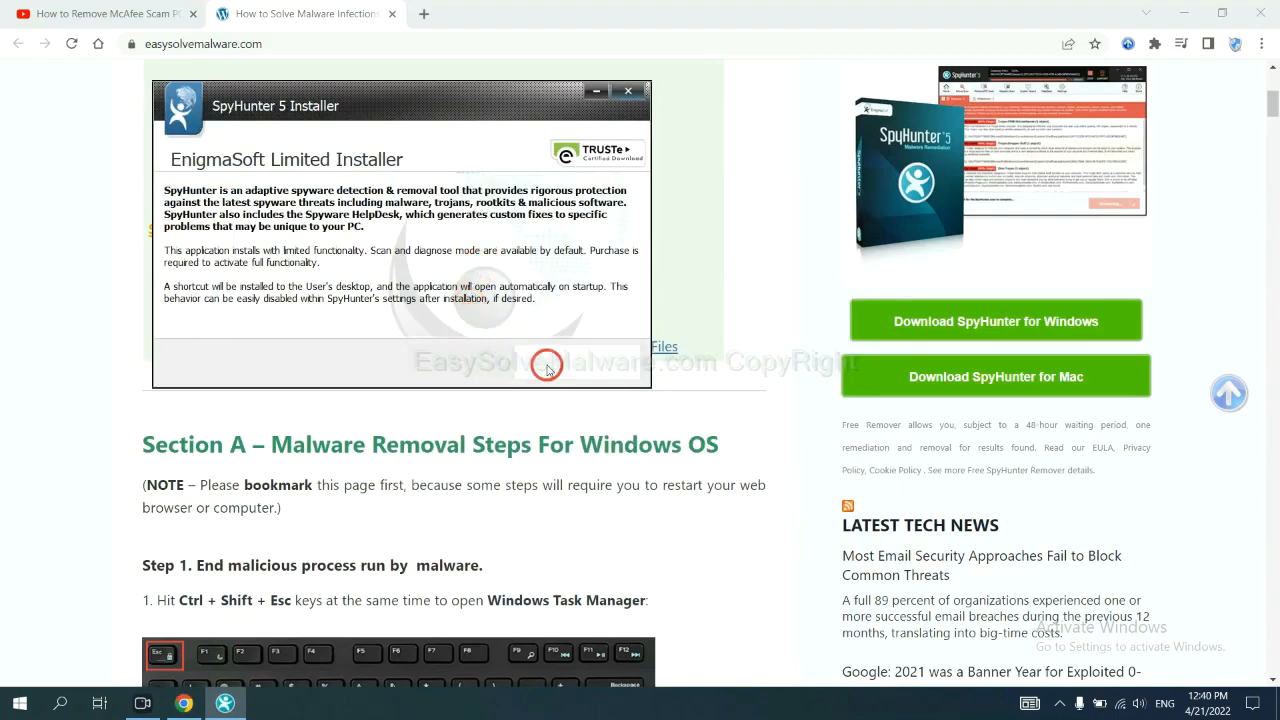
left_click(547, 364)
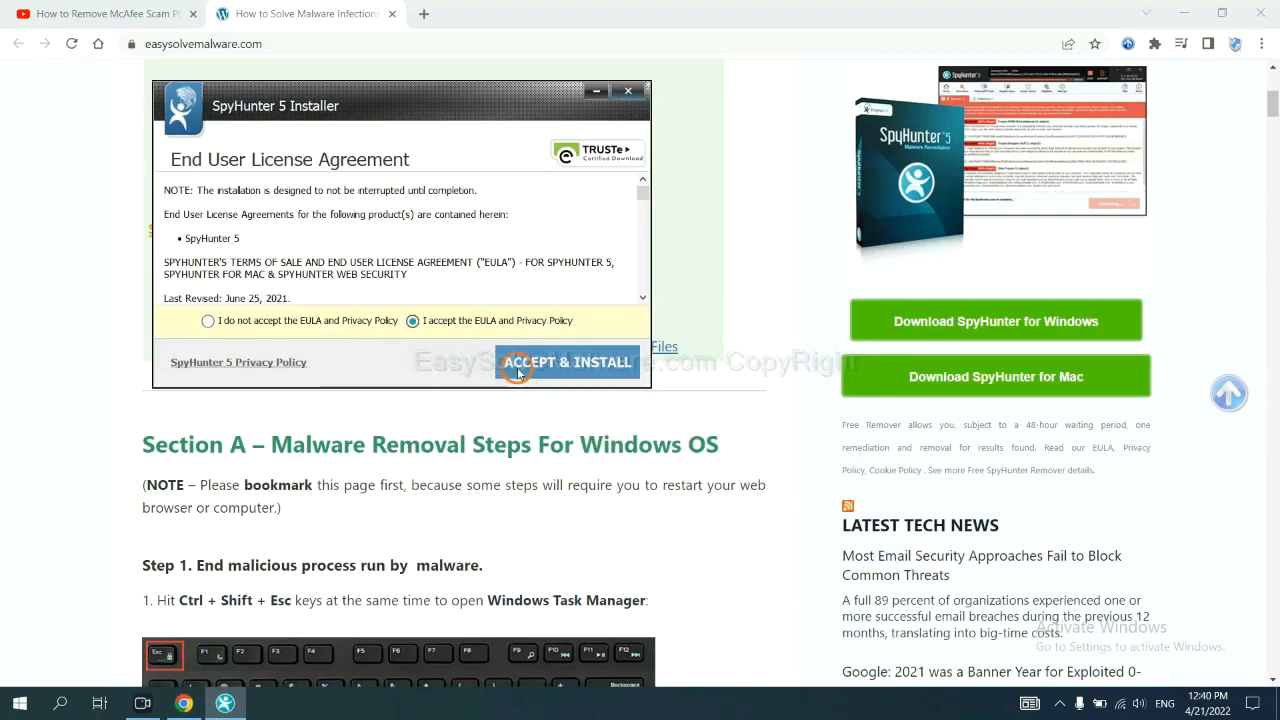
left_click(568, 362)
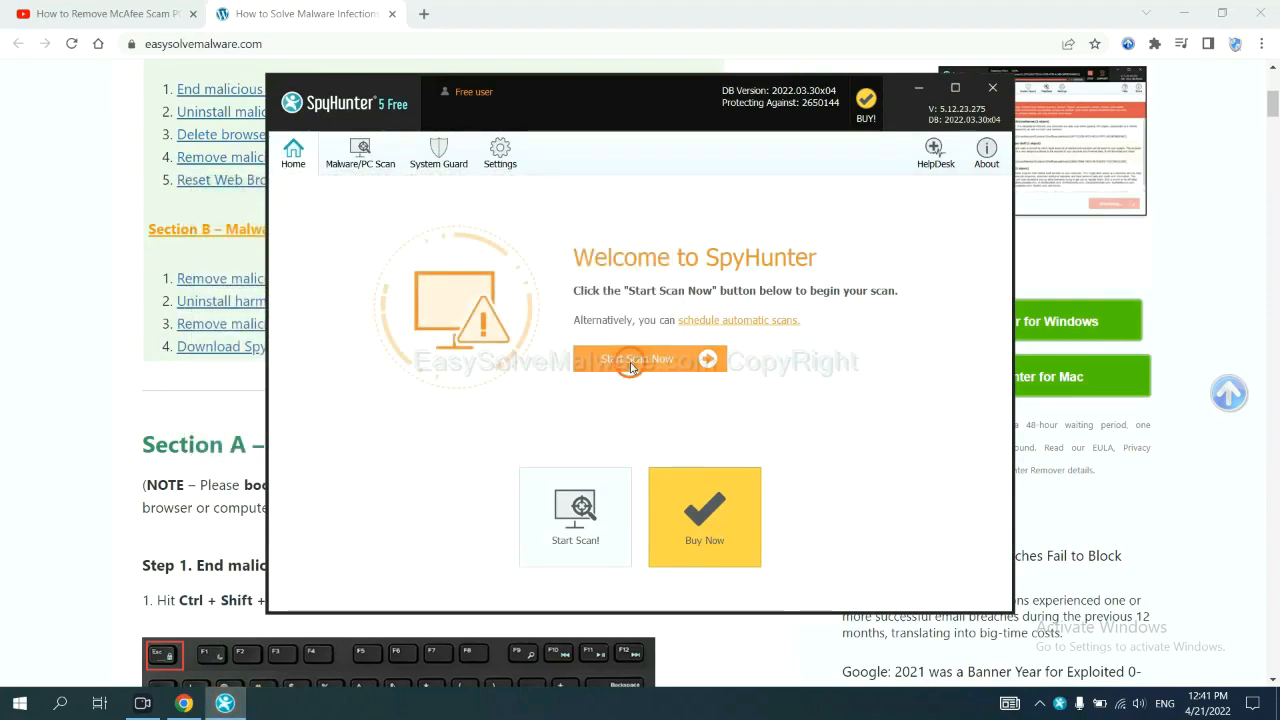
- Run a SpyHunter 5 scan and continue past the flagged remove360.bat object
left_click(636, 359)
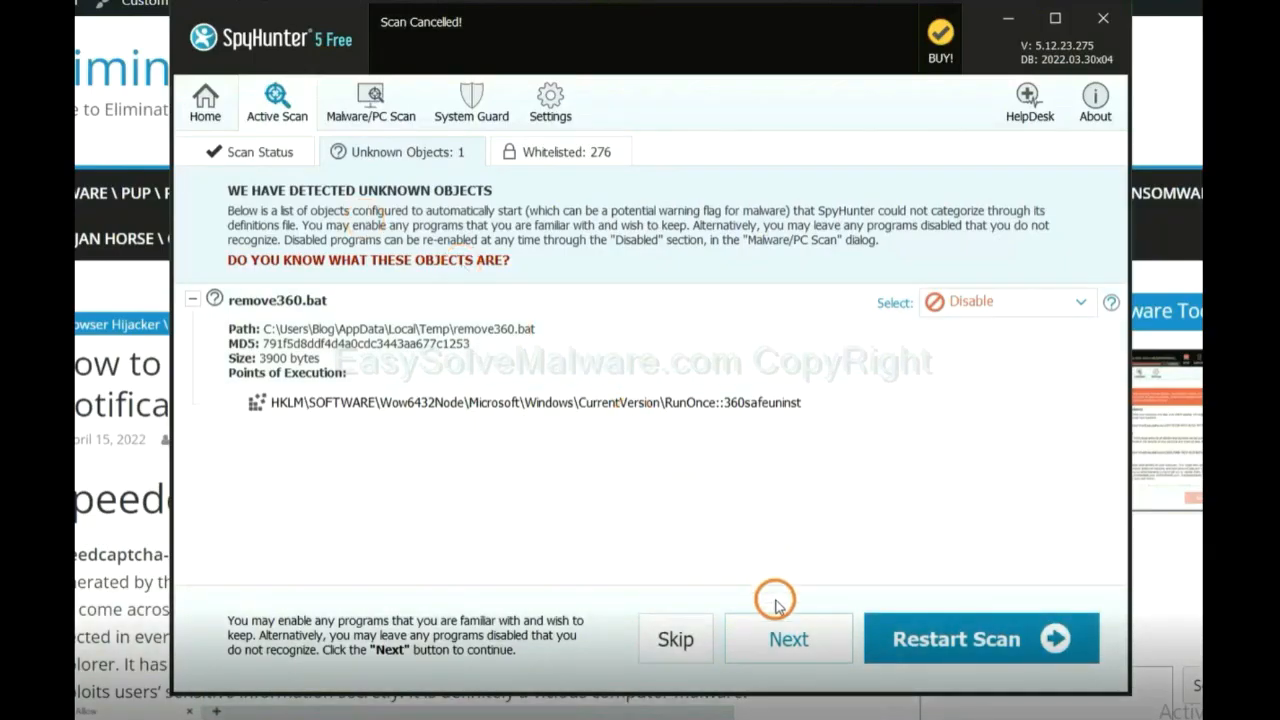
left_click(788, 639)
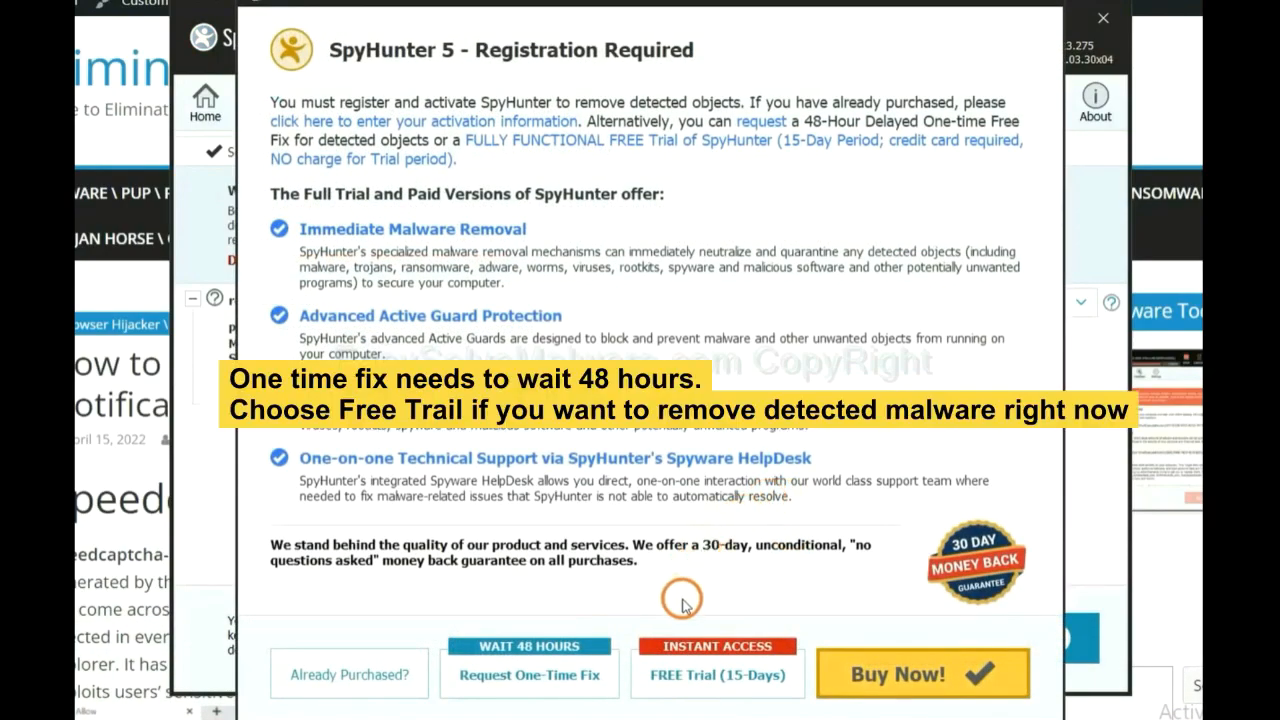
mouse_move(685, 585)
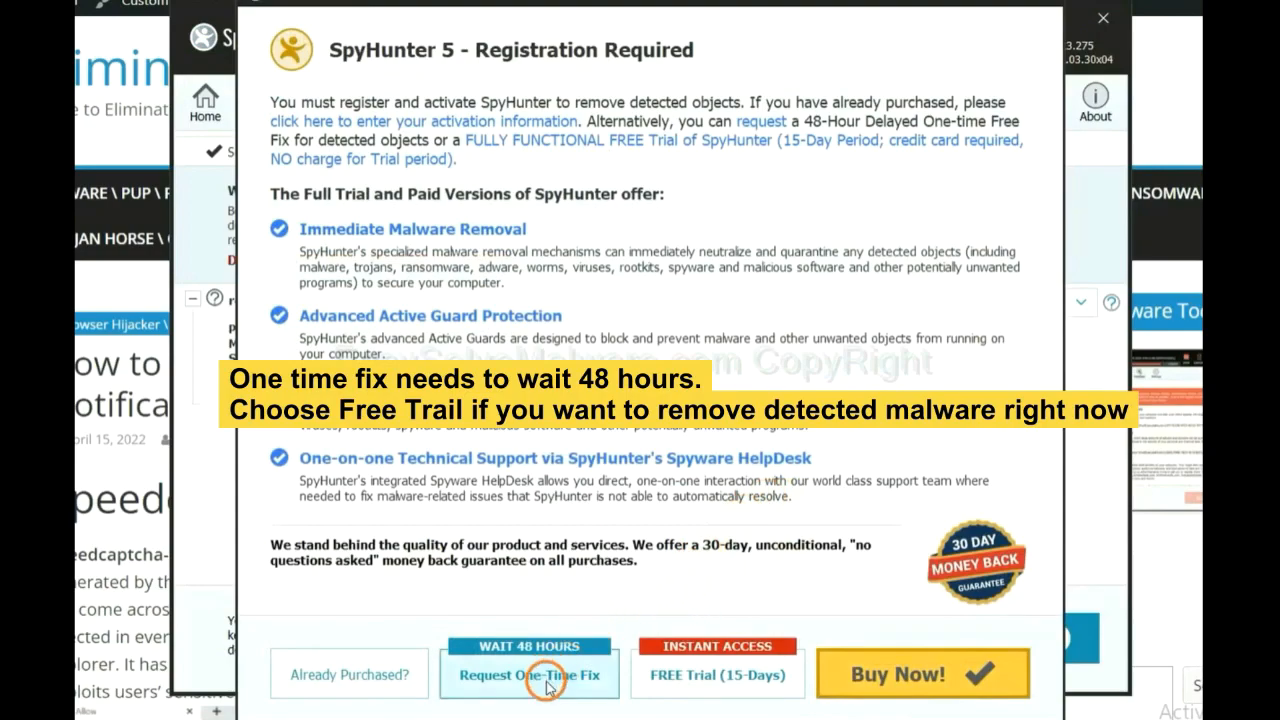
mouse_move(706, 688)
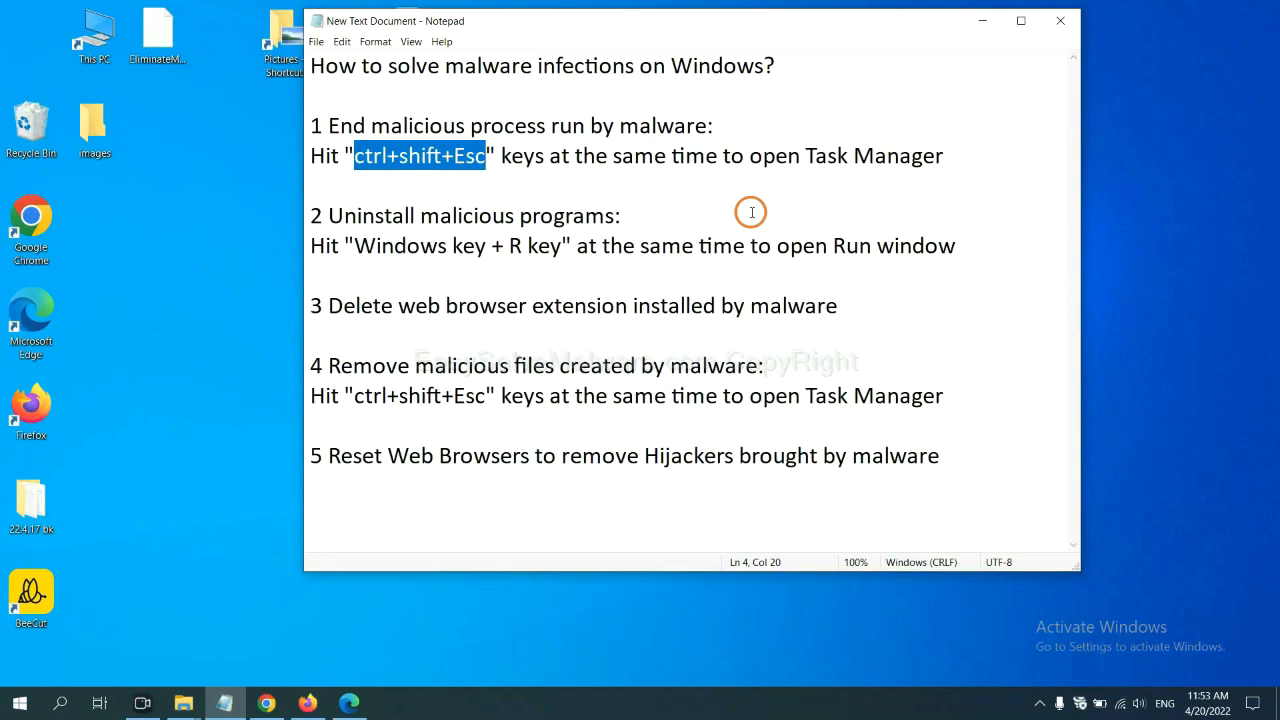
left_click(483, 155)
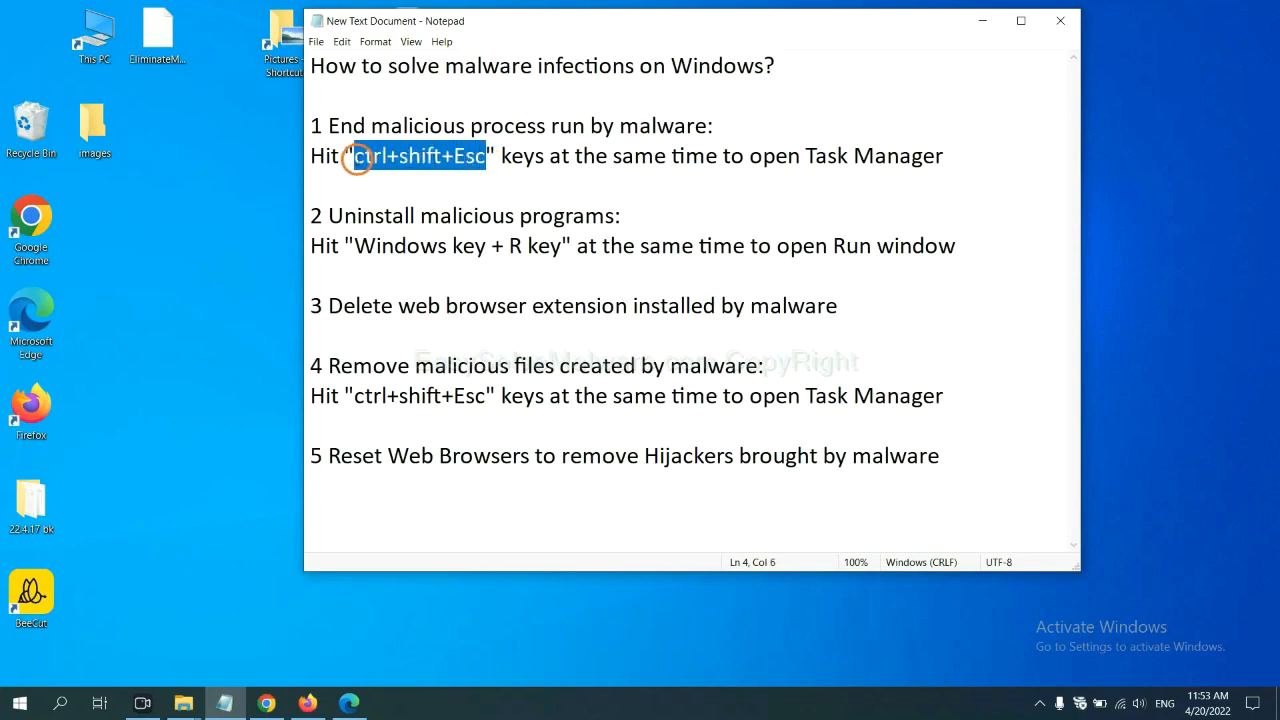
key("ctrl+shift+esc")
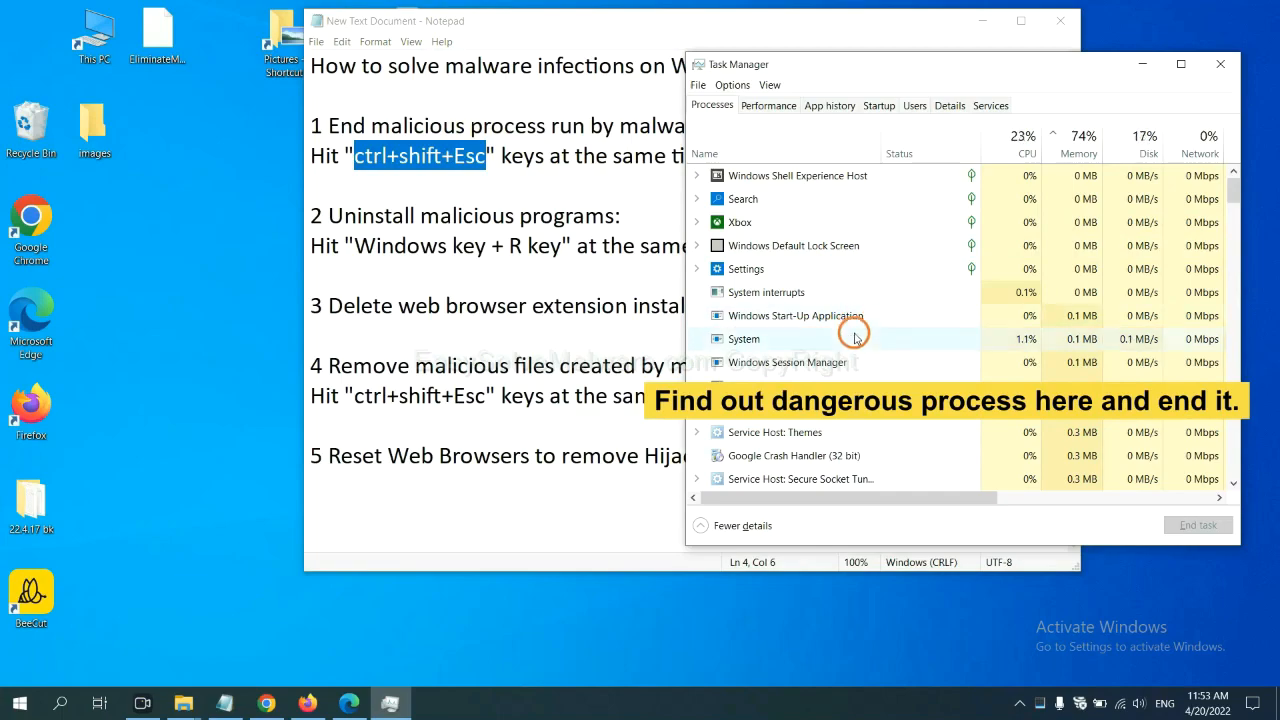
left_click(744, 338)
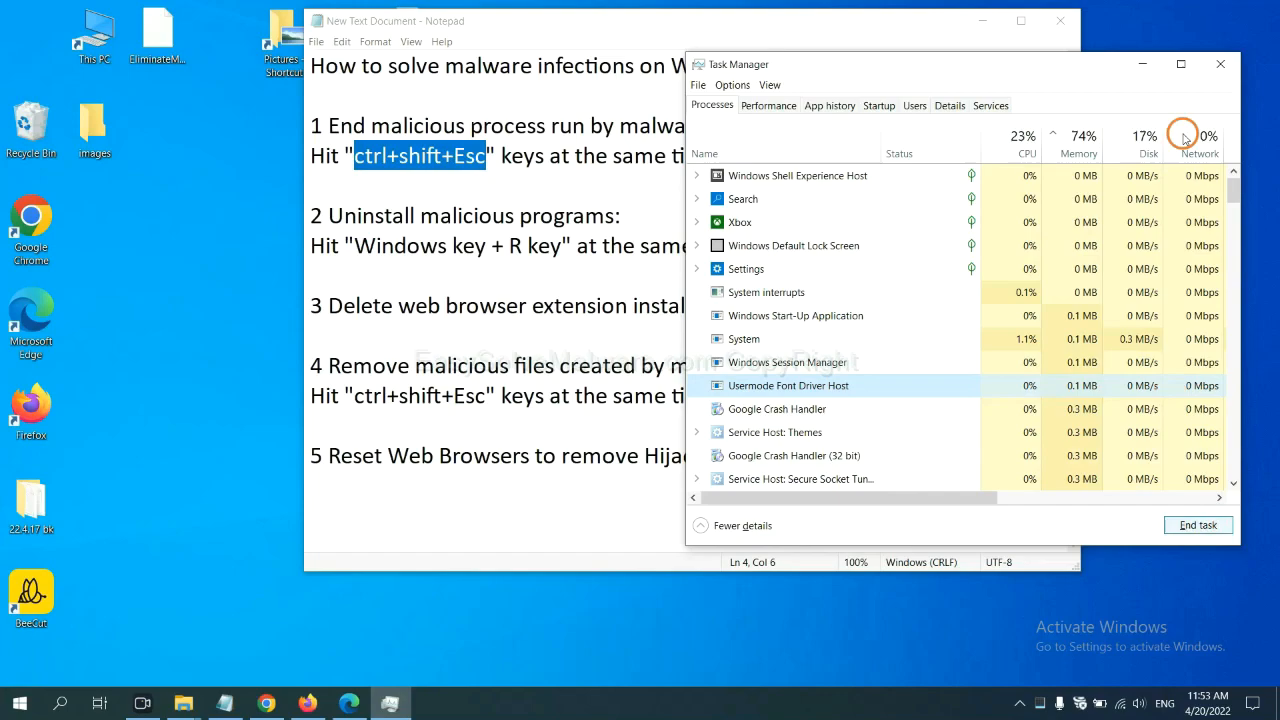
left_click(1220, 64)
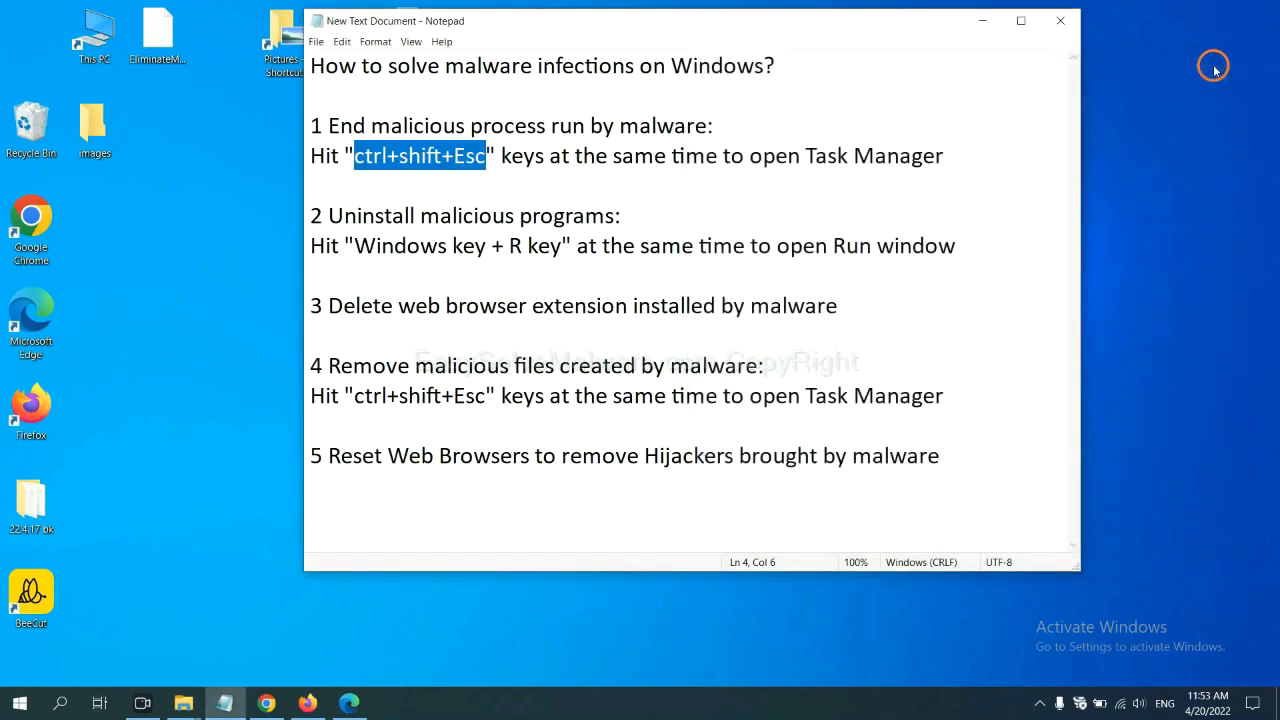
left_click(585, 240)
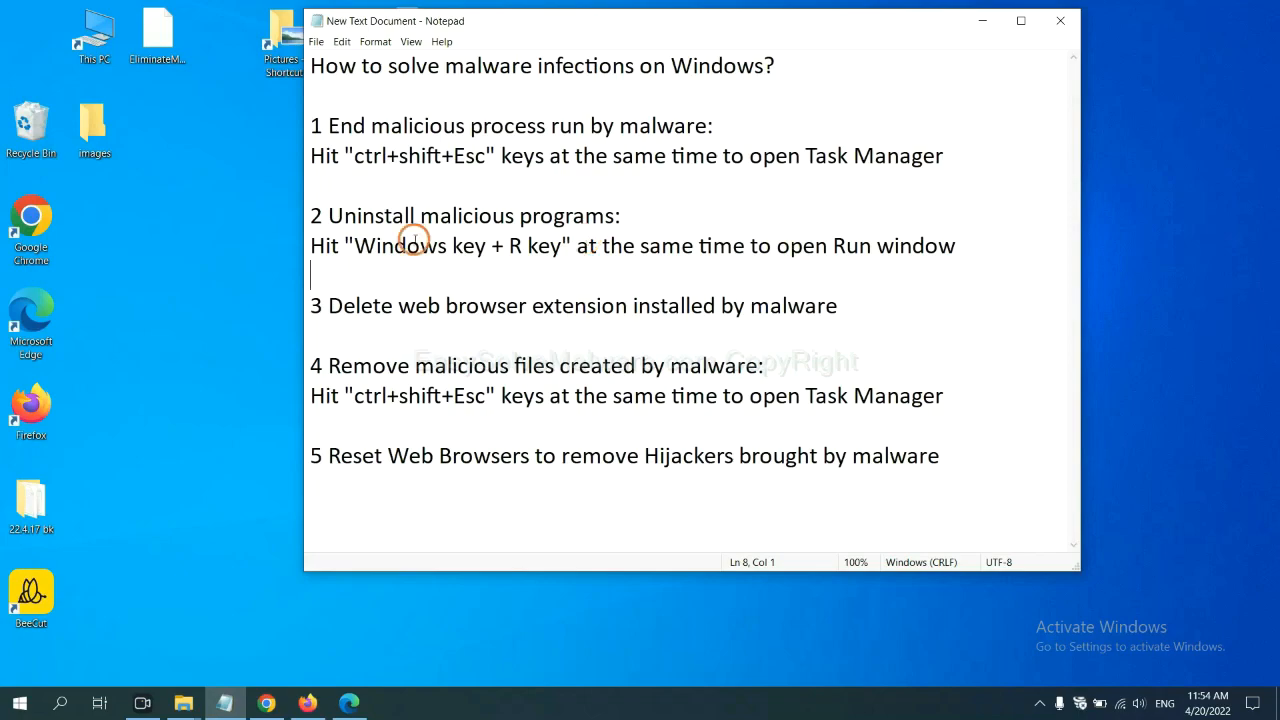
- Launch Control Panel via Run and select Xiph.Org Open Codecs in Uninstall a program
double_click(393, 245)
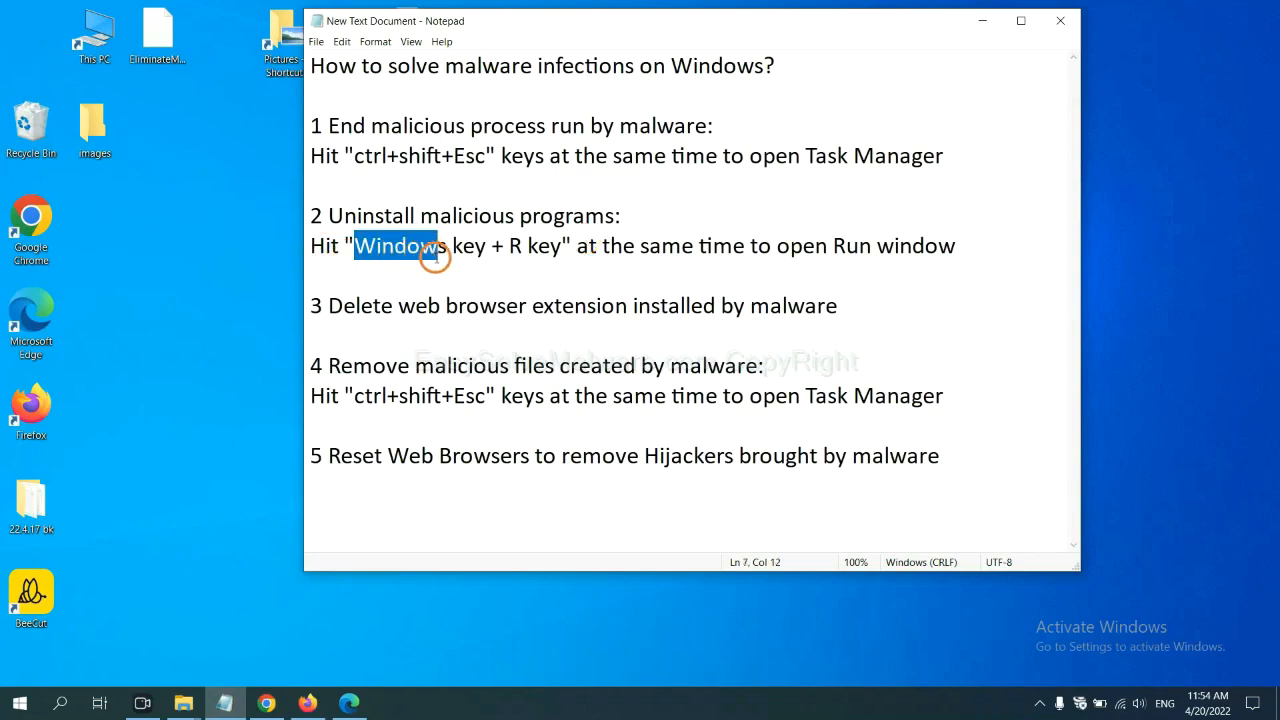
left_click_drag(435, 245, 560, 245)
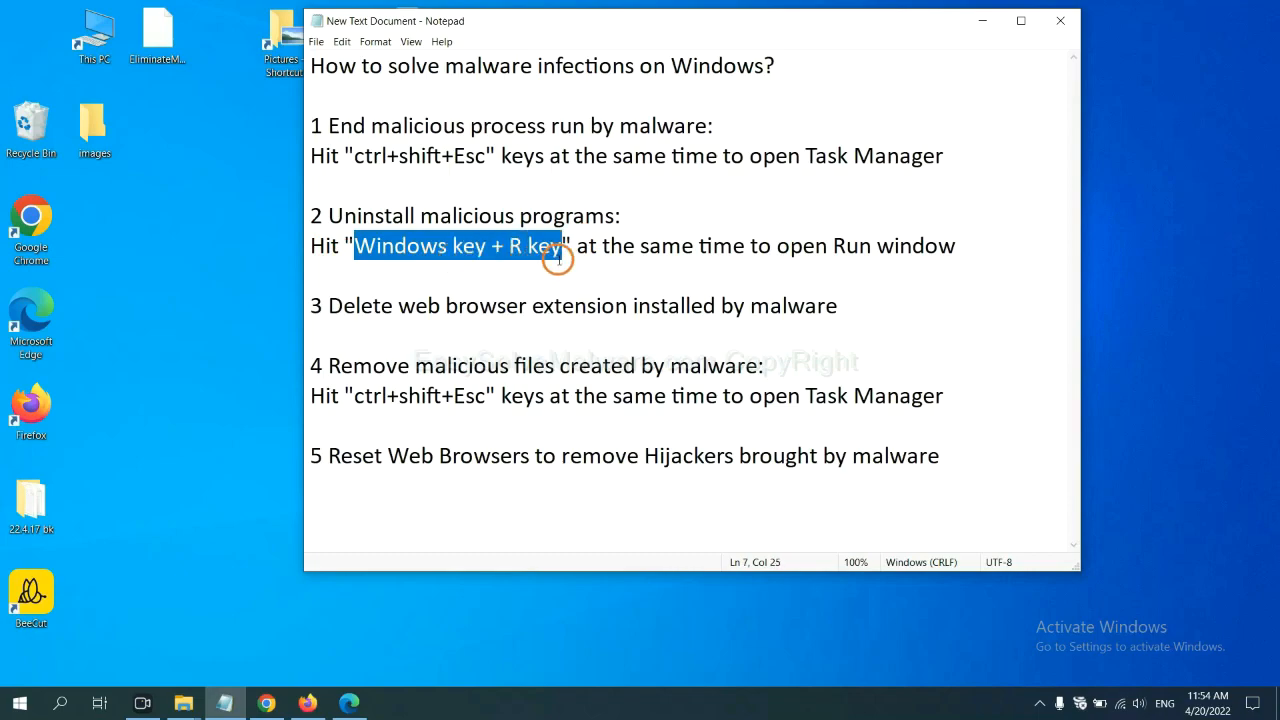
key("Win+r")
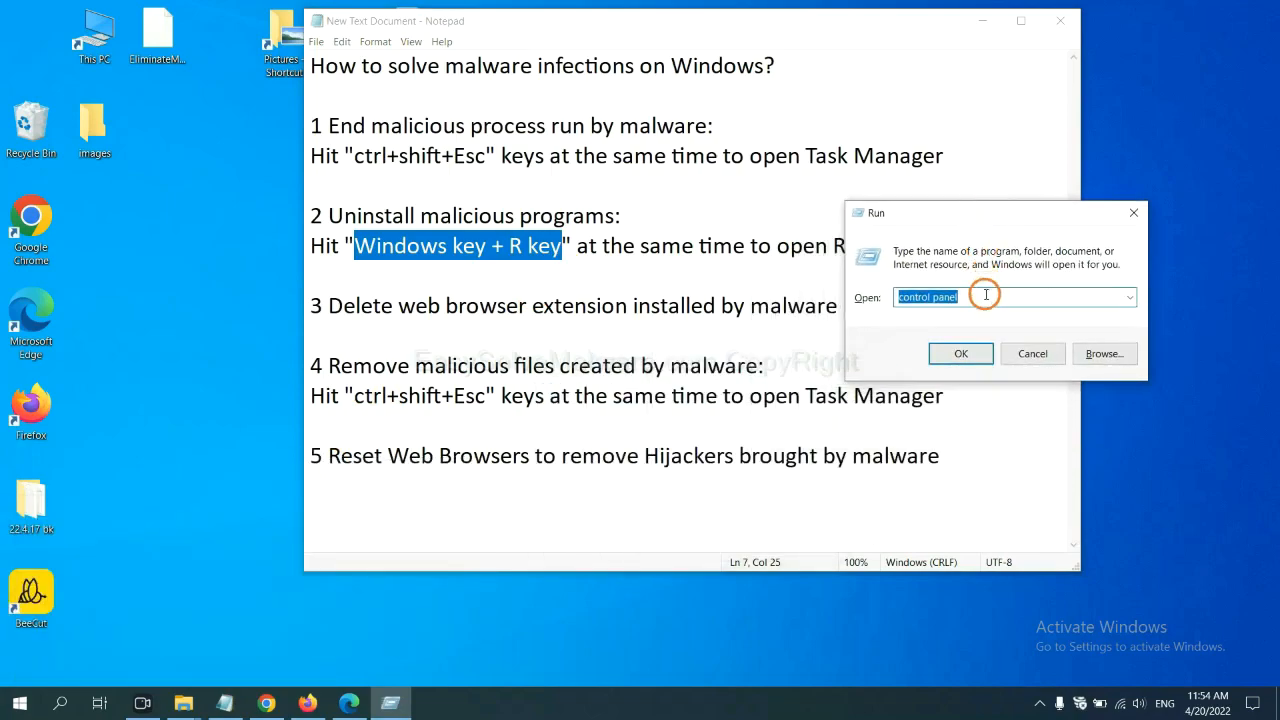
left_click(960, 297)
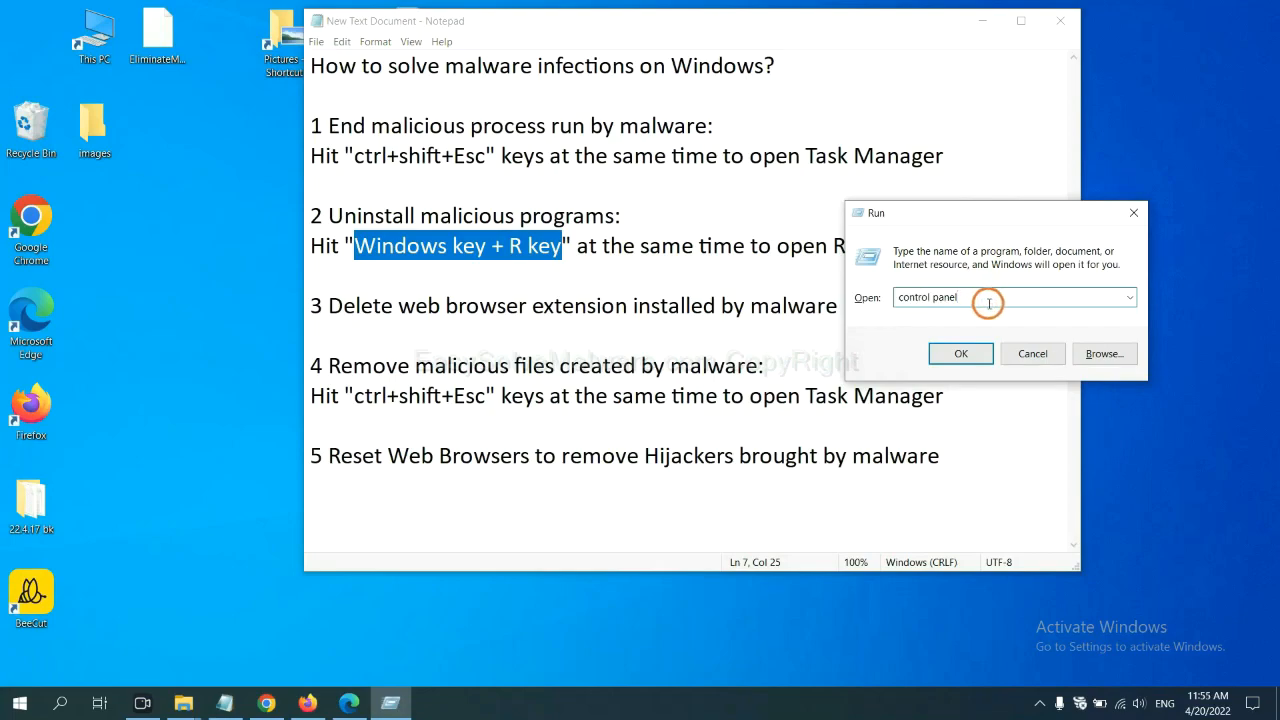
double_click(927, 297)
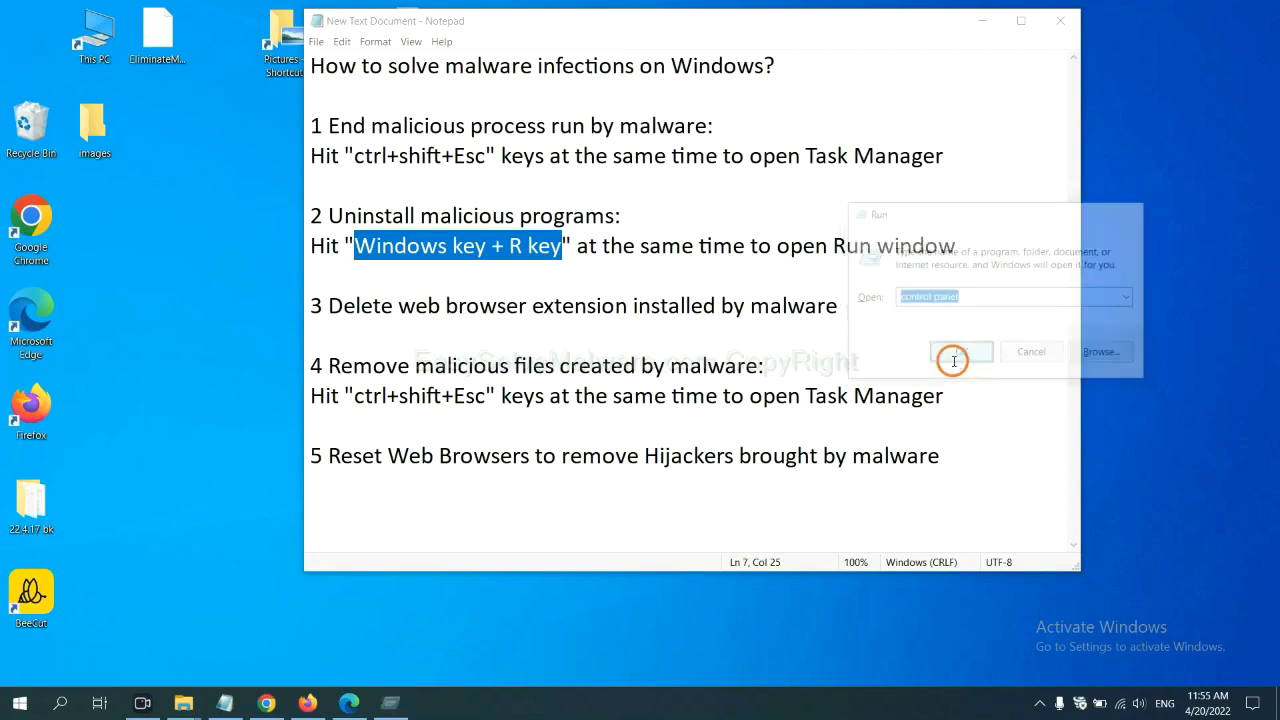
left_click(955, 351)
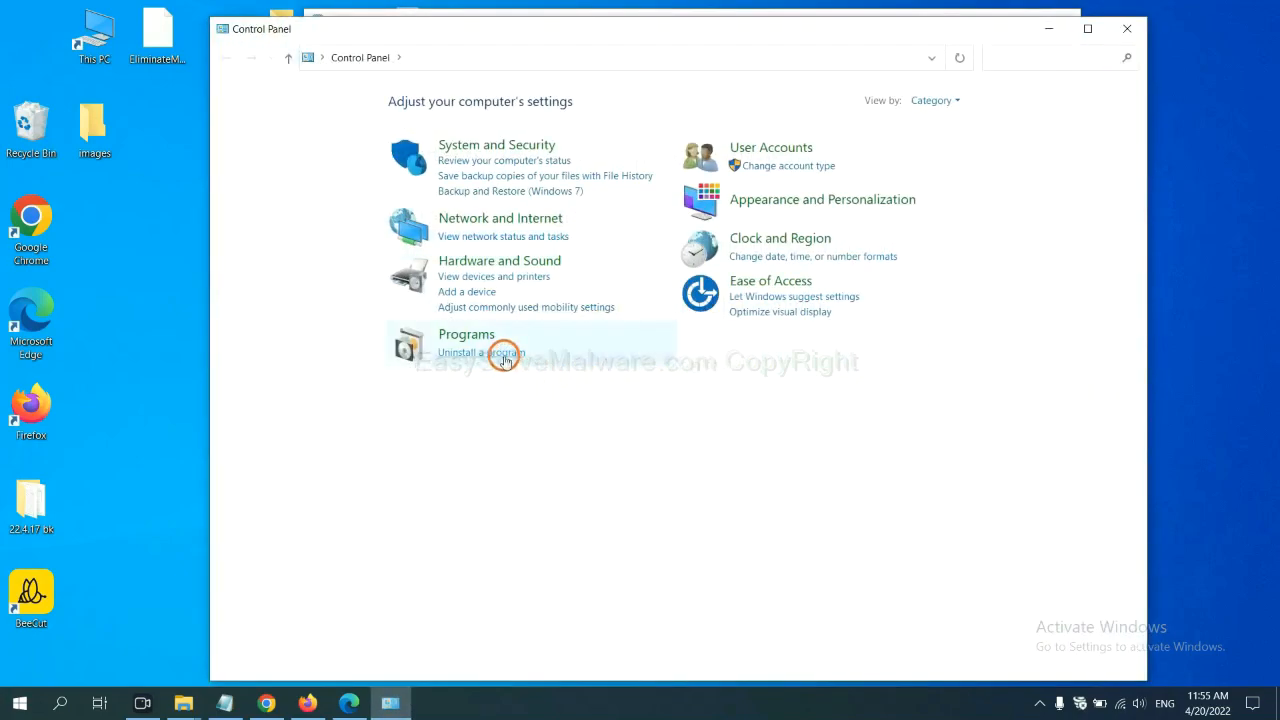
left_click(481, 352)
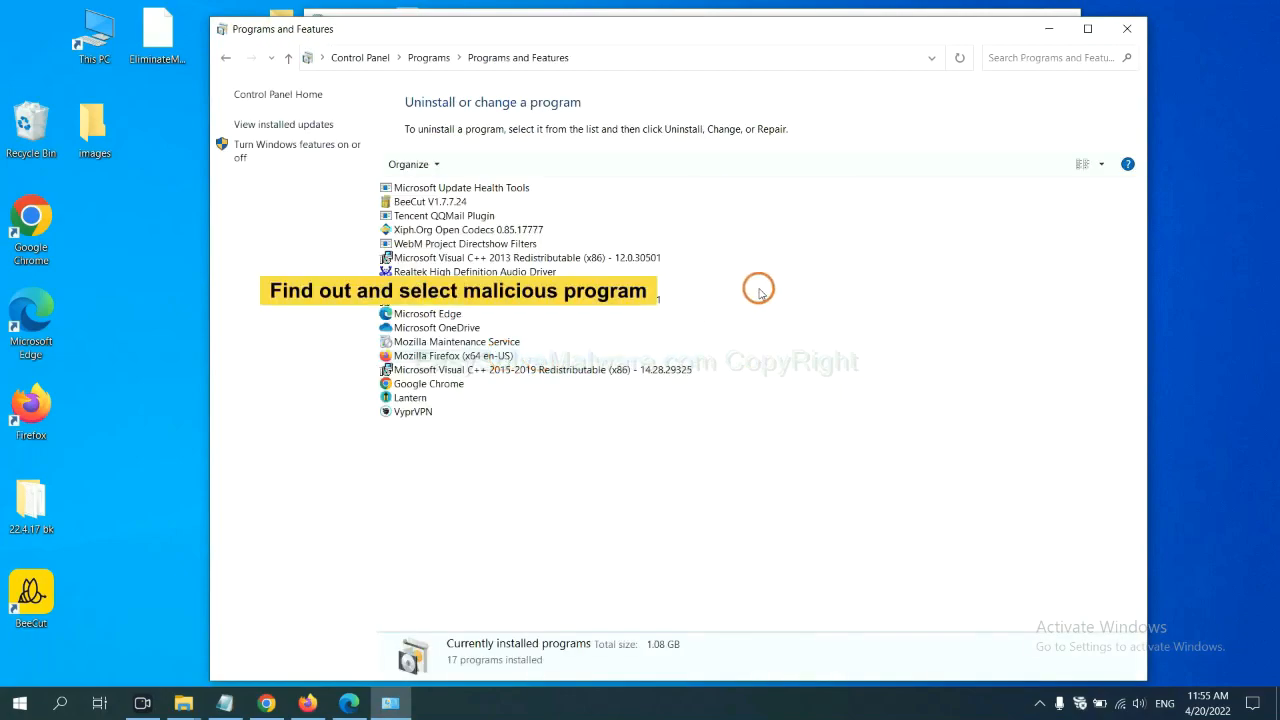
mouse_move(775, 272)
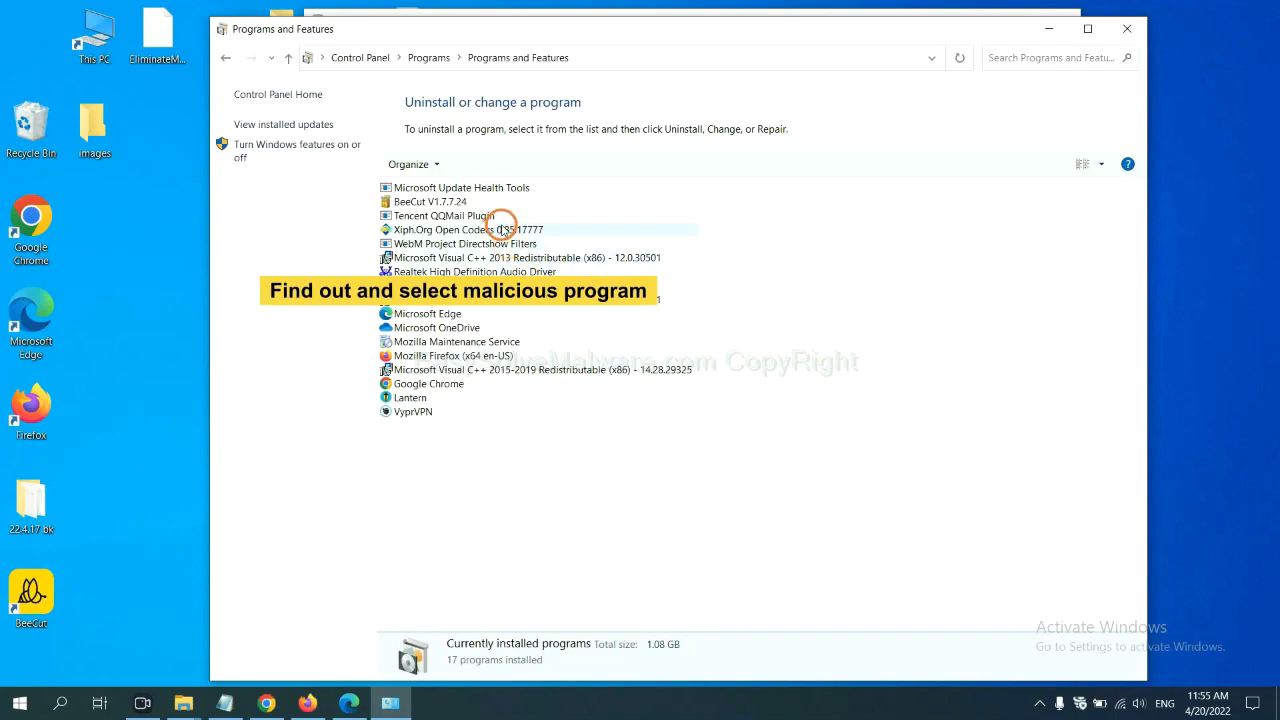
left_click(468, 229)
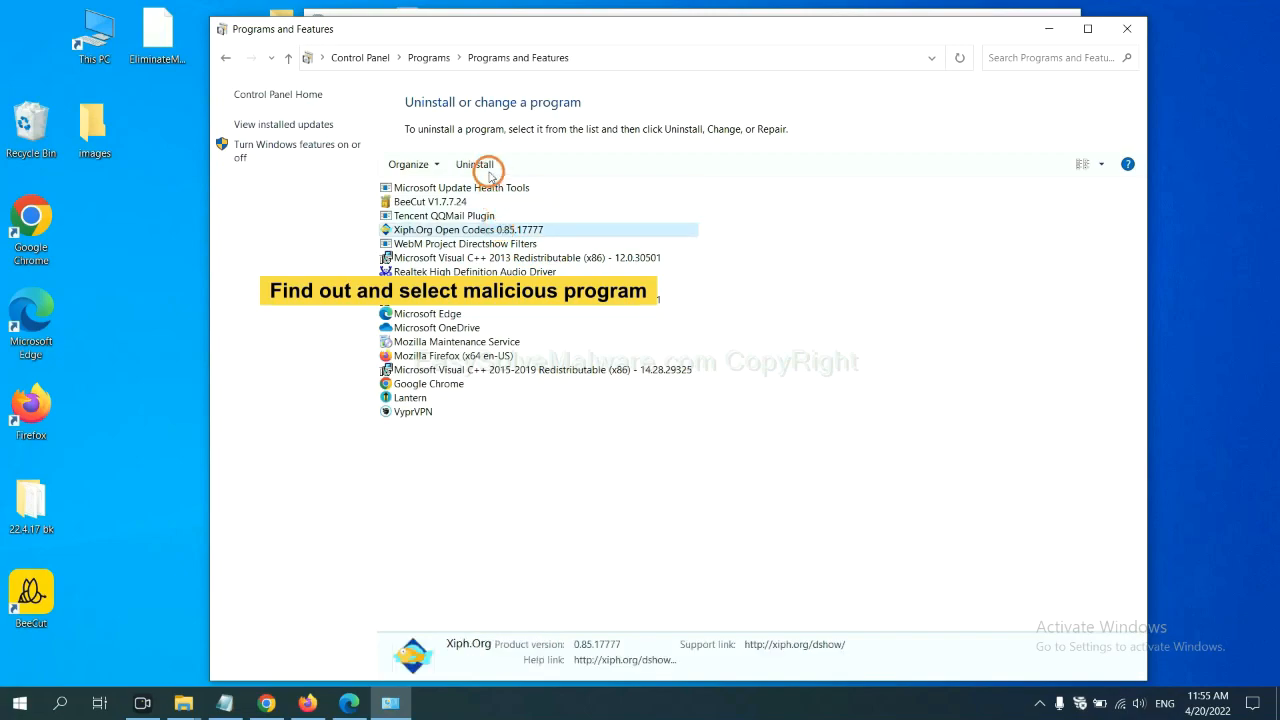
mouse_move(477, 164)
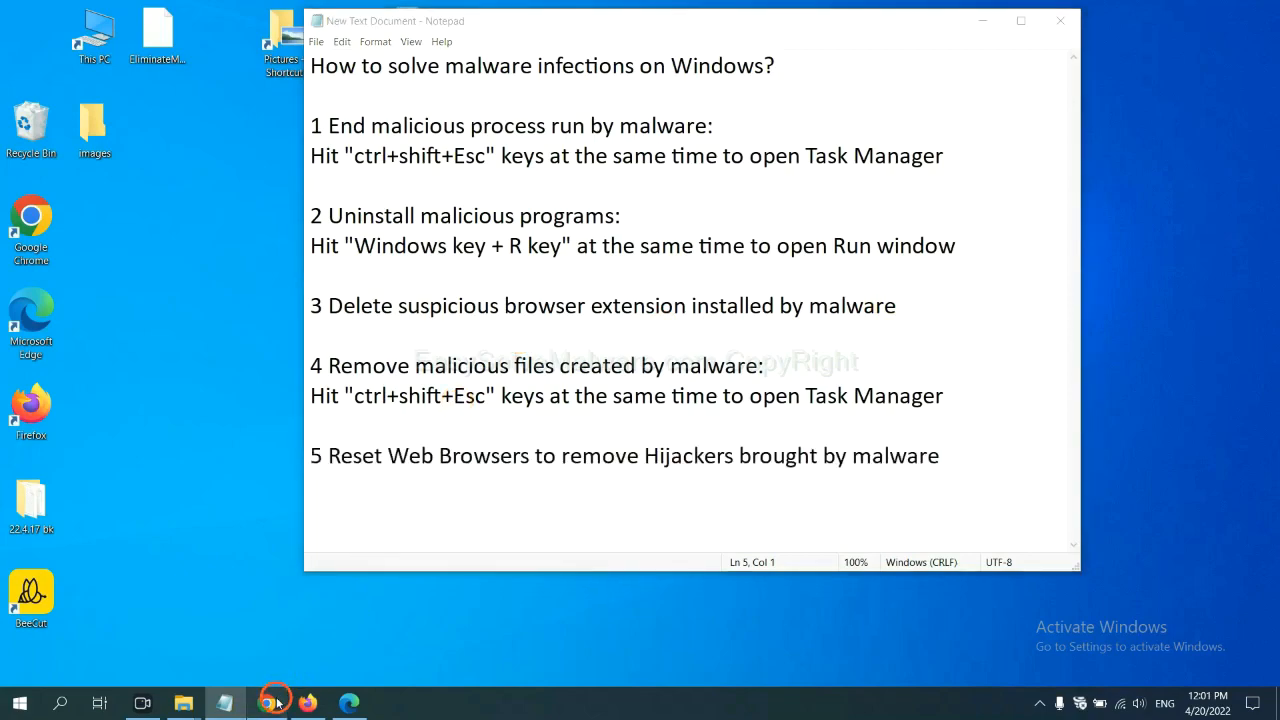
- Switch to Chrome and open More tools > Extensions to review Scroll To Top
left_click(265, 703)
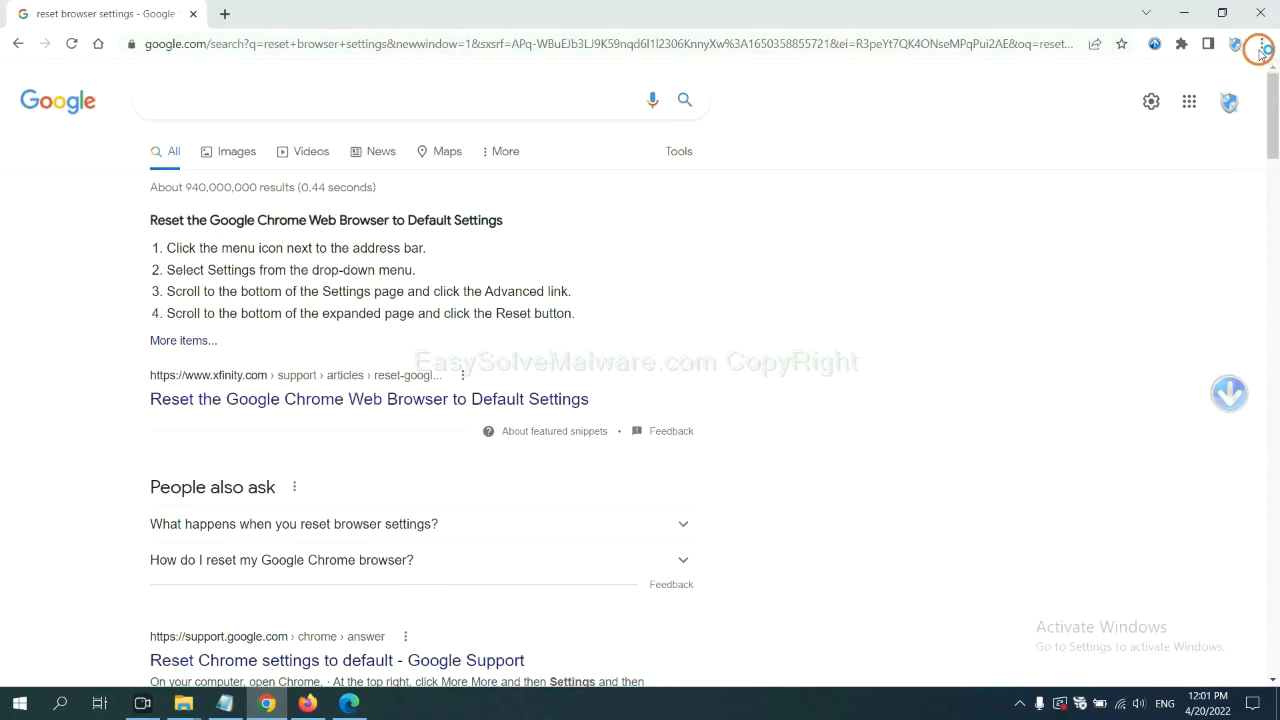
left_click(1258, 46)
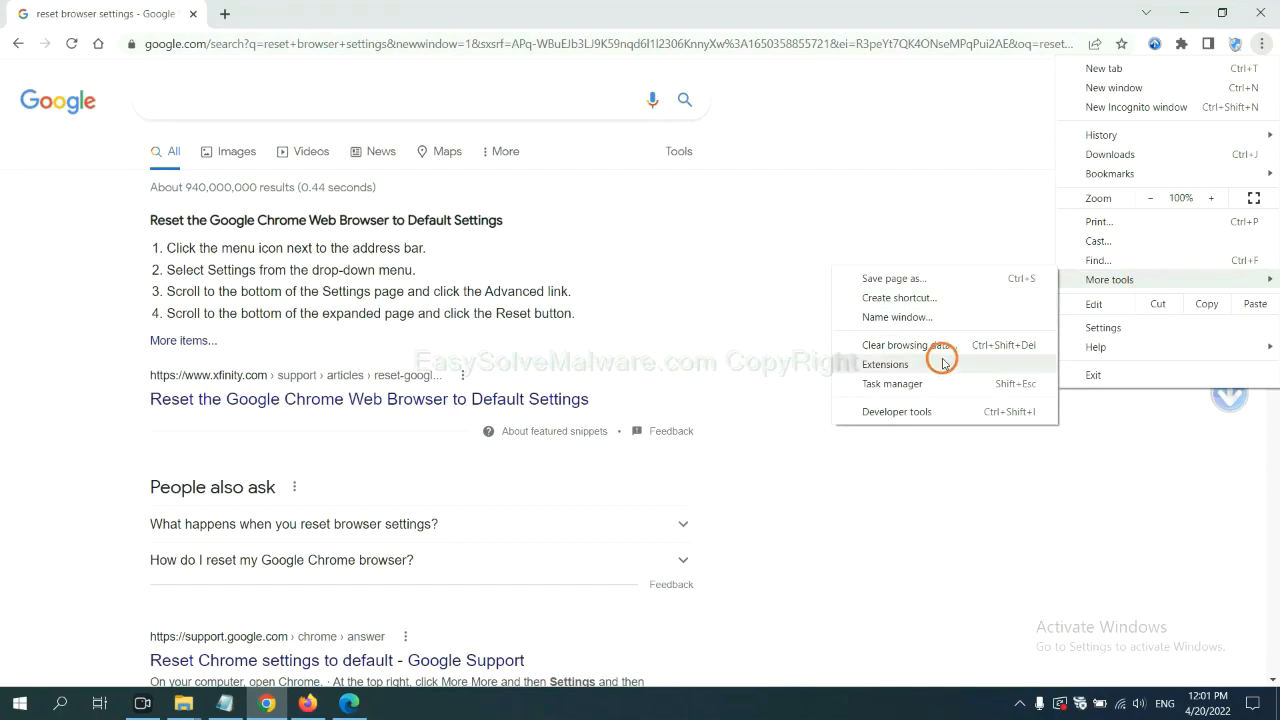
left_click(884, 364)
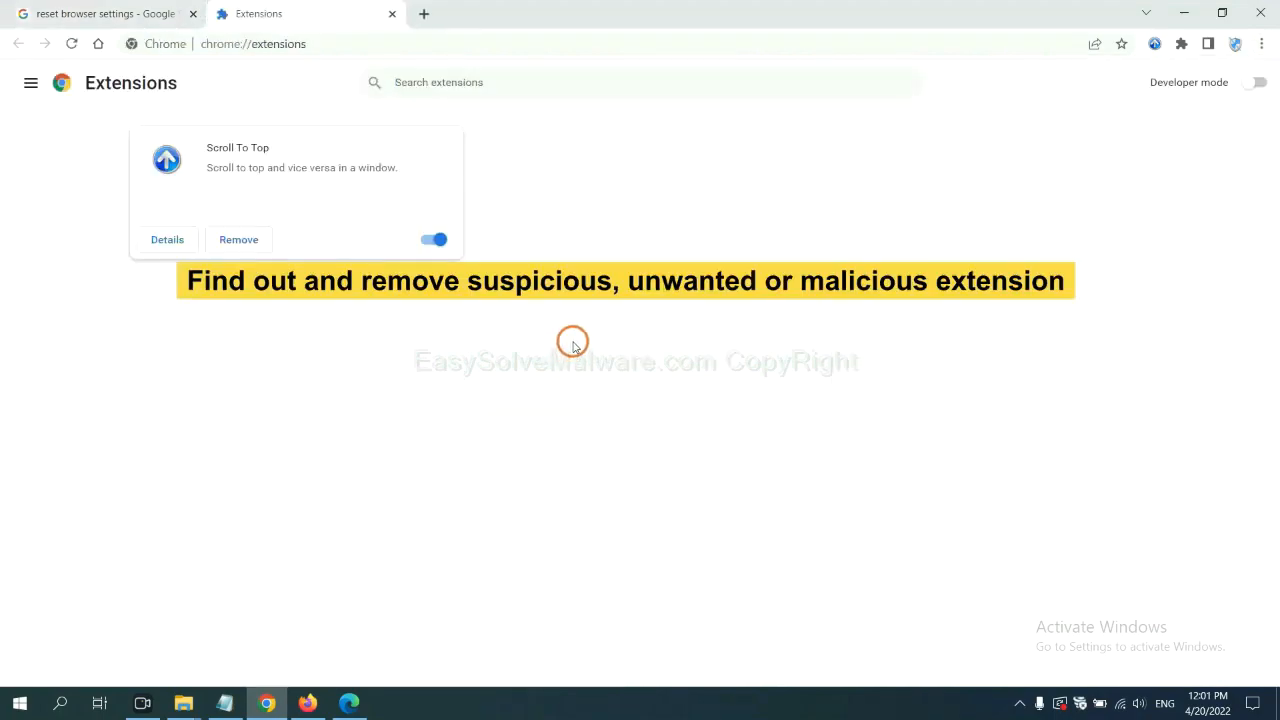
mouse_move(578, 322)
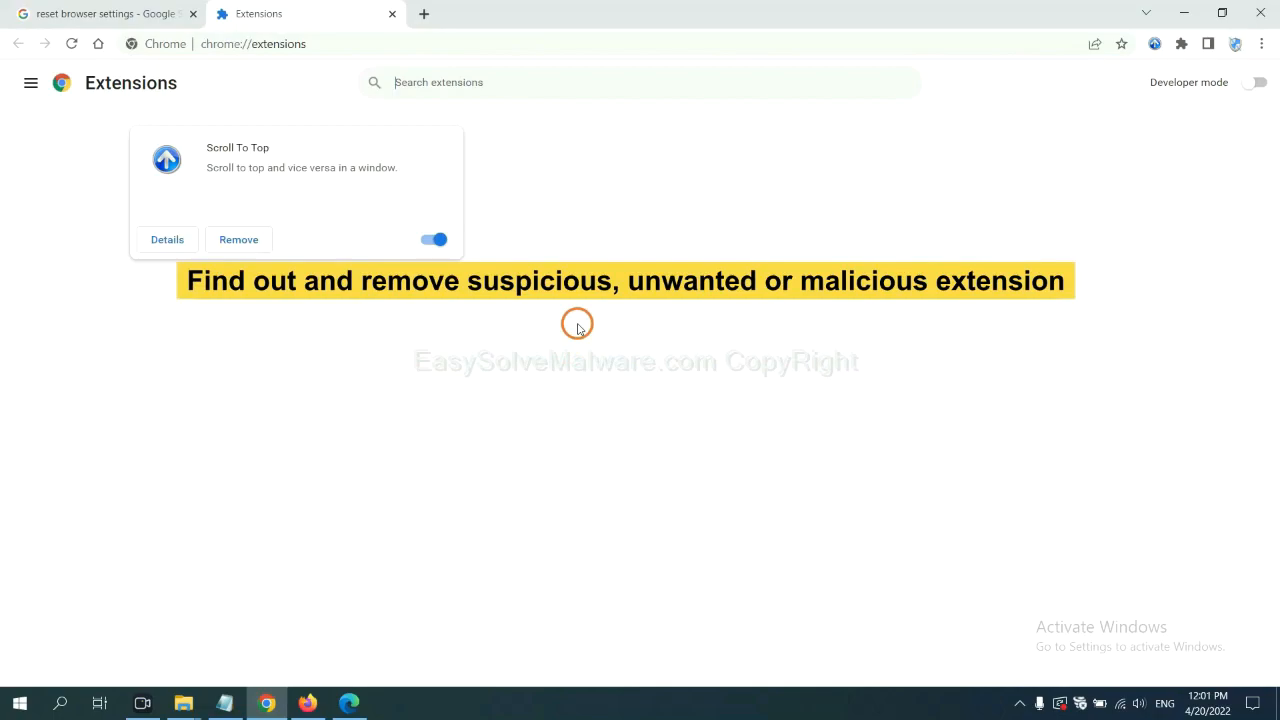
mouse_move(486, 317)
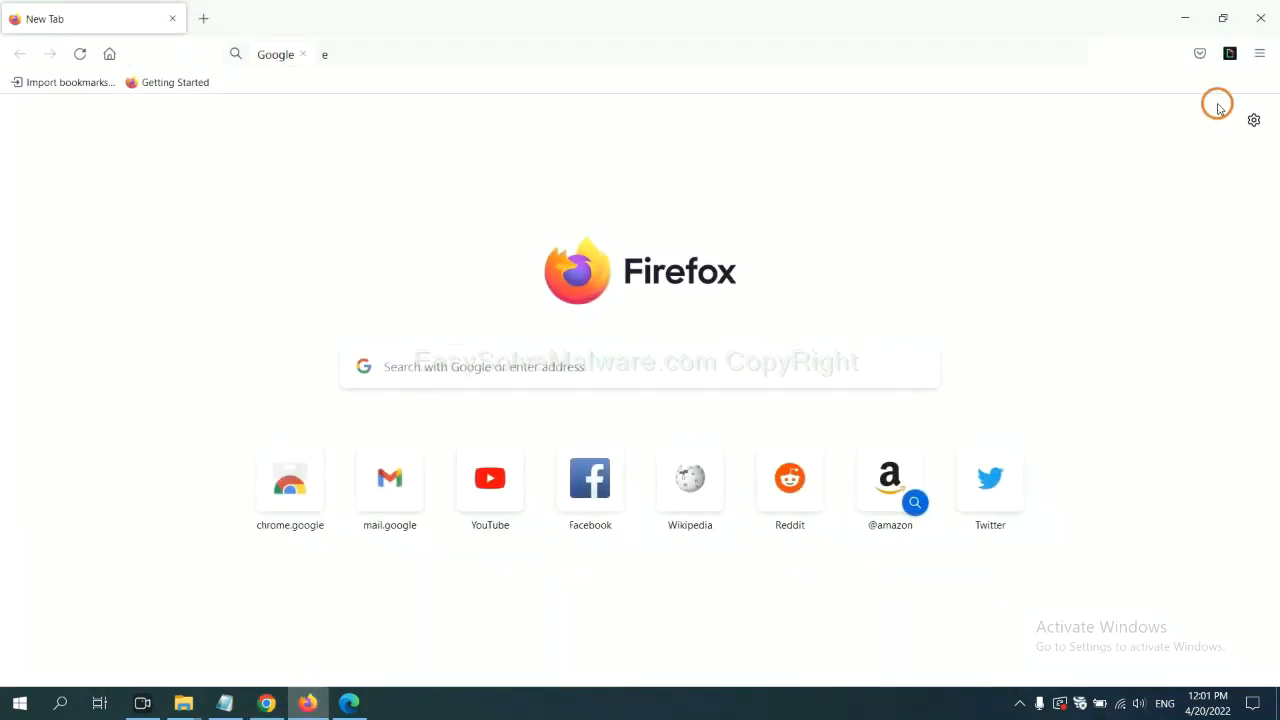
- Open Firefox's Add-ons and themes manager and show the GIPHY for Firefox actions menu
left_click(1260, 53)
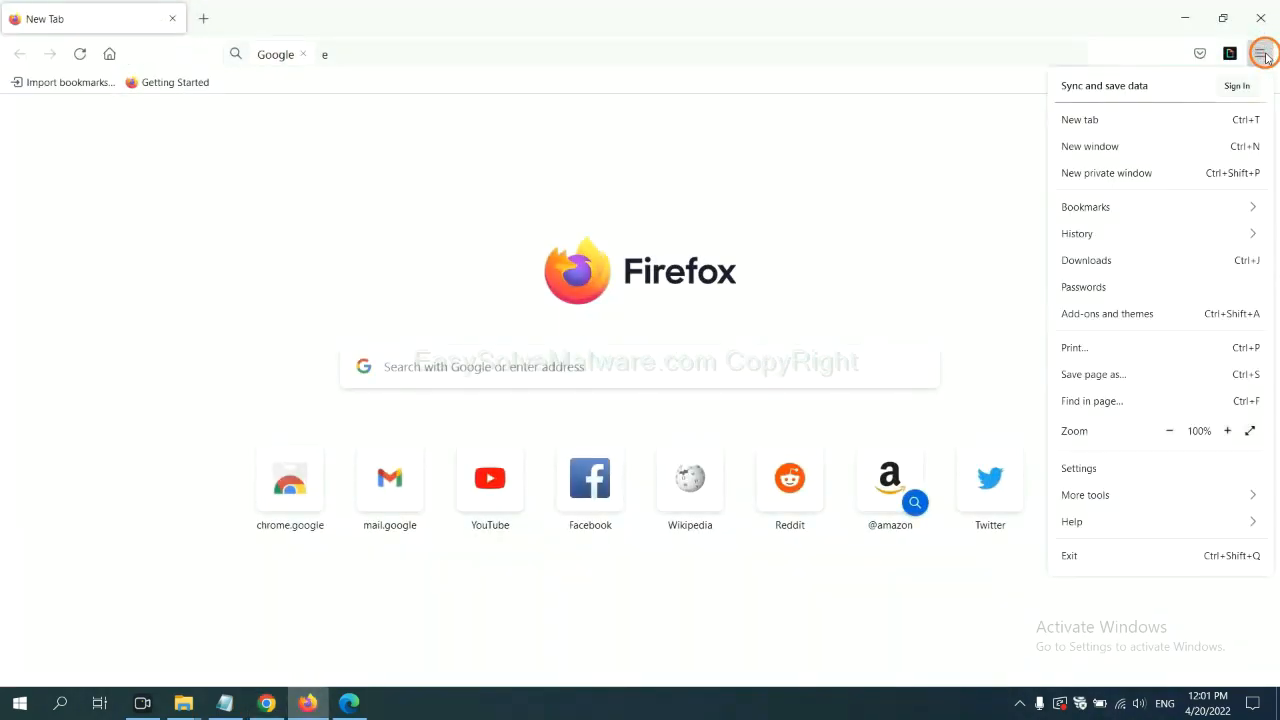
mouse_move(1145, 238)
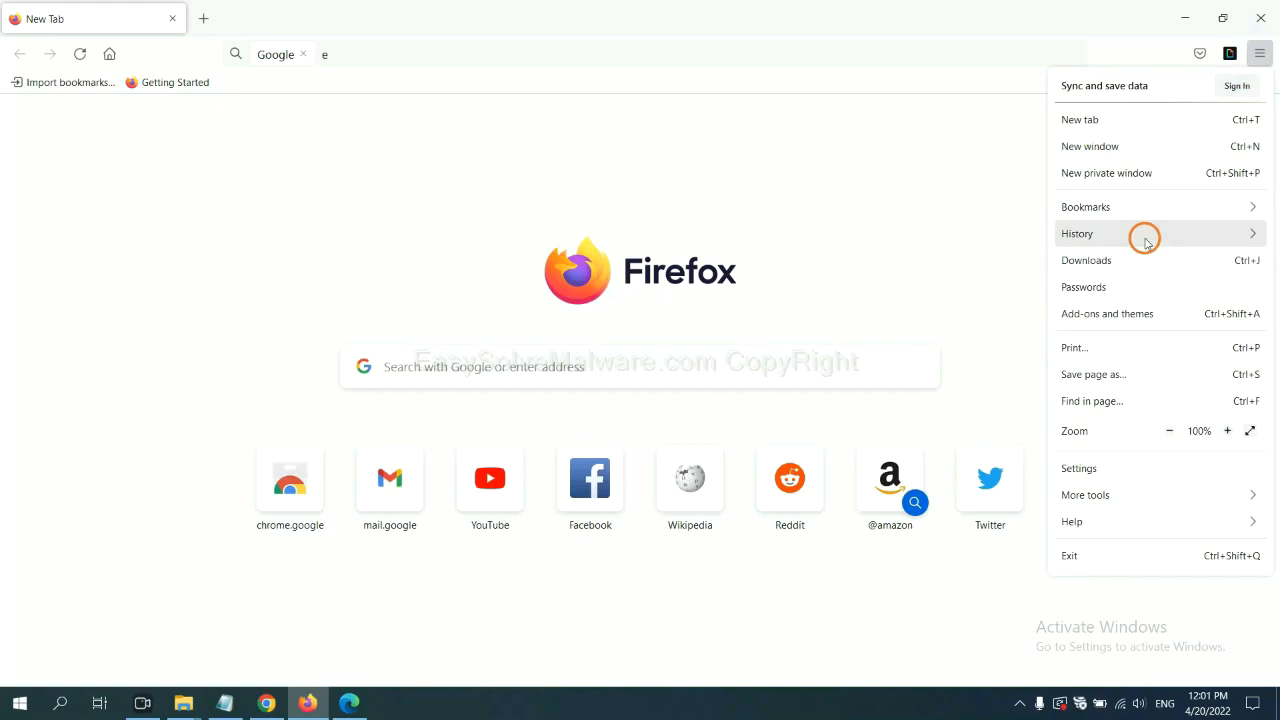
mouse_move(1118, 313)
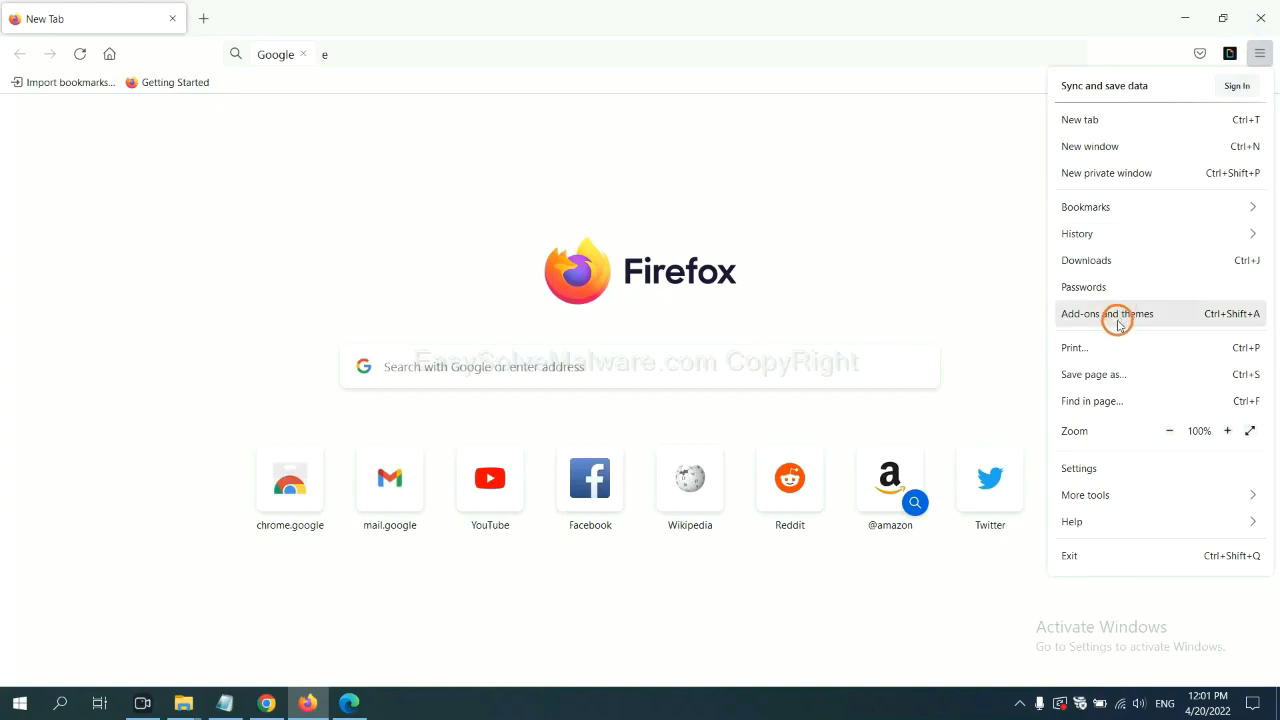
left_click(1107, 313)
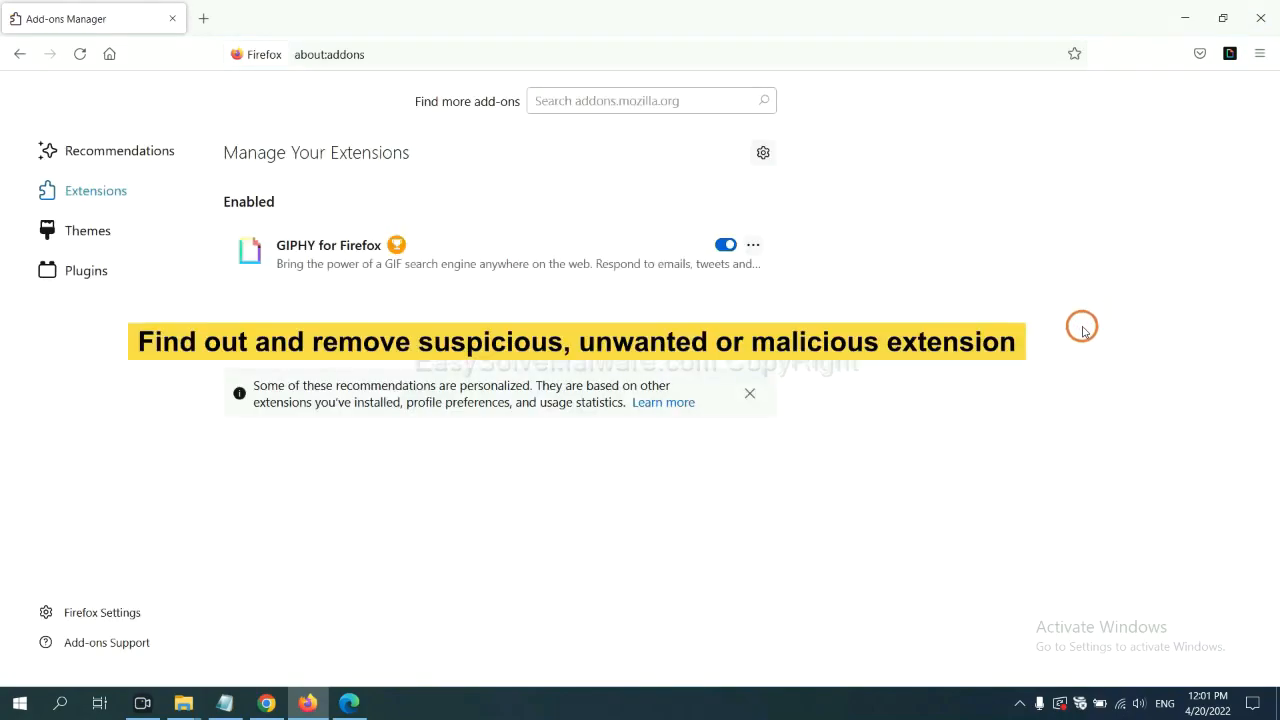
scroll("down", 3)
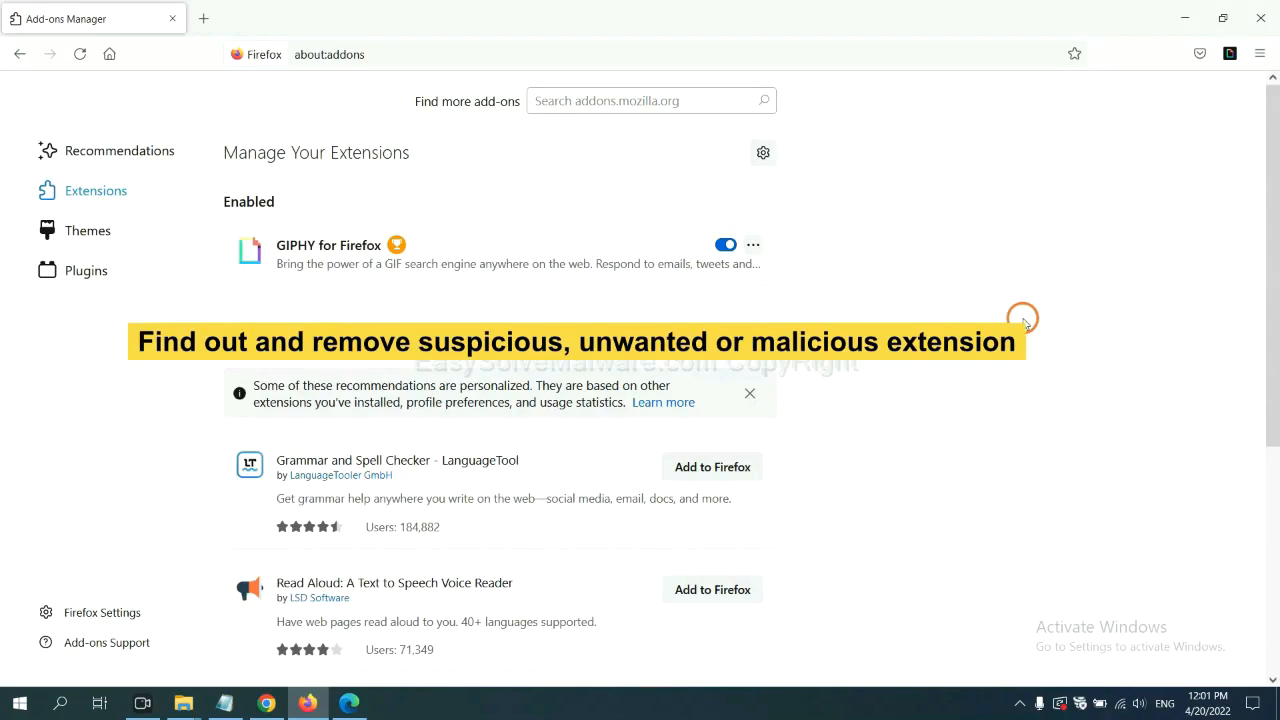
left_click(752, 244)
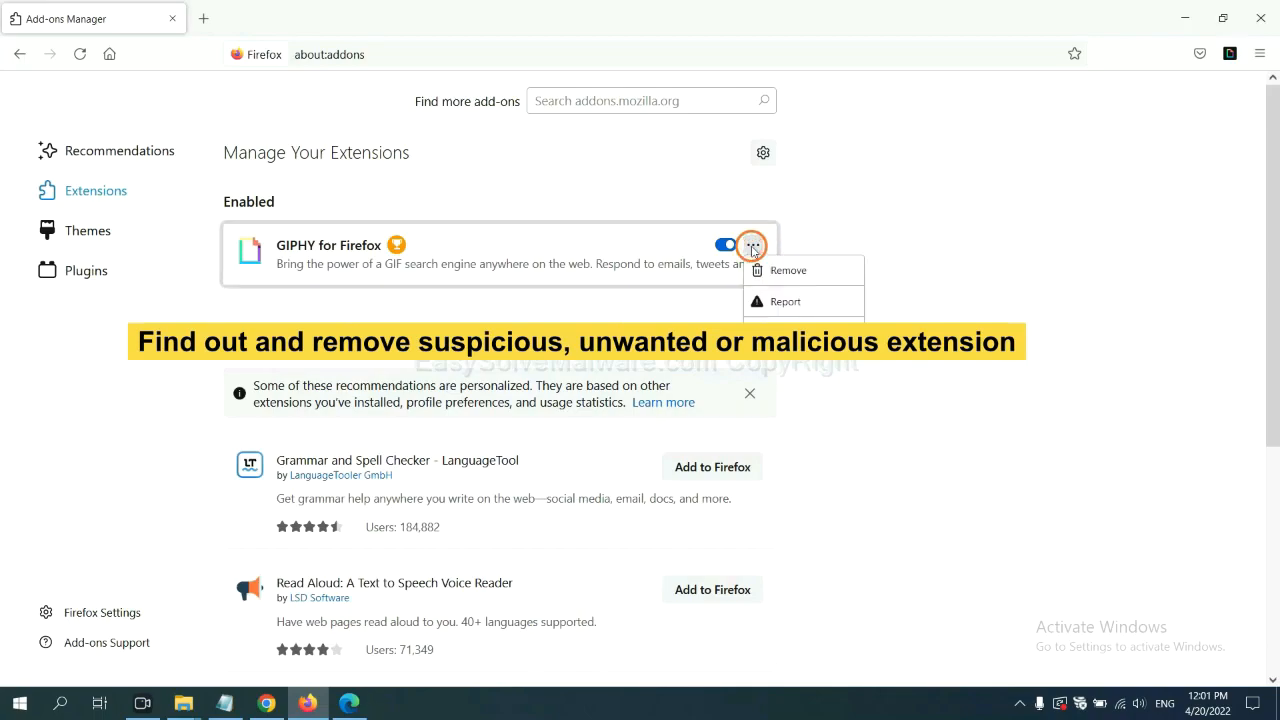
left_click(753, 244)
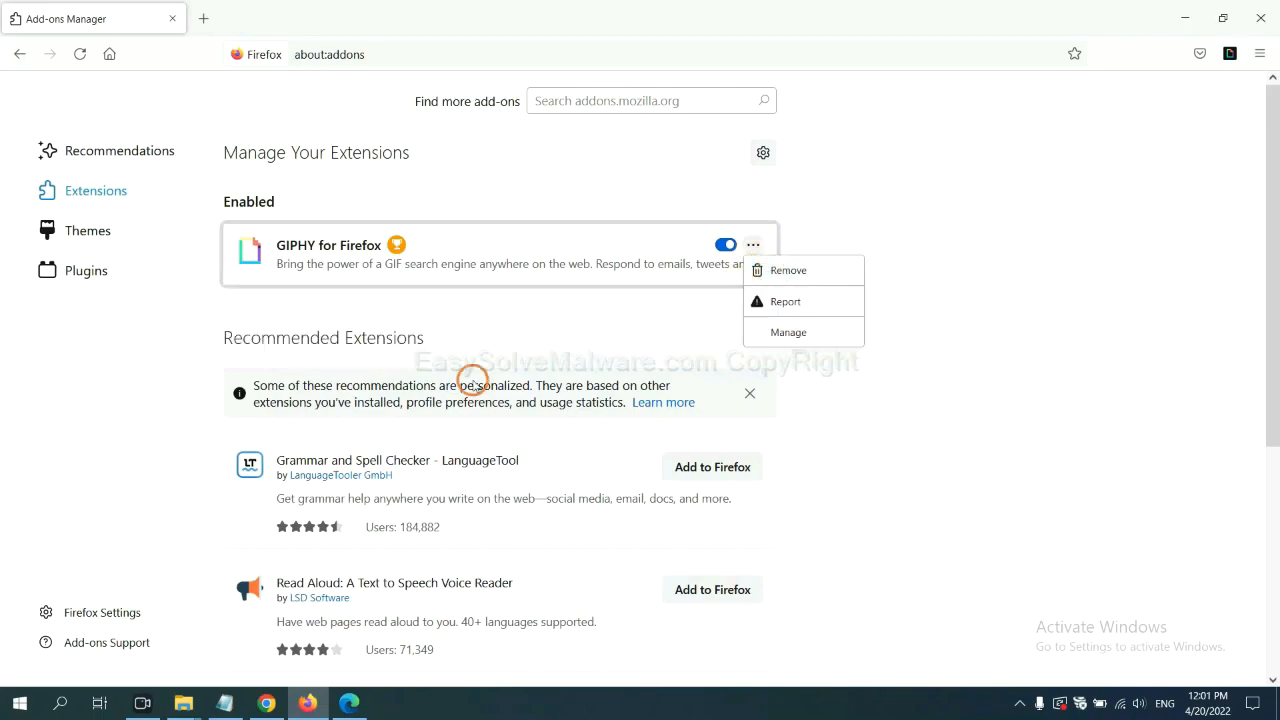
left_click(348, 703)
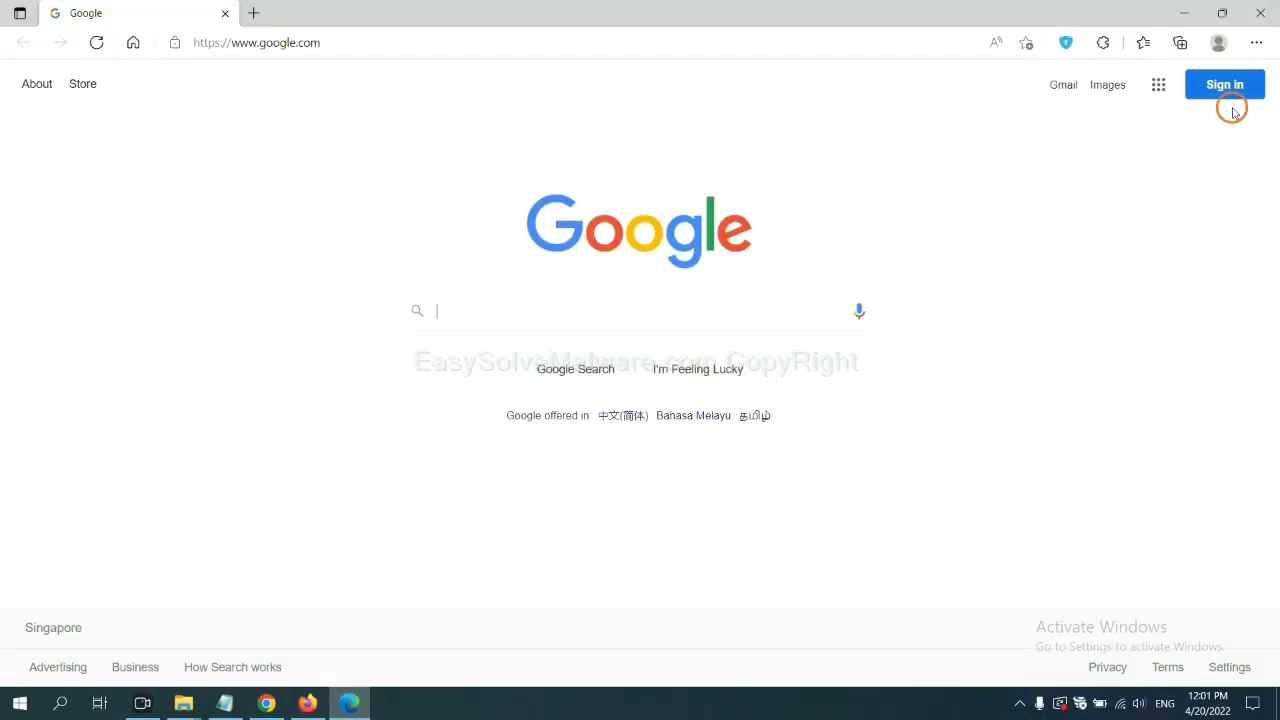
- Remove ArcVpn Free Fast VPN Proxy from Edge's Manage extensions page and confirm
left_click(1256, 42)
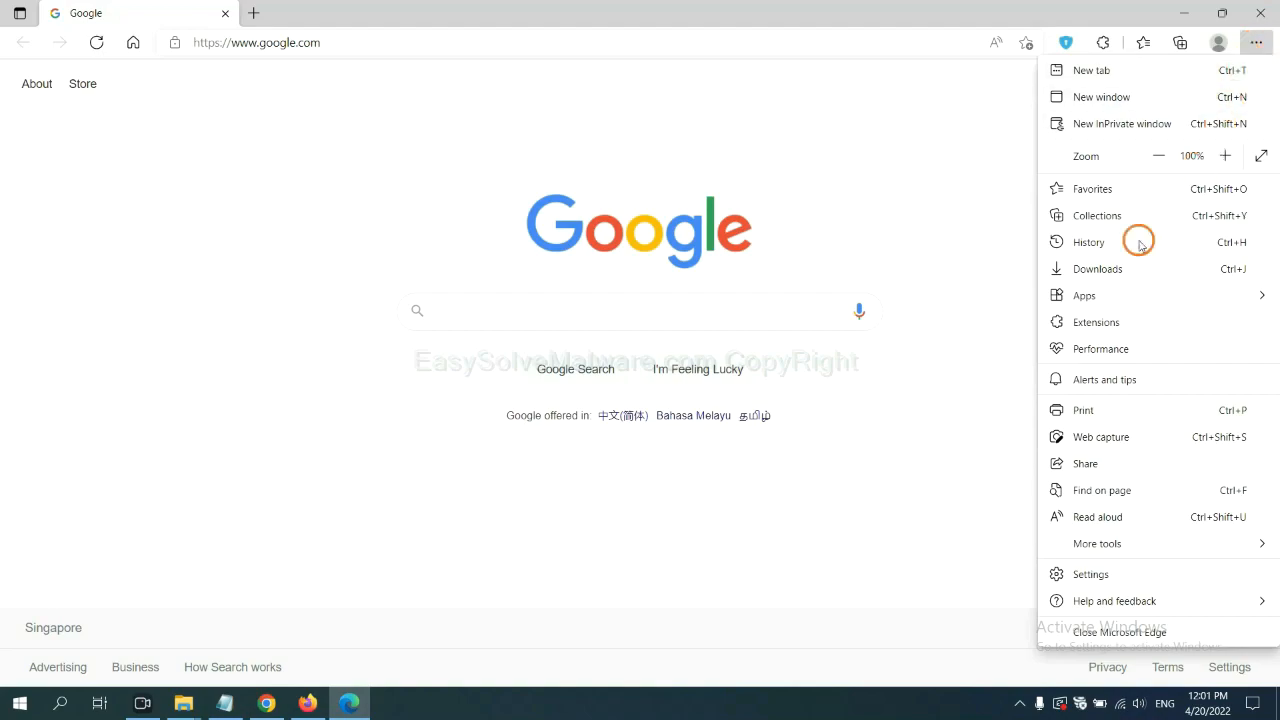
mouse_move(1098, 321)
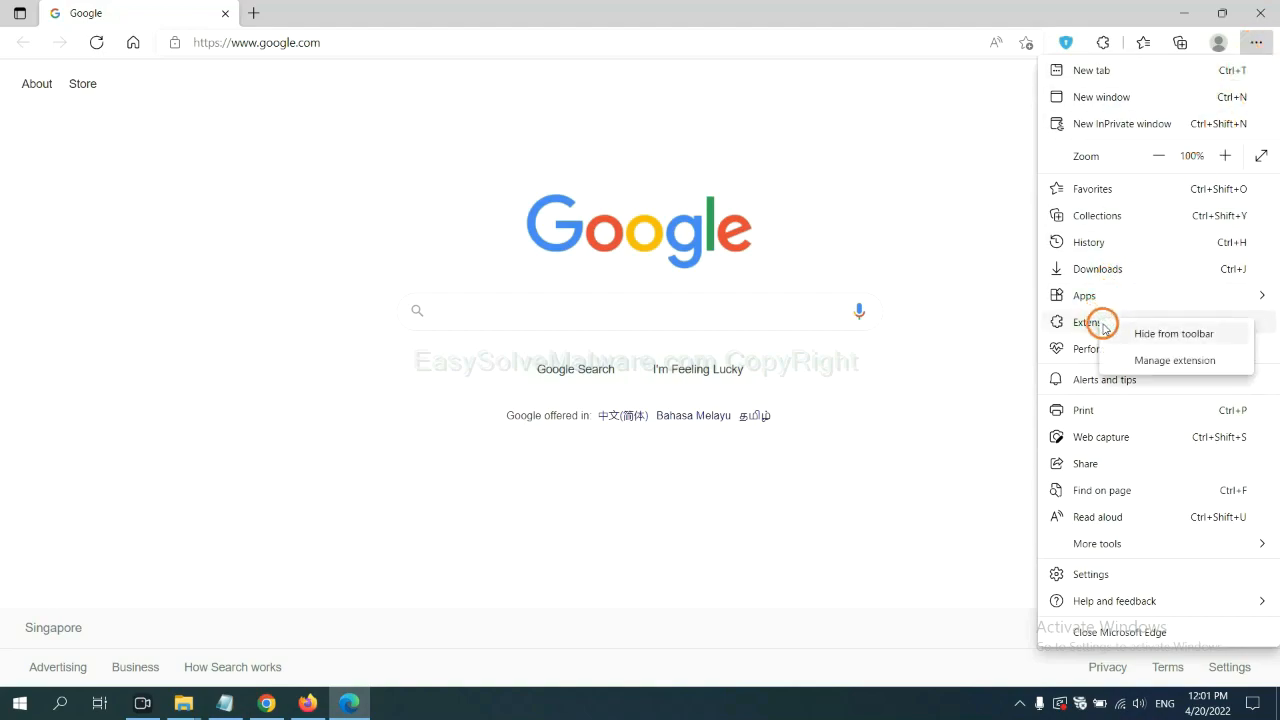
mouse_move(1150, 360)
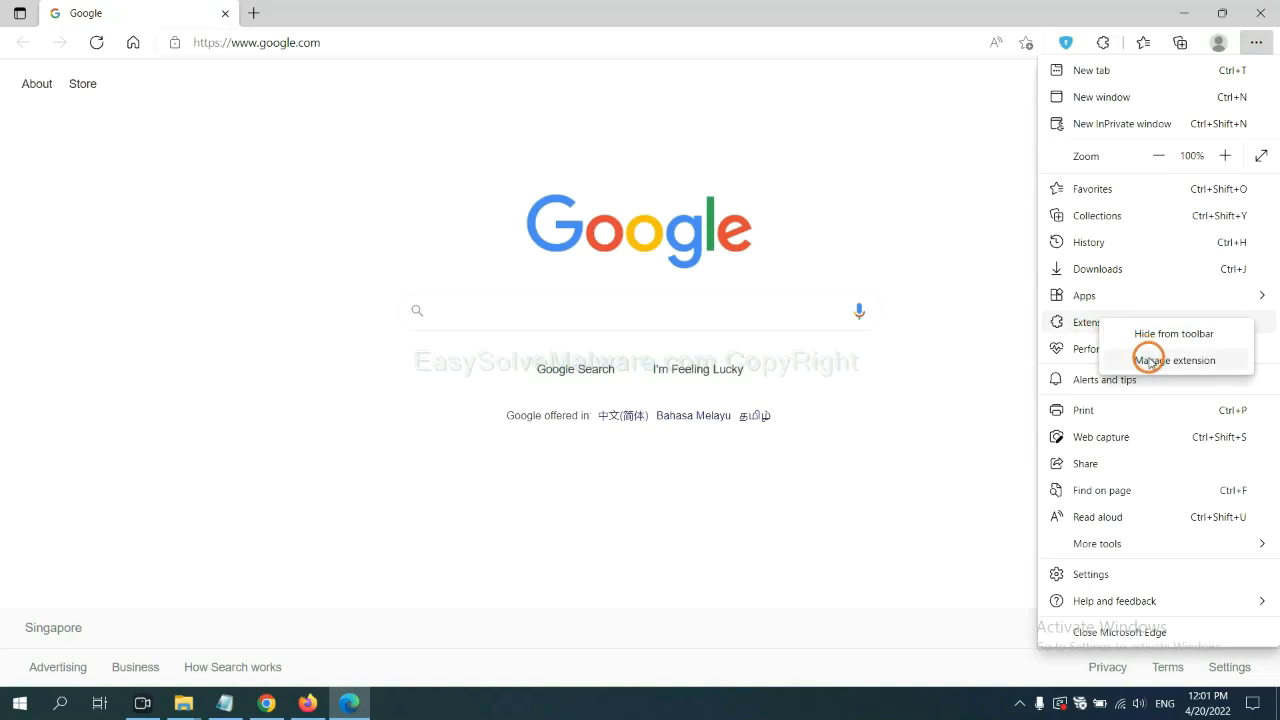
left_click(1174, 360)
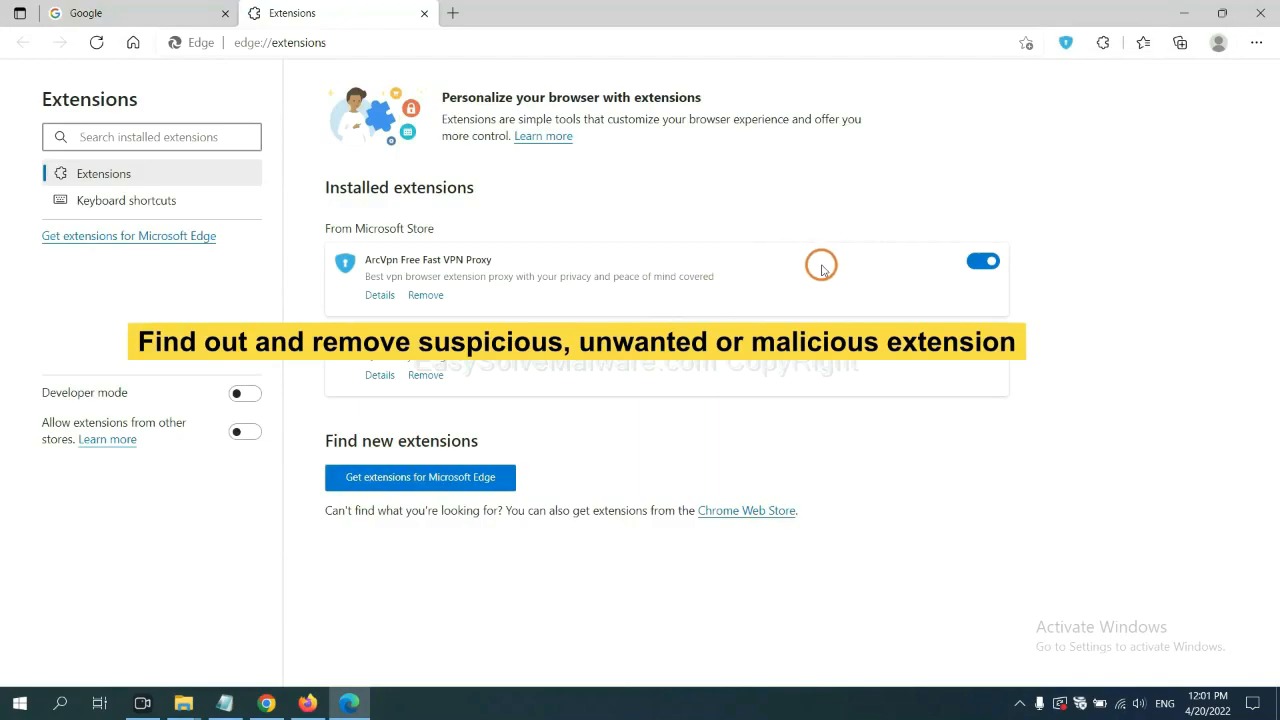
mouse_move(531, 314)
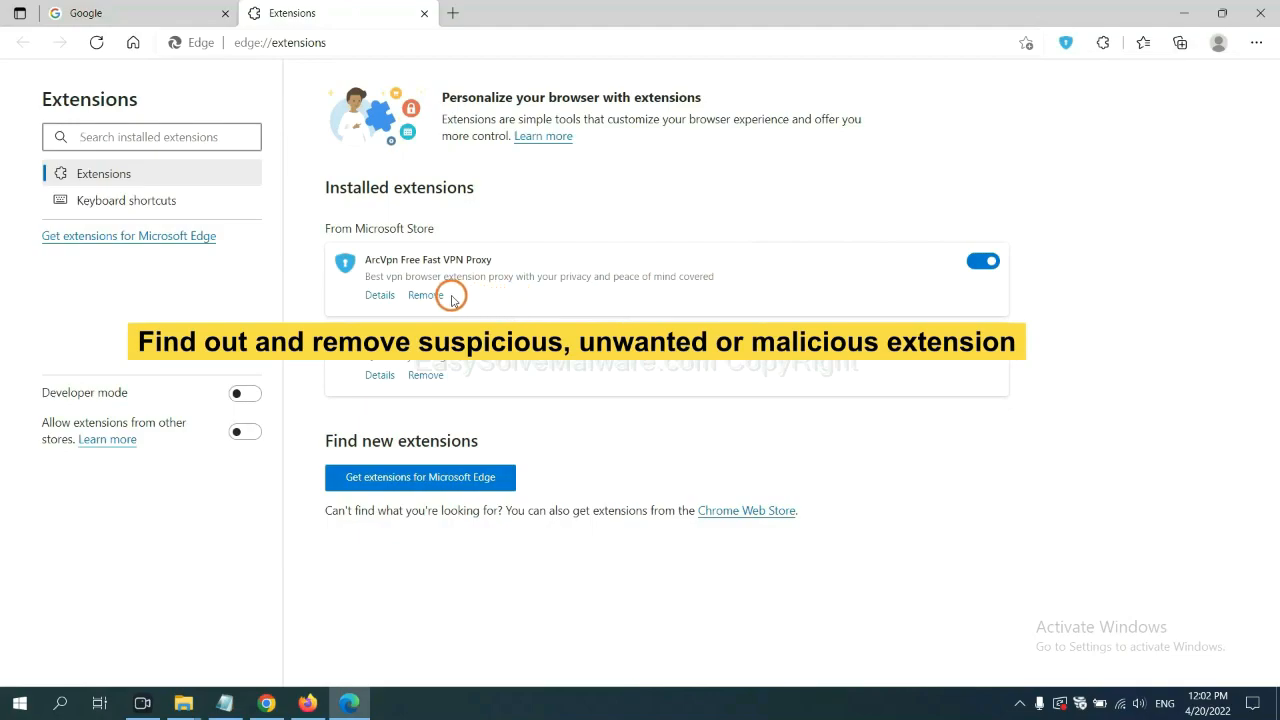
left_click(425, 295)
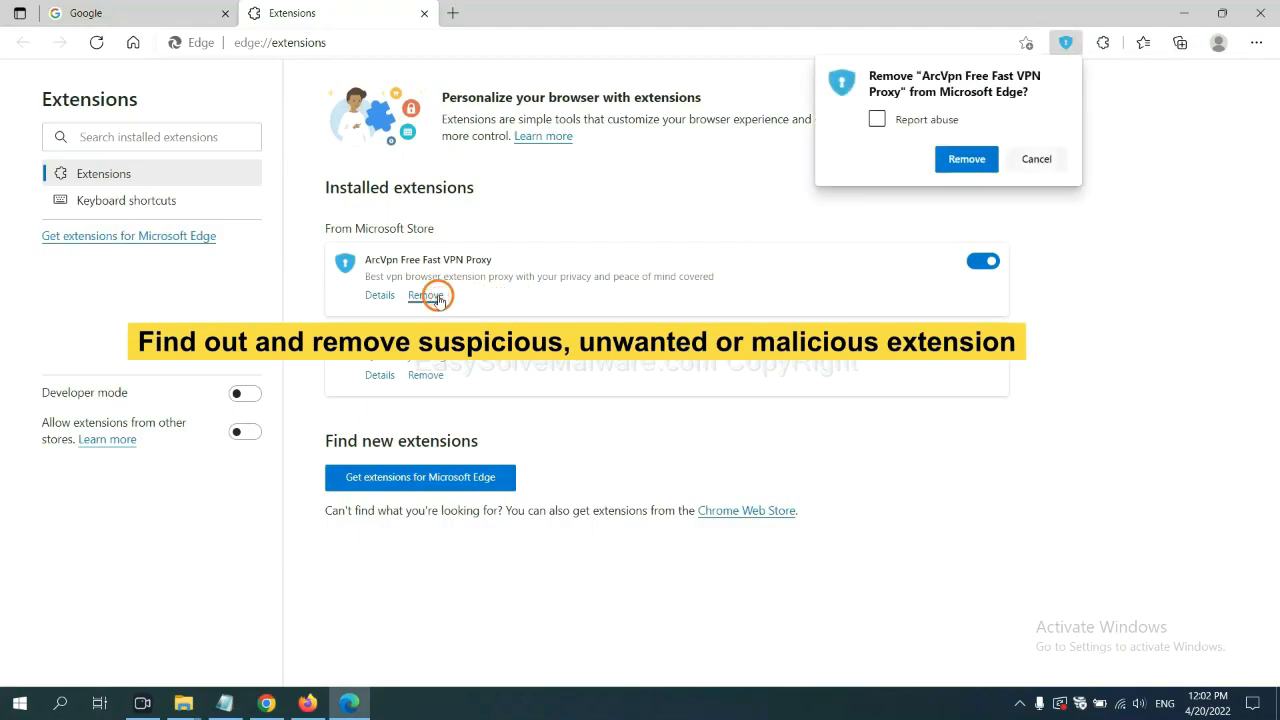
left_click(965, 159)
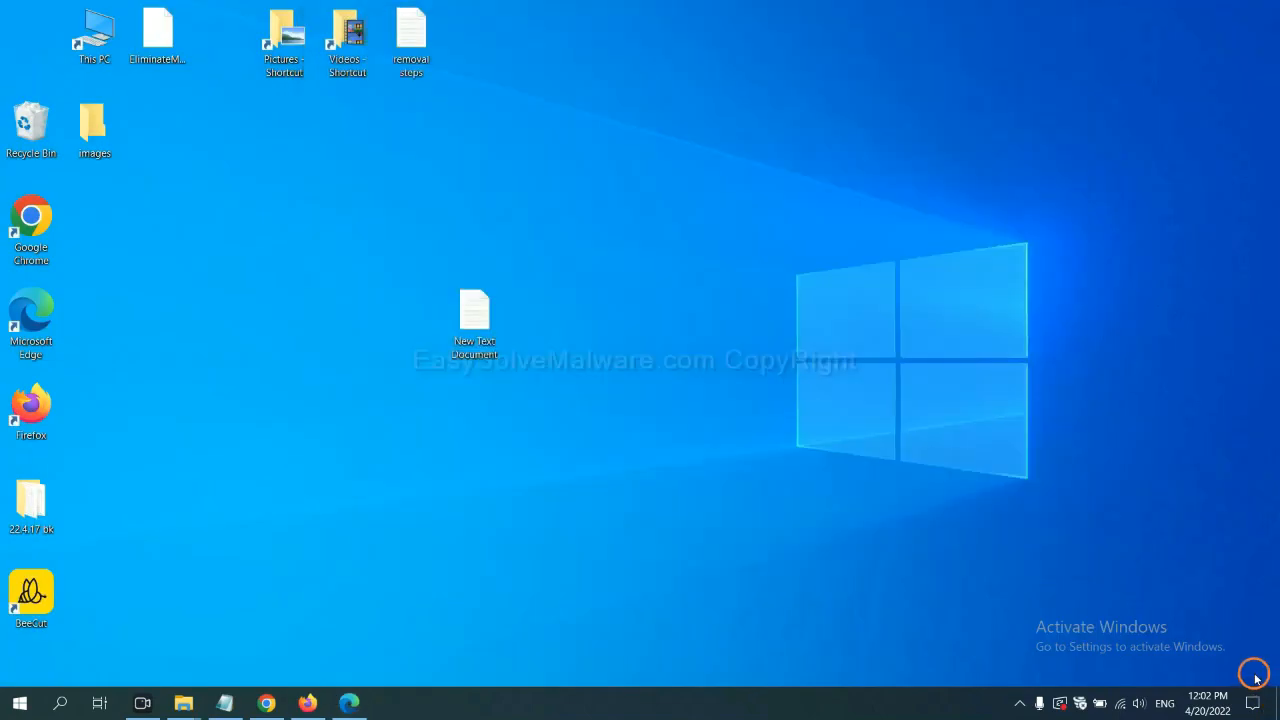
- Reopen the New Text Document removal notes and review the step 4 instruction
double_click(474, 315)
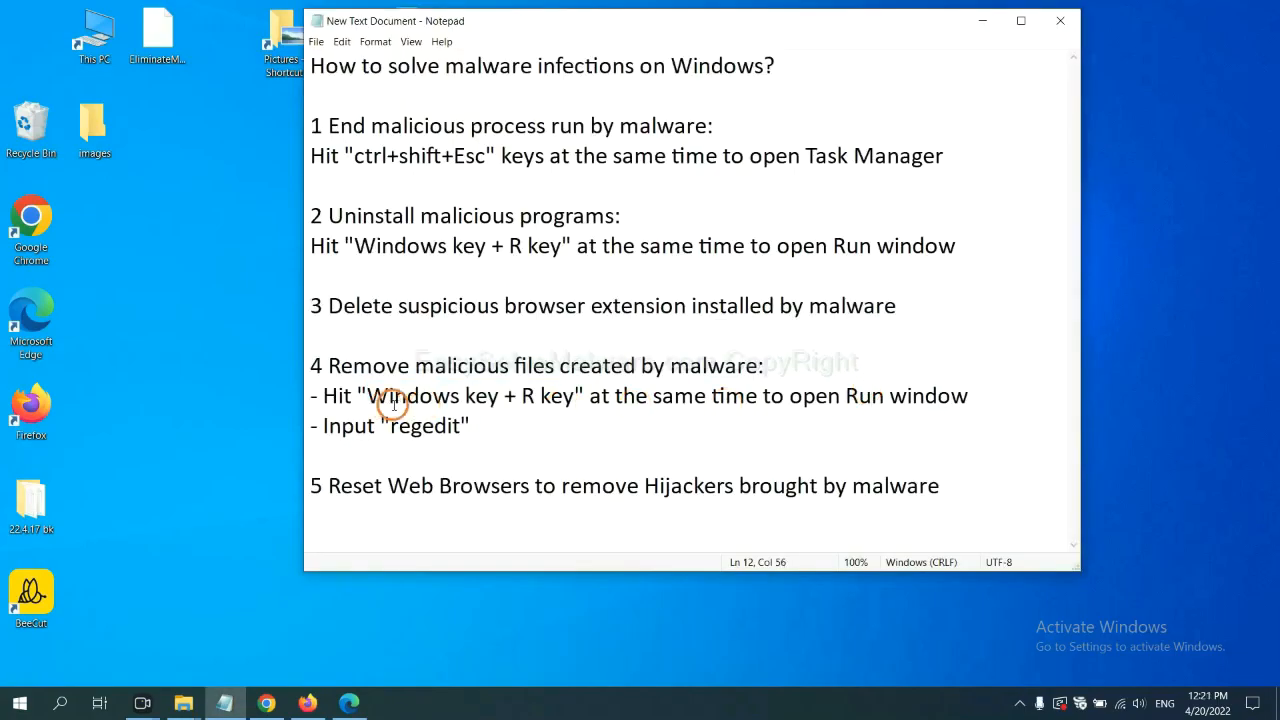
mouse_move(555, 365)
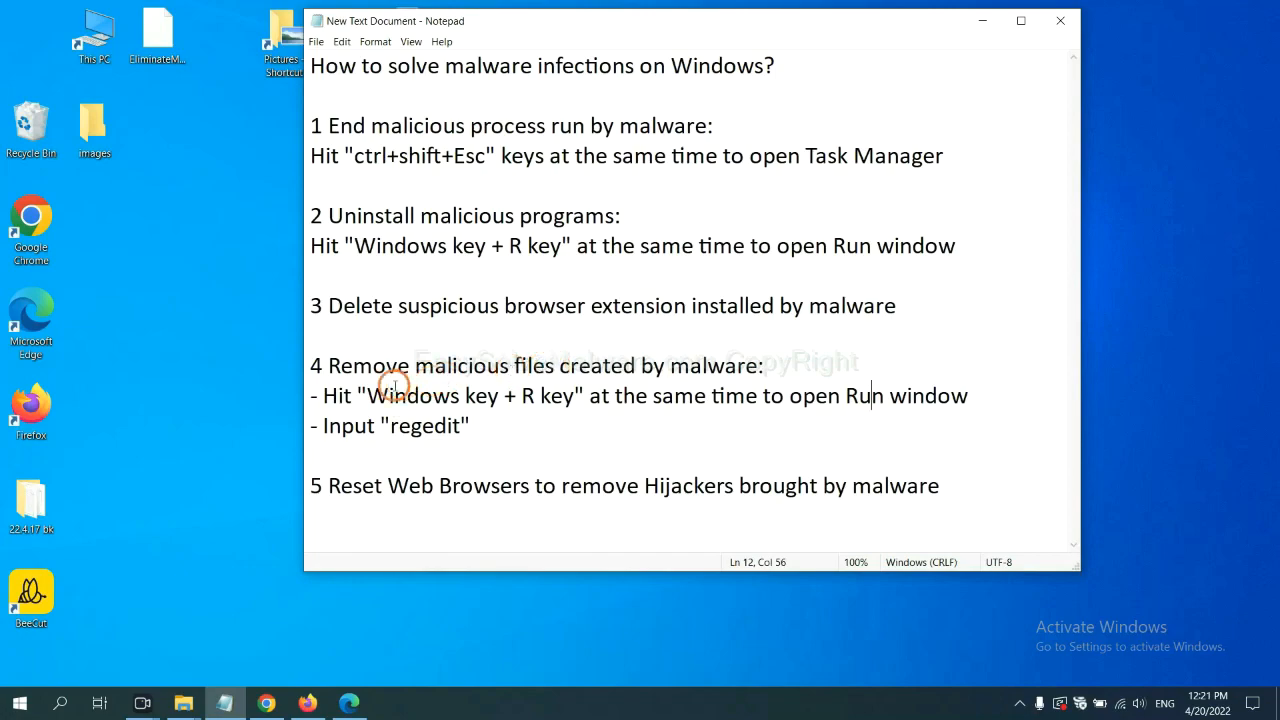
left_click(378, 395)
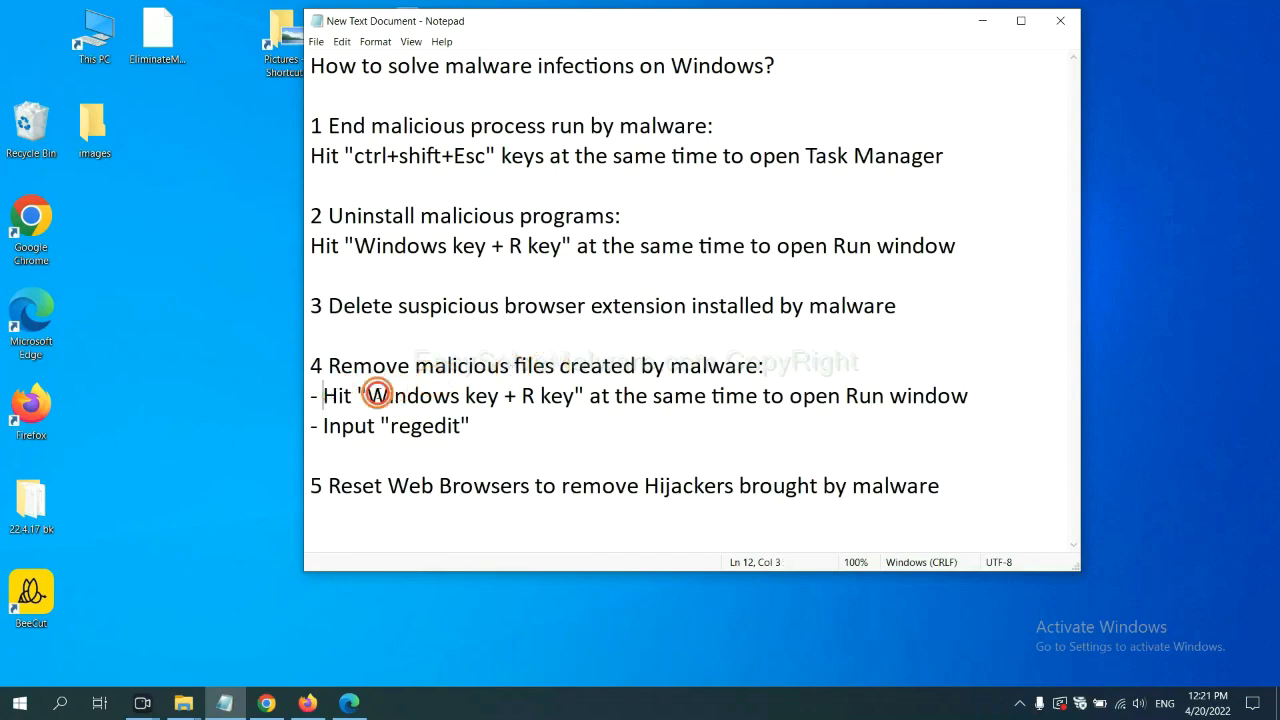
left_click(743, 395)
type("regedit")
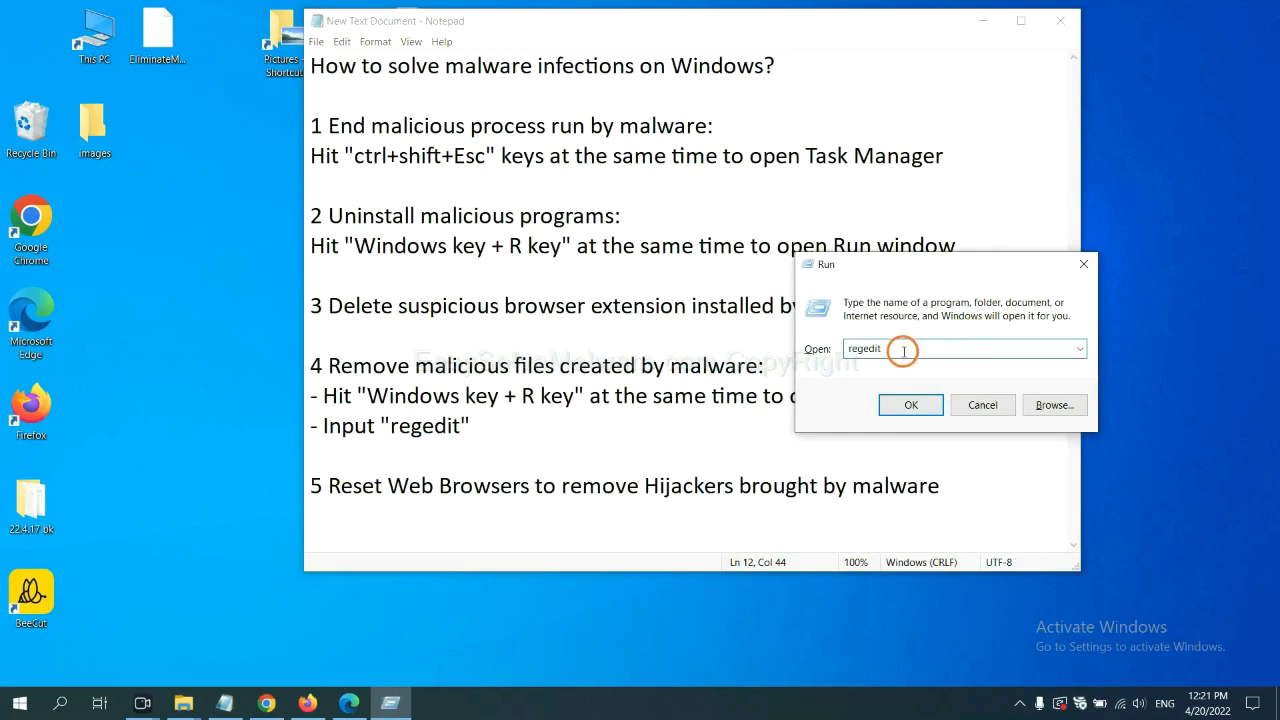
- Launch regedit, Find the malware name, and right-click the found FEATURE_BROWSER_EMULATION key
left_click(910, 405)
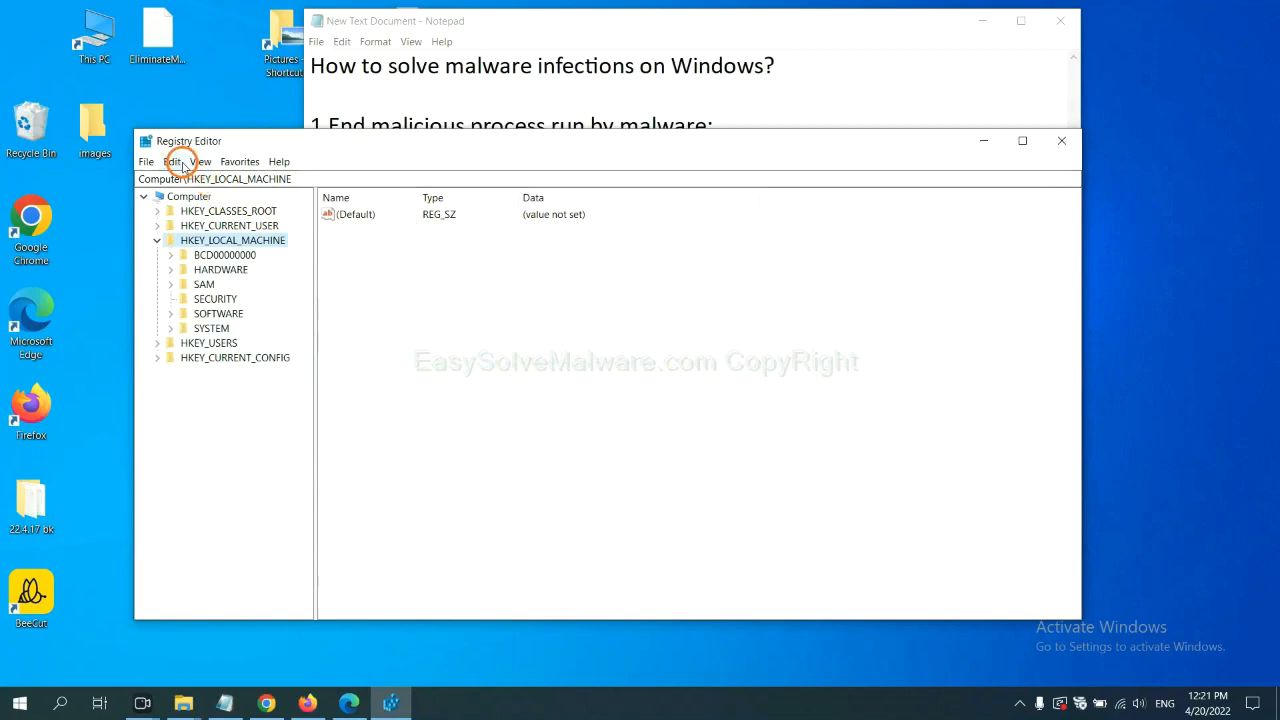
left_click(172, 161)
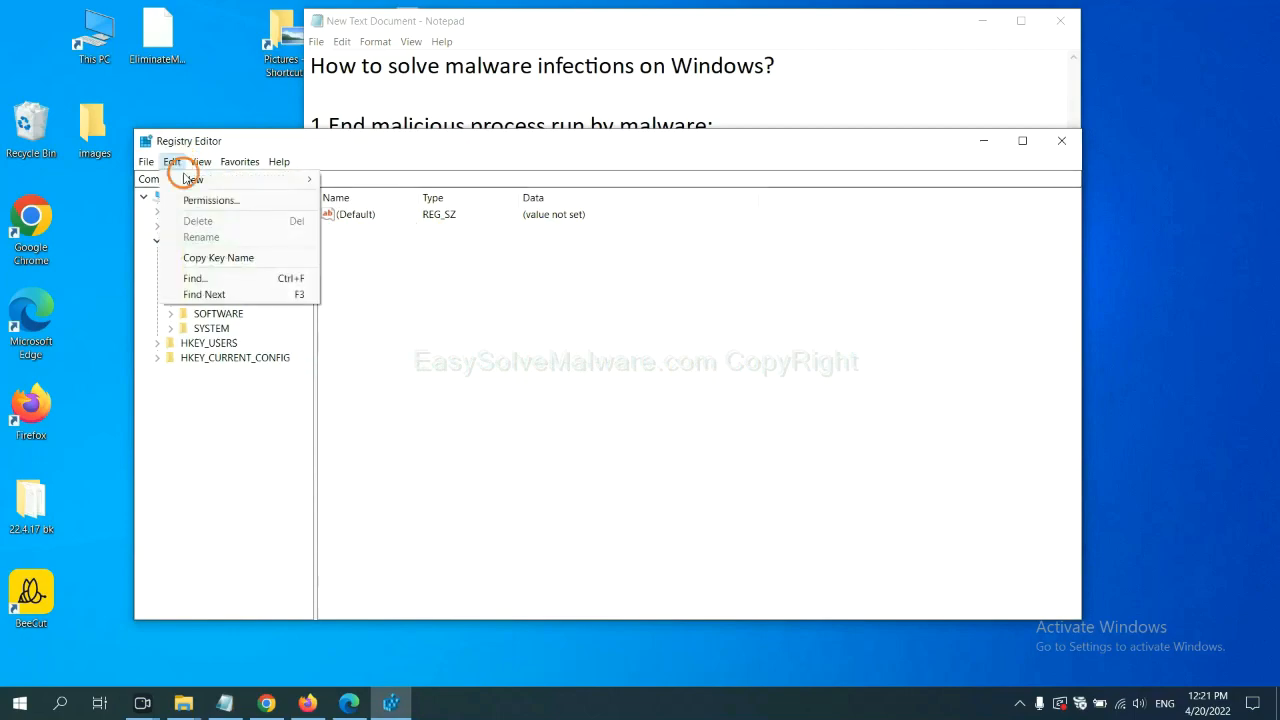
mouse_move(195, 278)
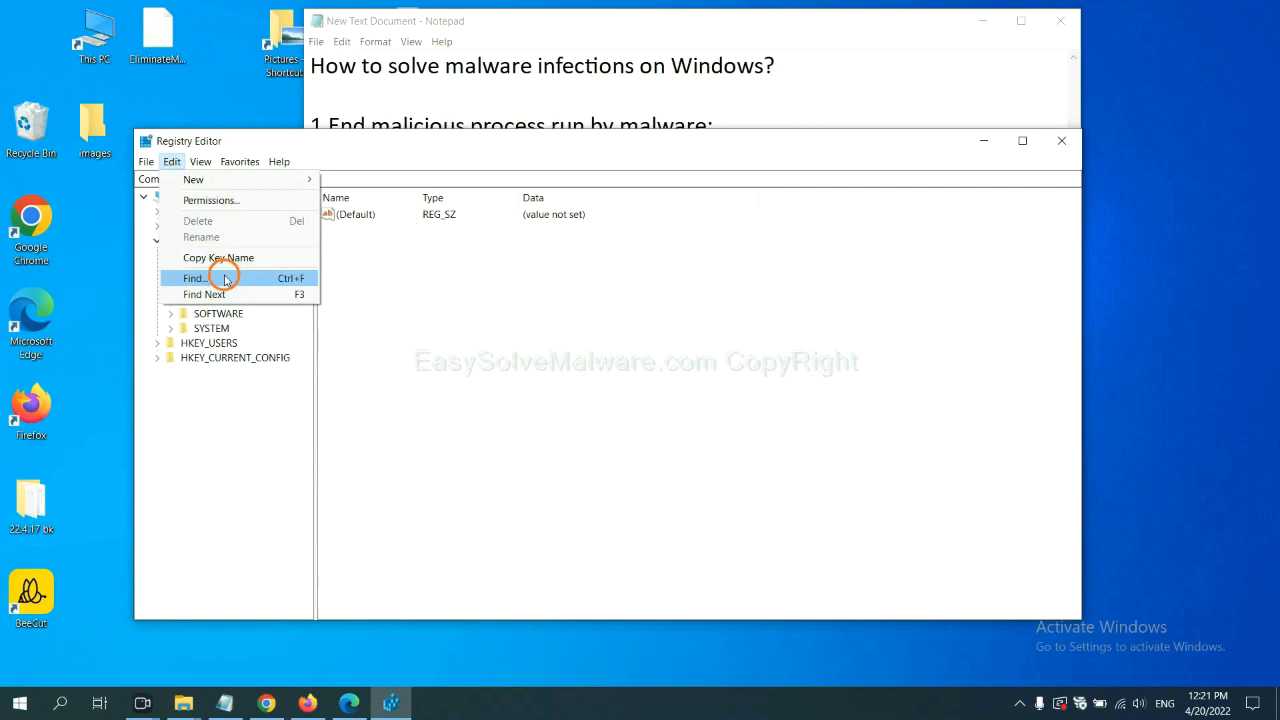
left_click(193, 278)
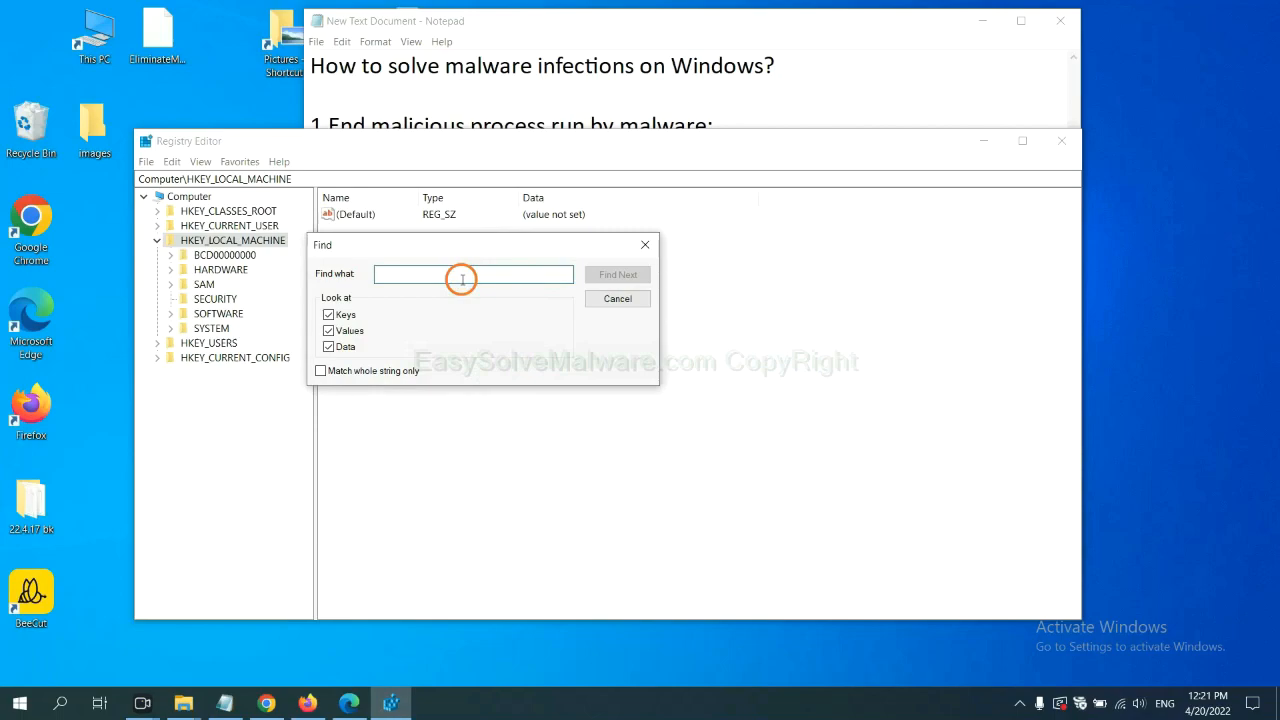
type("Input the name of malware")
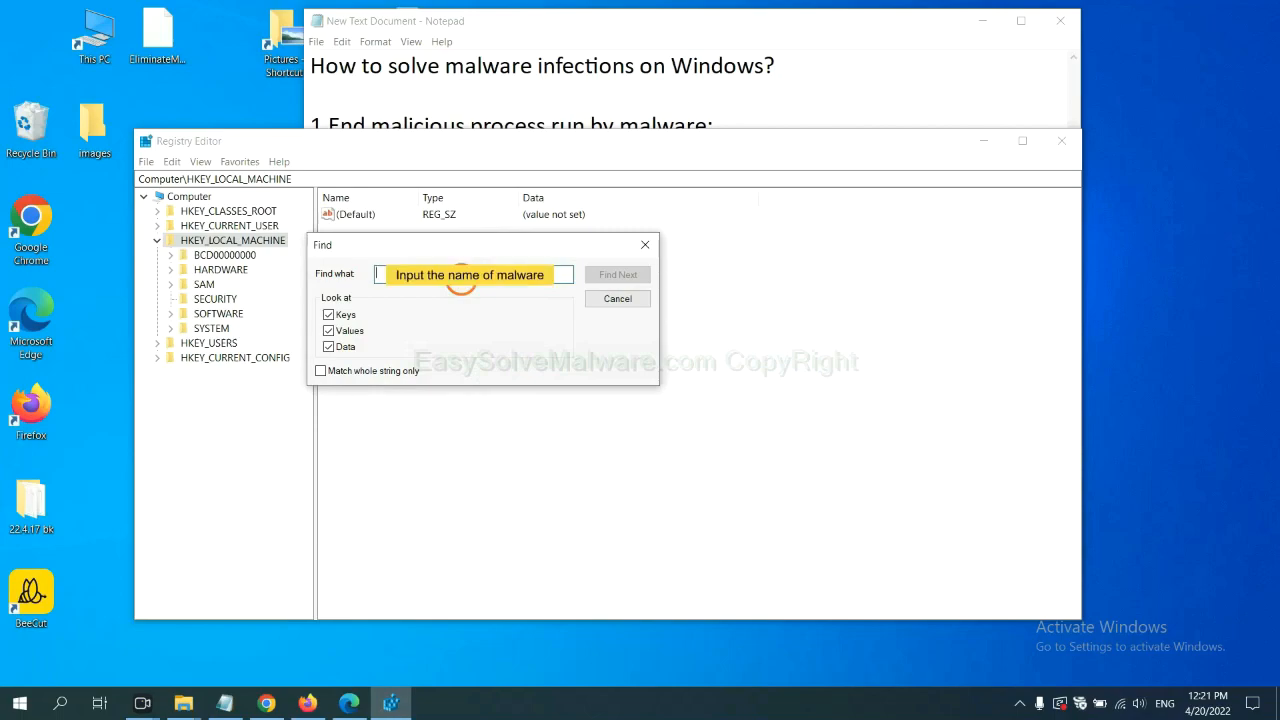
type("be")
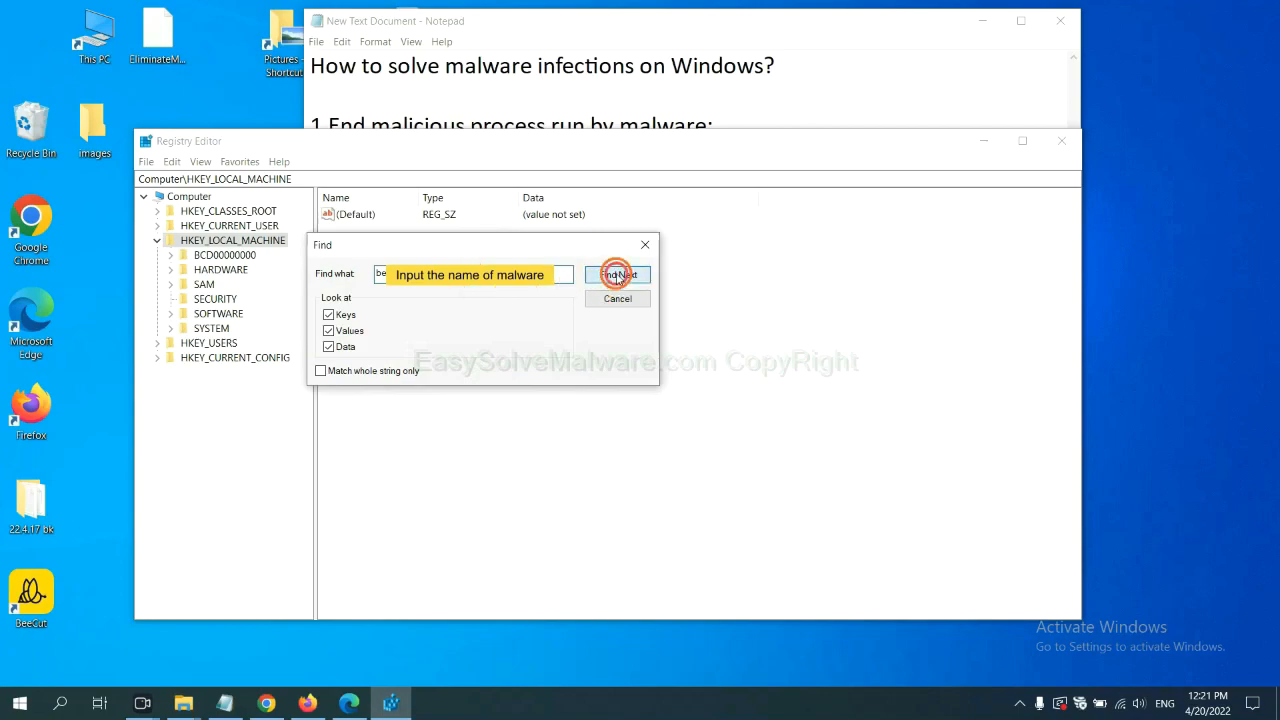
left_click(617, 274)
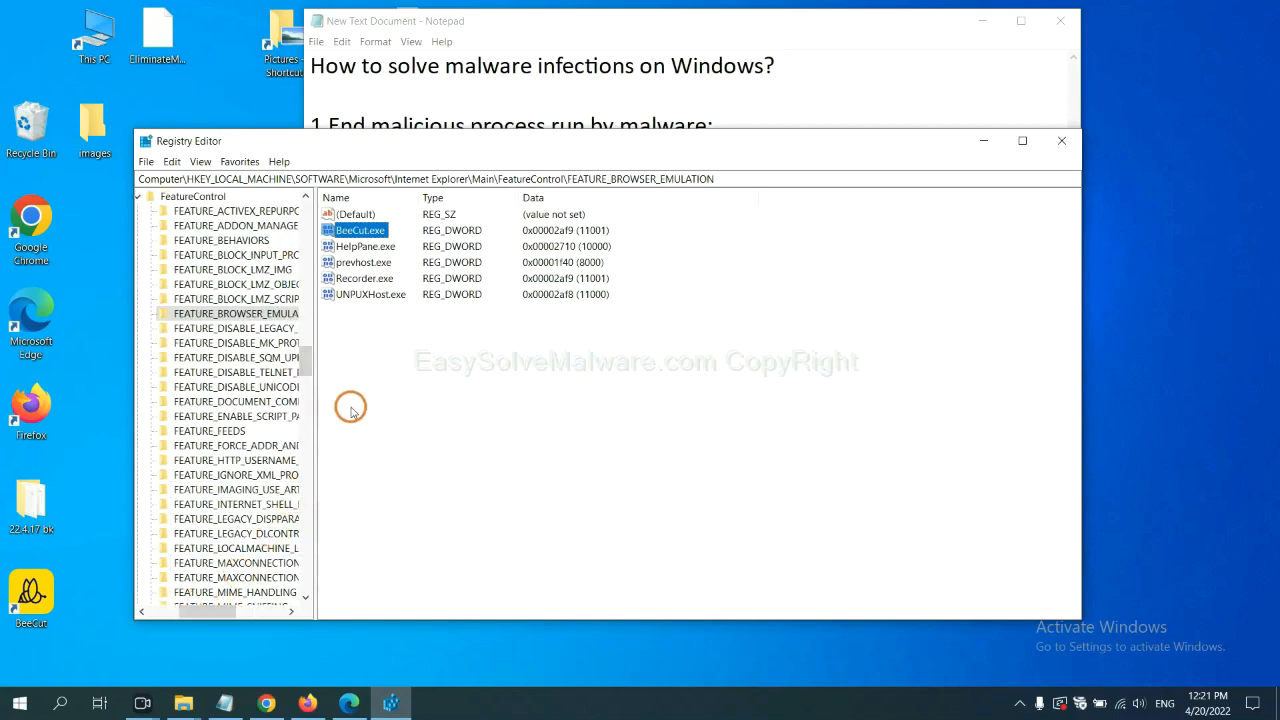
right_click(235, 313)
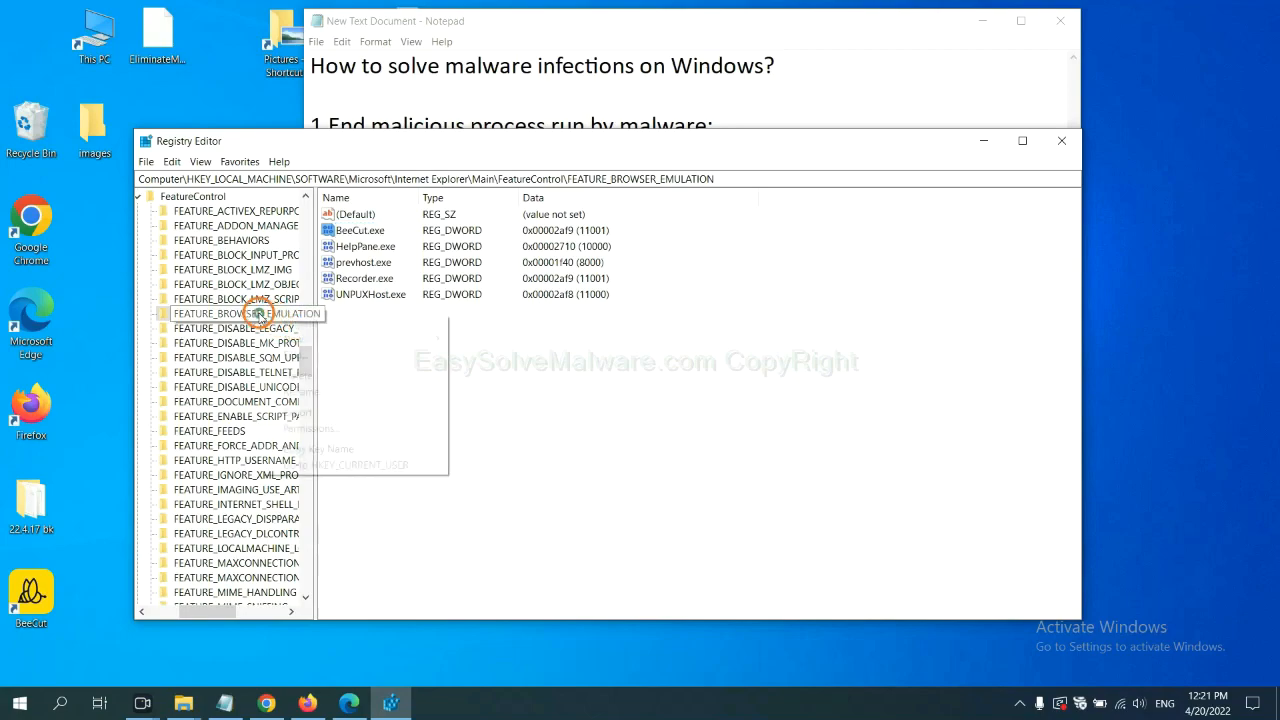
right_click(240, 313)
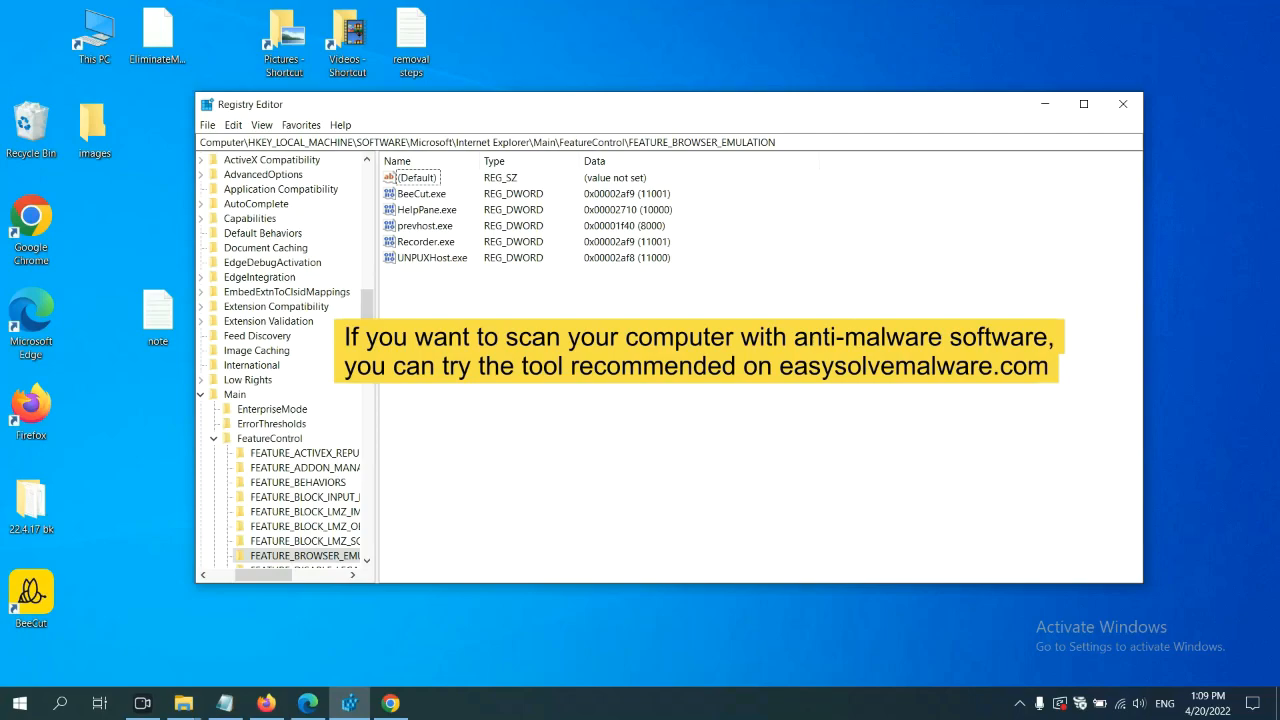
- Switch to Chrome and scroll the easysolvemalware.com guide toward its Windows removal steps
left_click(390, 703)
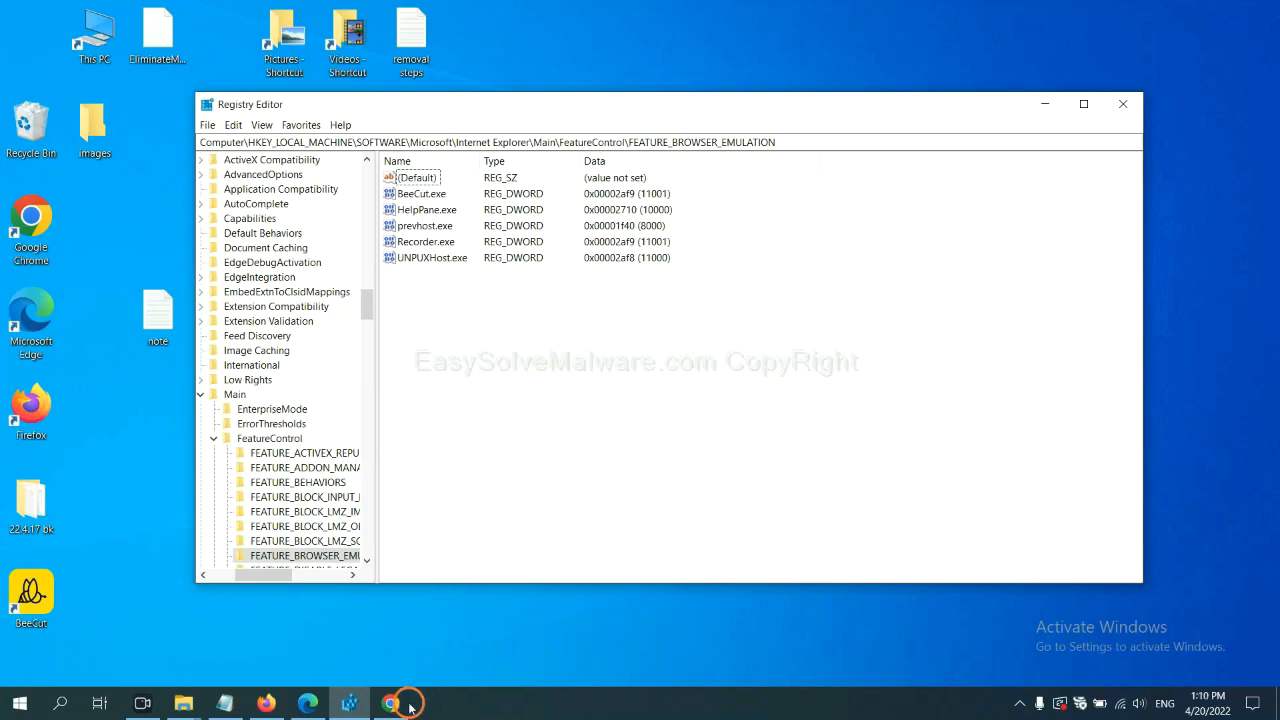
left_click(390, 703)
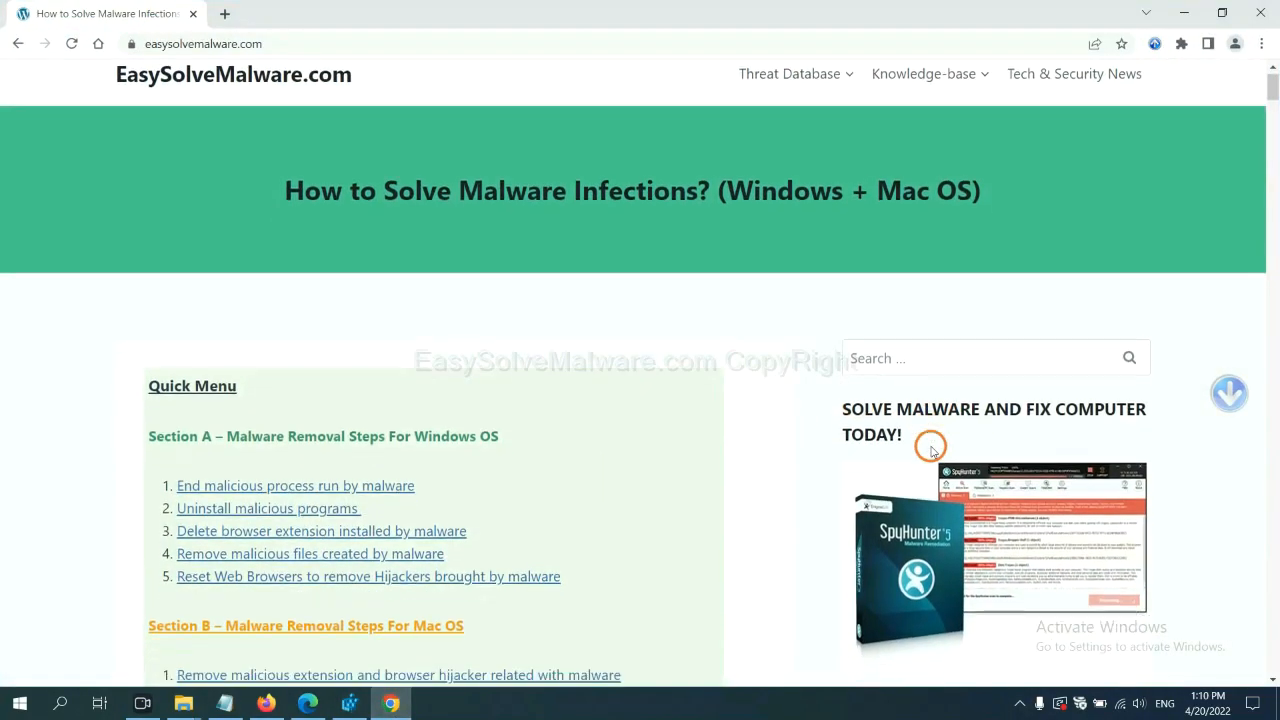
scroll("down", 3)
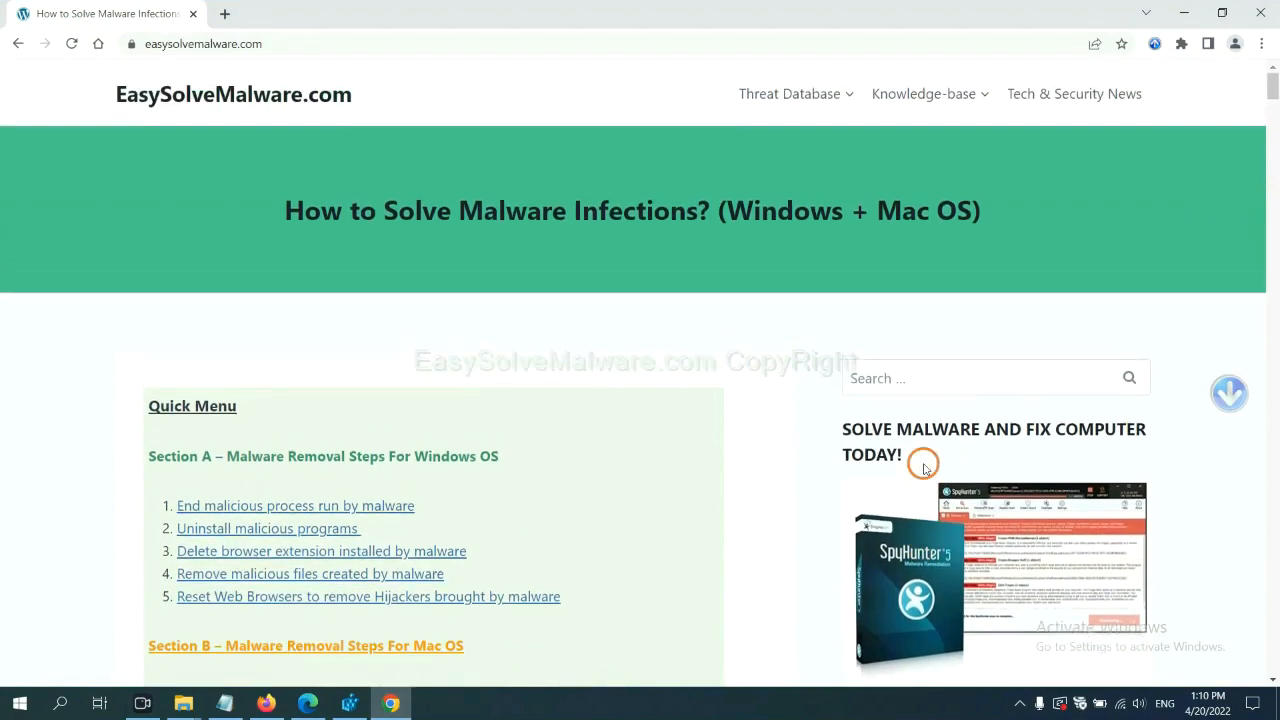
mouse_move(238, 108)
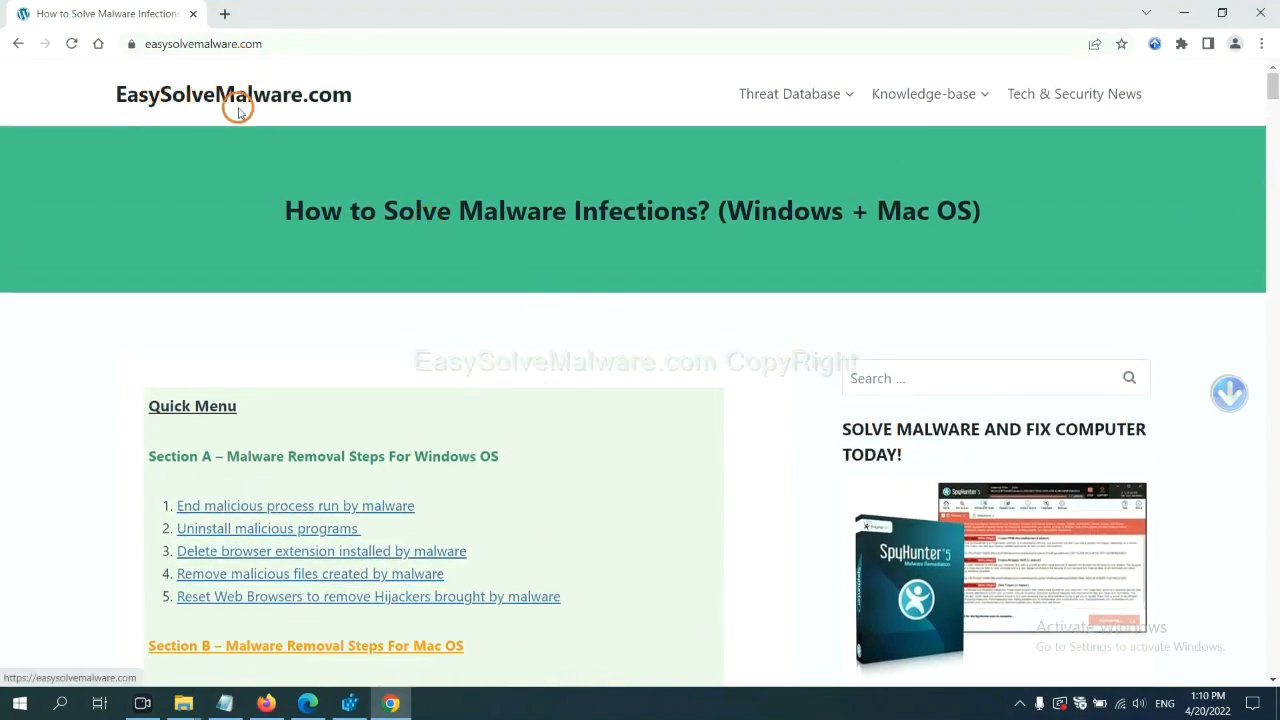
scroll("down", 3)
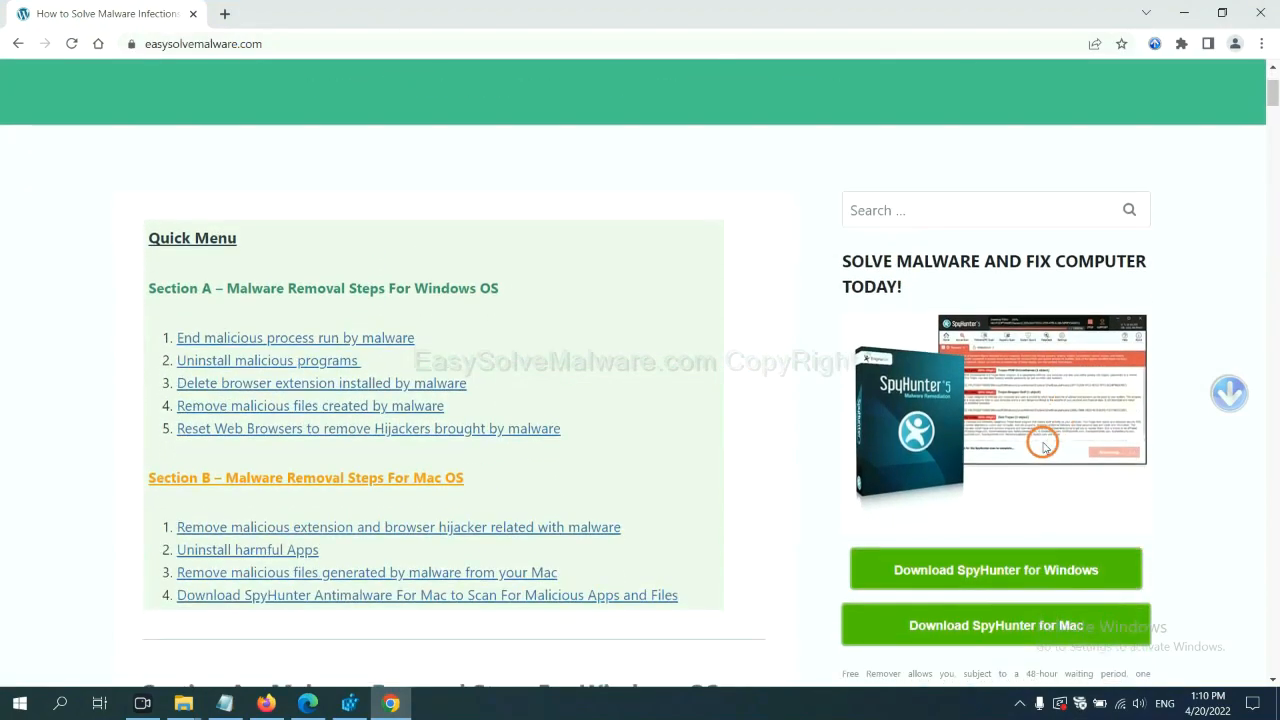
scroll("down", 3)
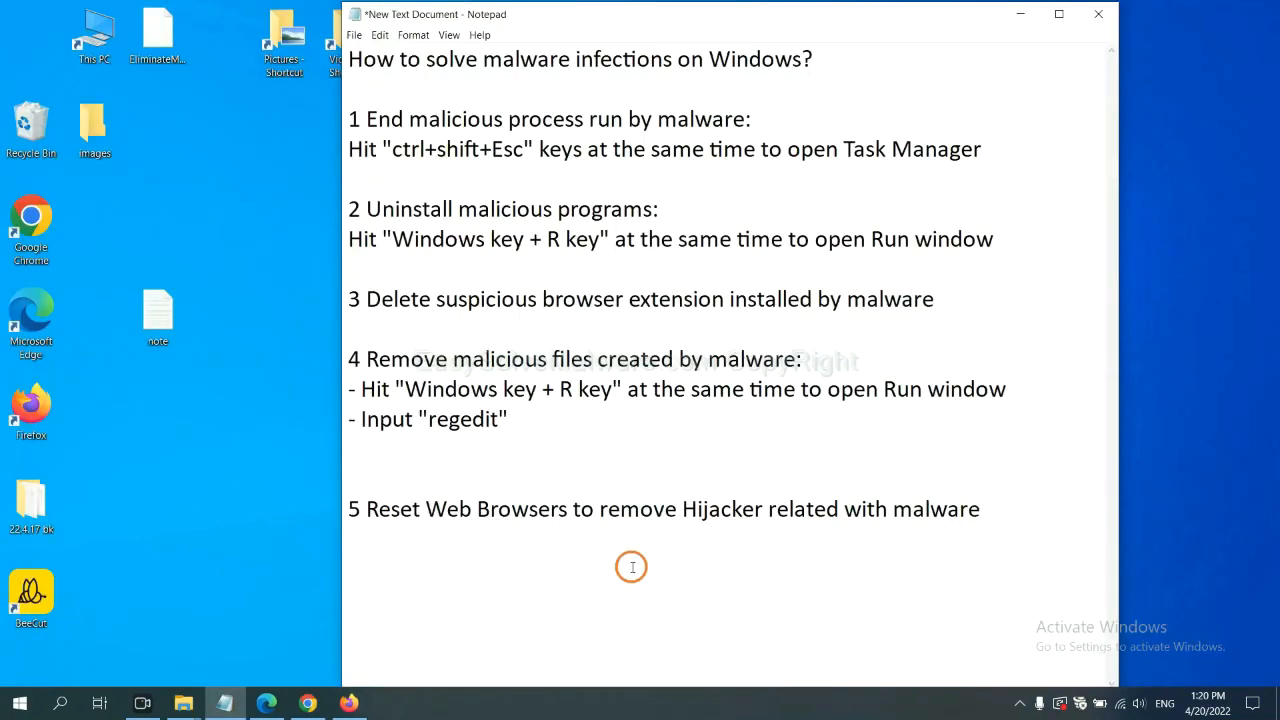
- Search Chrome settings for 'reset' and open 'Restore settings to their original defaults'
left_click(639, 509)
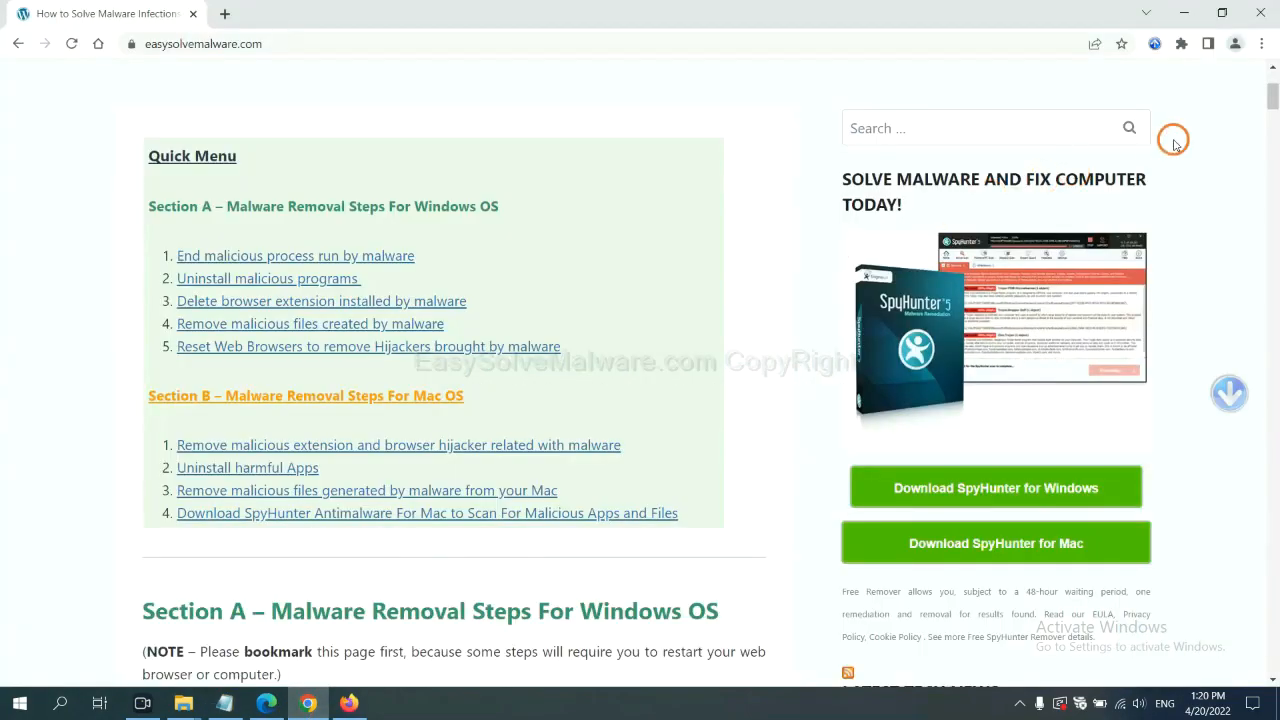
left_click(1262, 44)
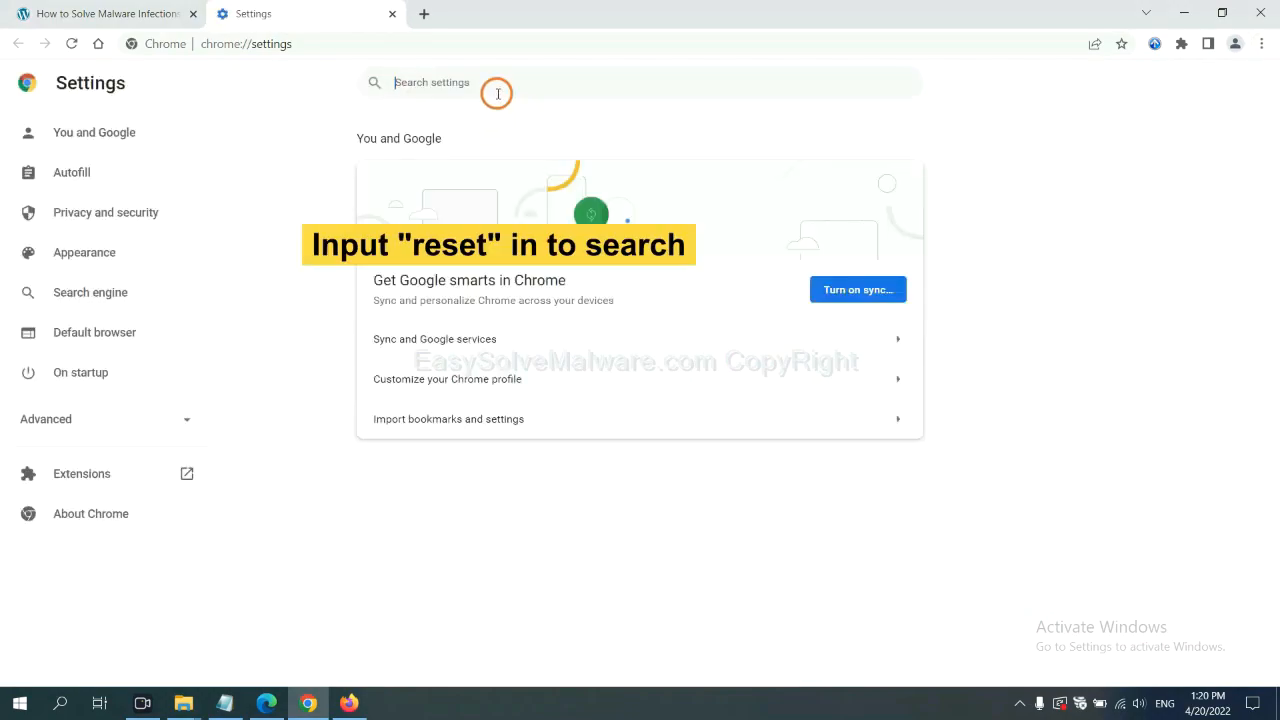
type("reset")
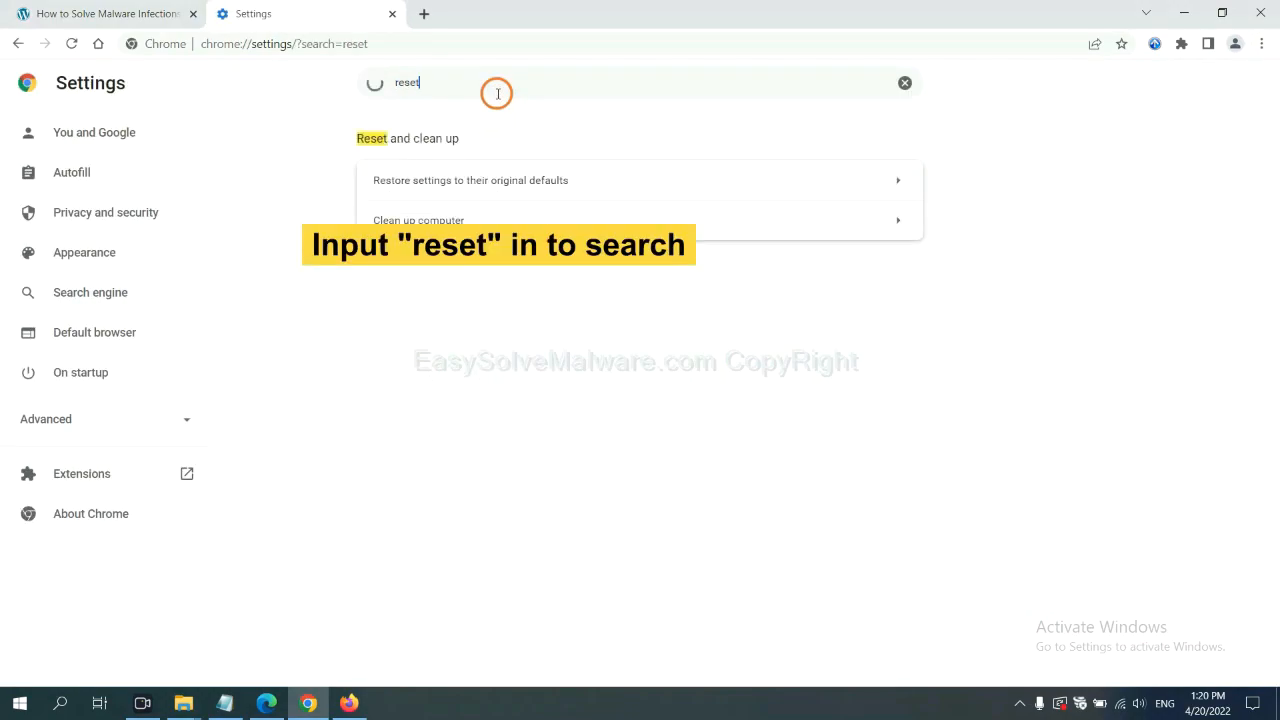
left_click(470, 180)
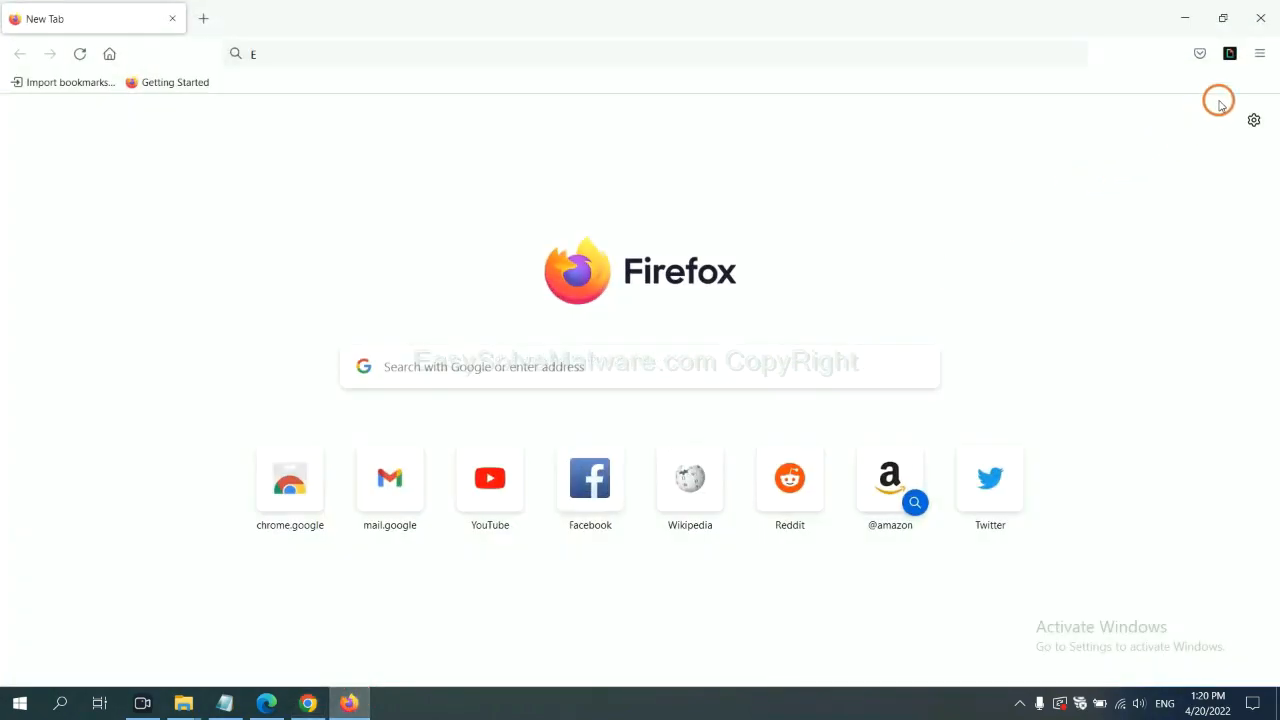
- Go to Firefox's Help > More troubleshooting information page and start Refresh Firefox
left_click(1260, 54)
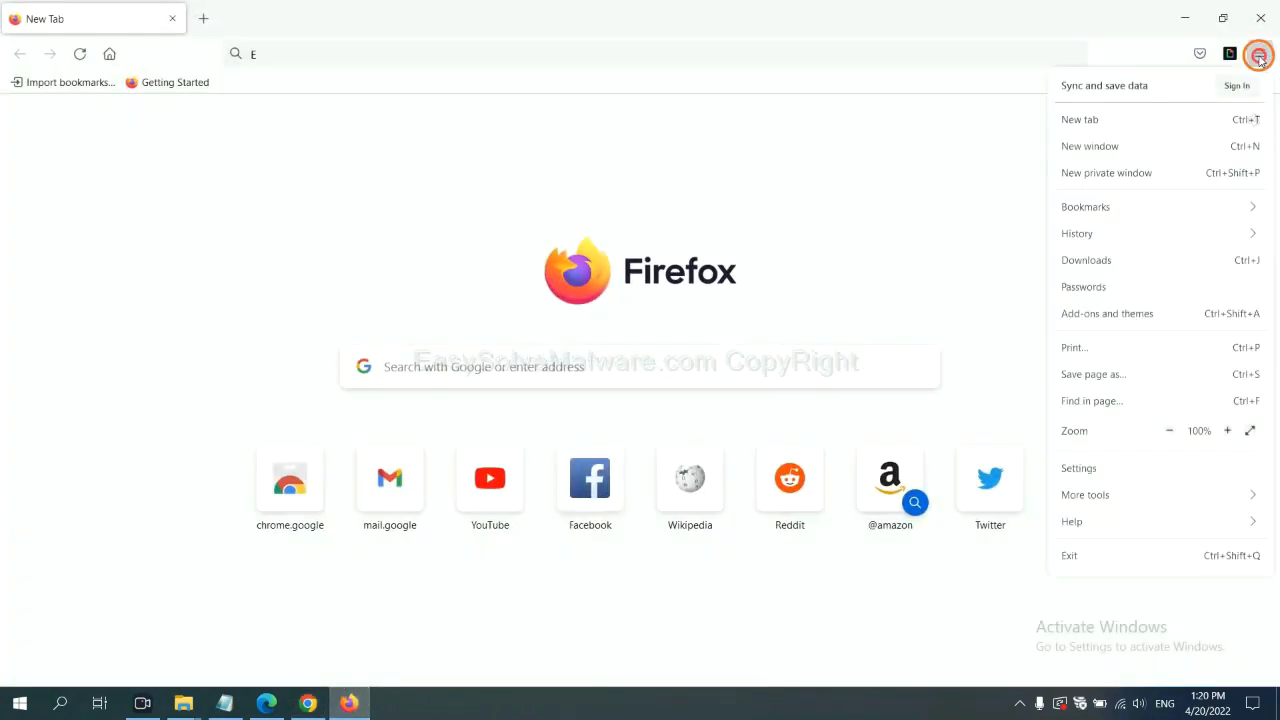
mouse_move(1085, 495)
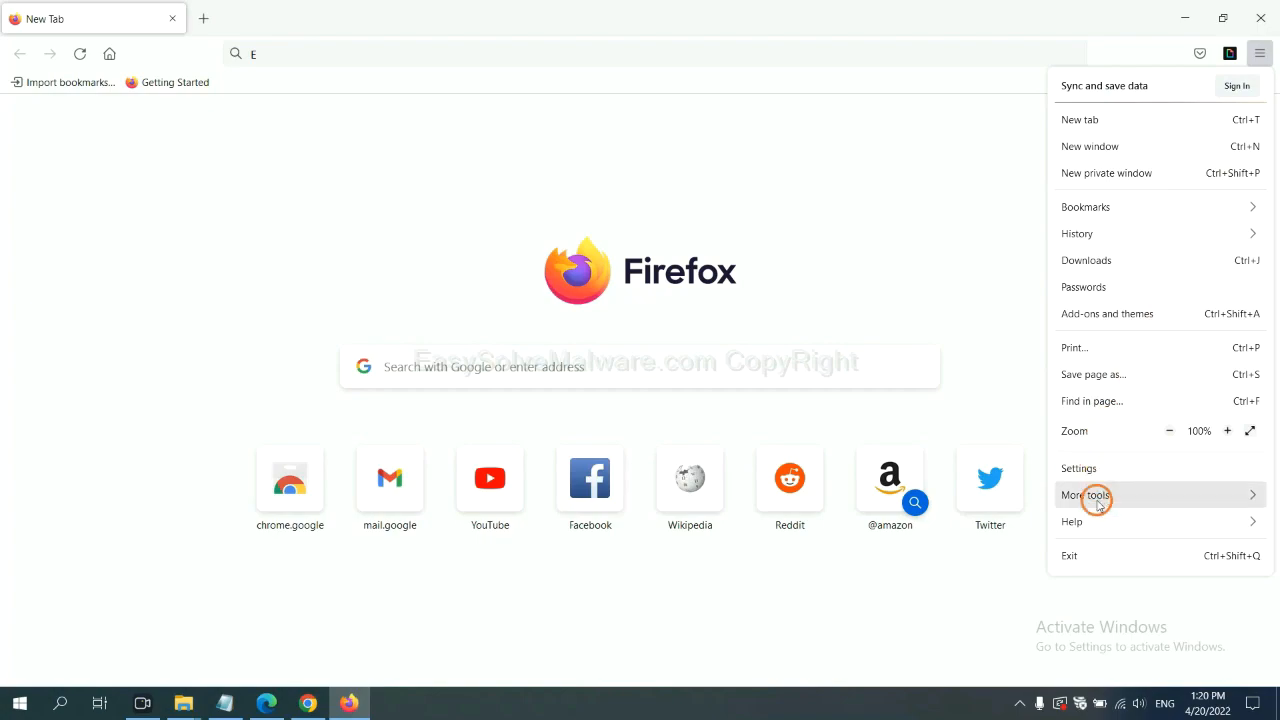
left_click(1071, 521)
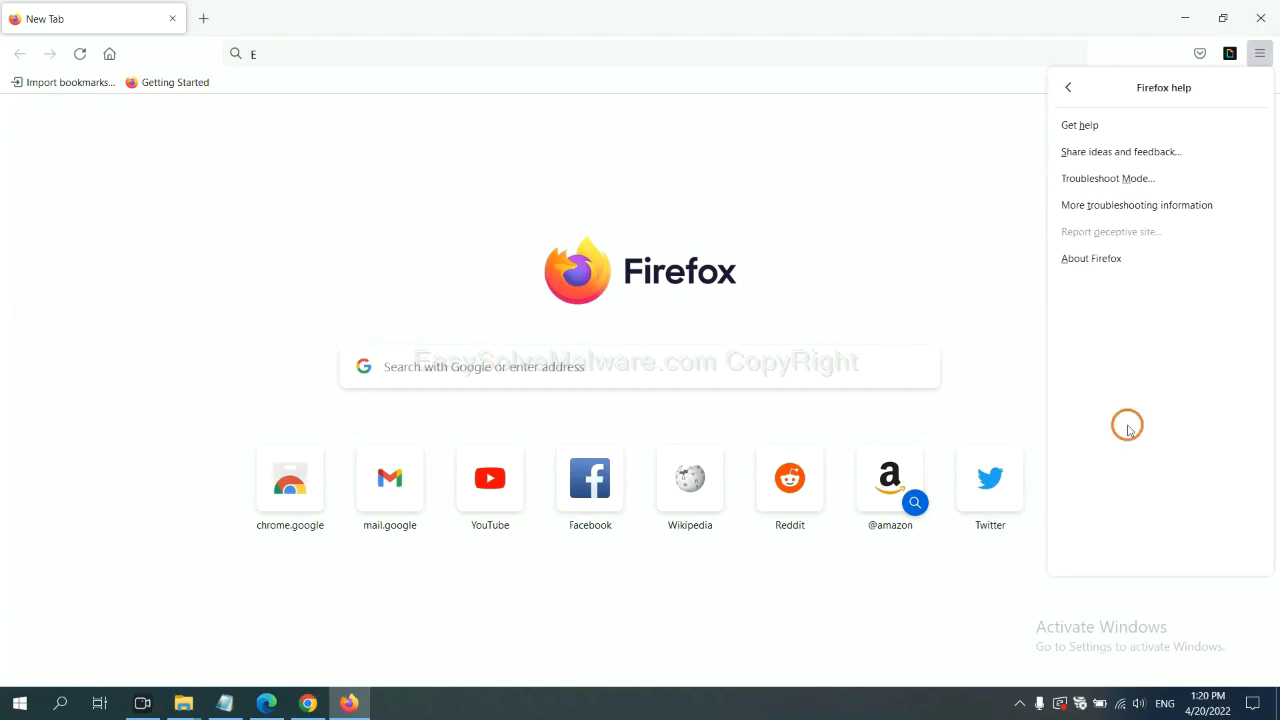
mouse_move(1123, 205)
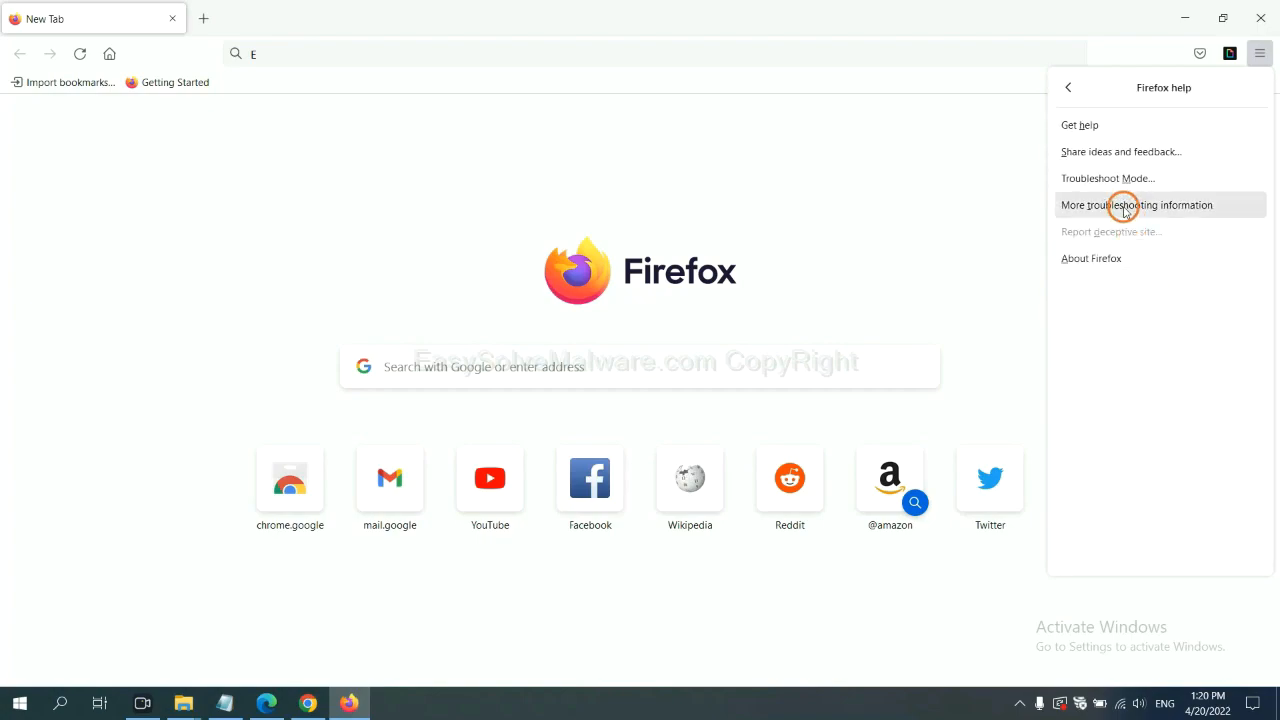
left_click(1137, 205)
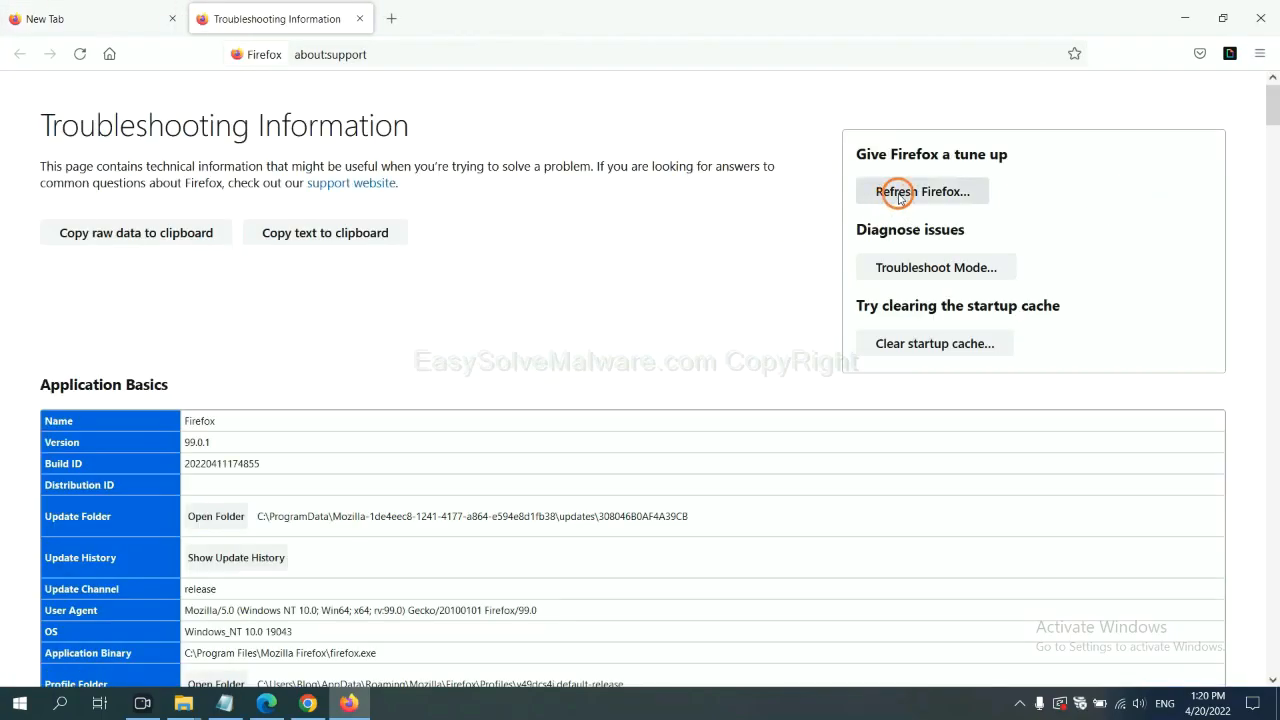
left_click(922, 191)
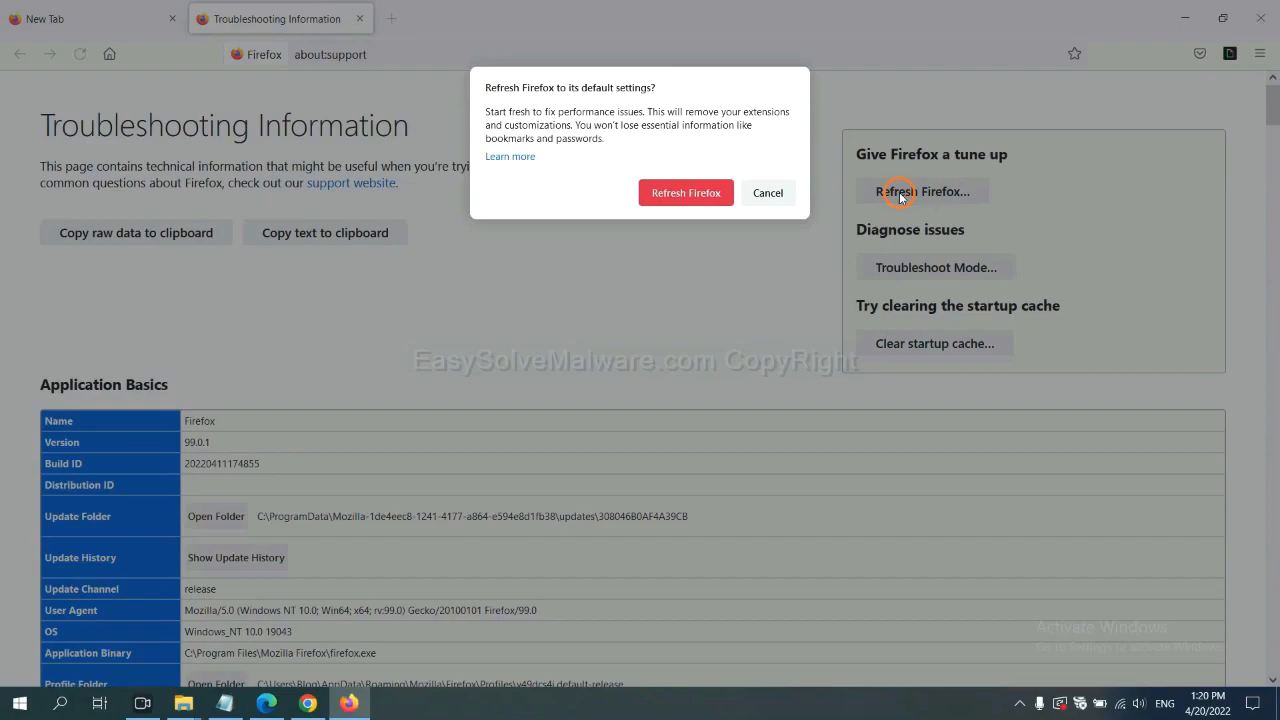
mouse_move(325, 560)
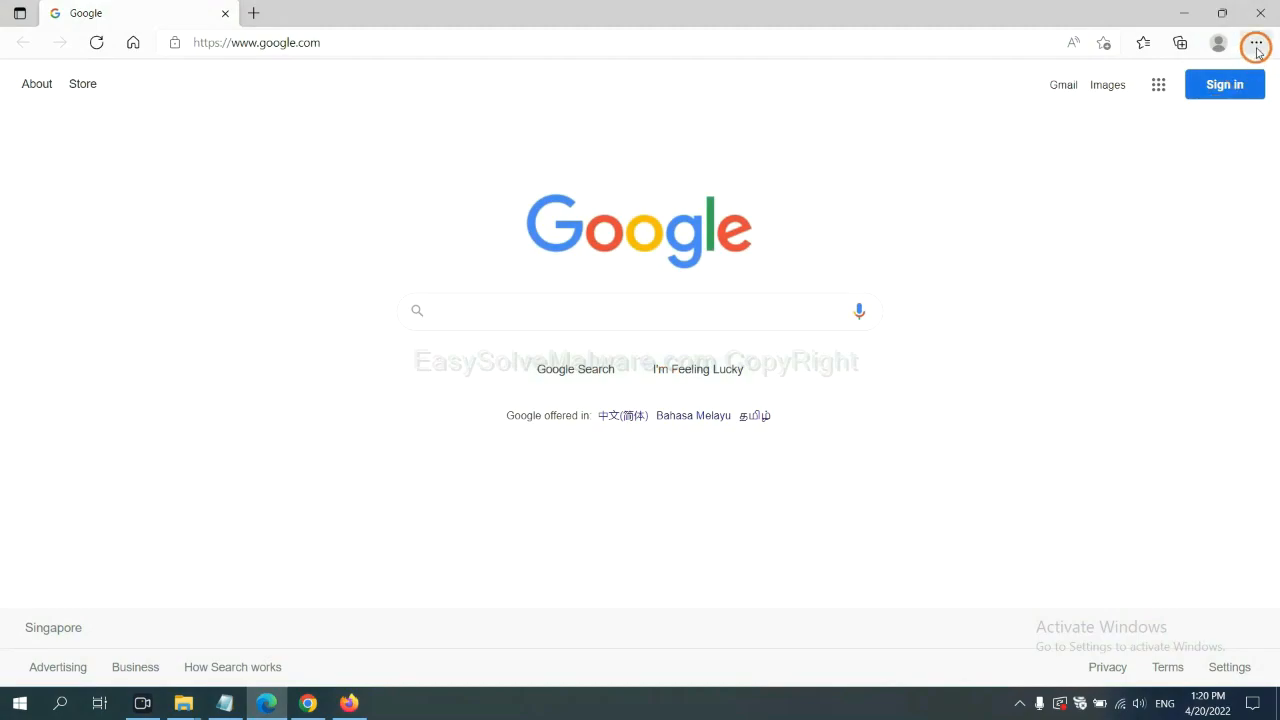
- Search Edge settings for 'reset' and open 'Restore settings to their default values'
left_click(1256, 43)
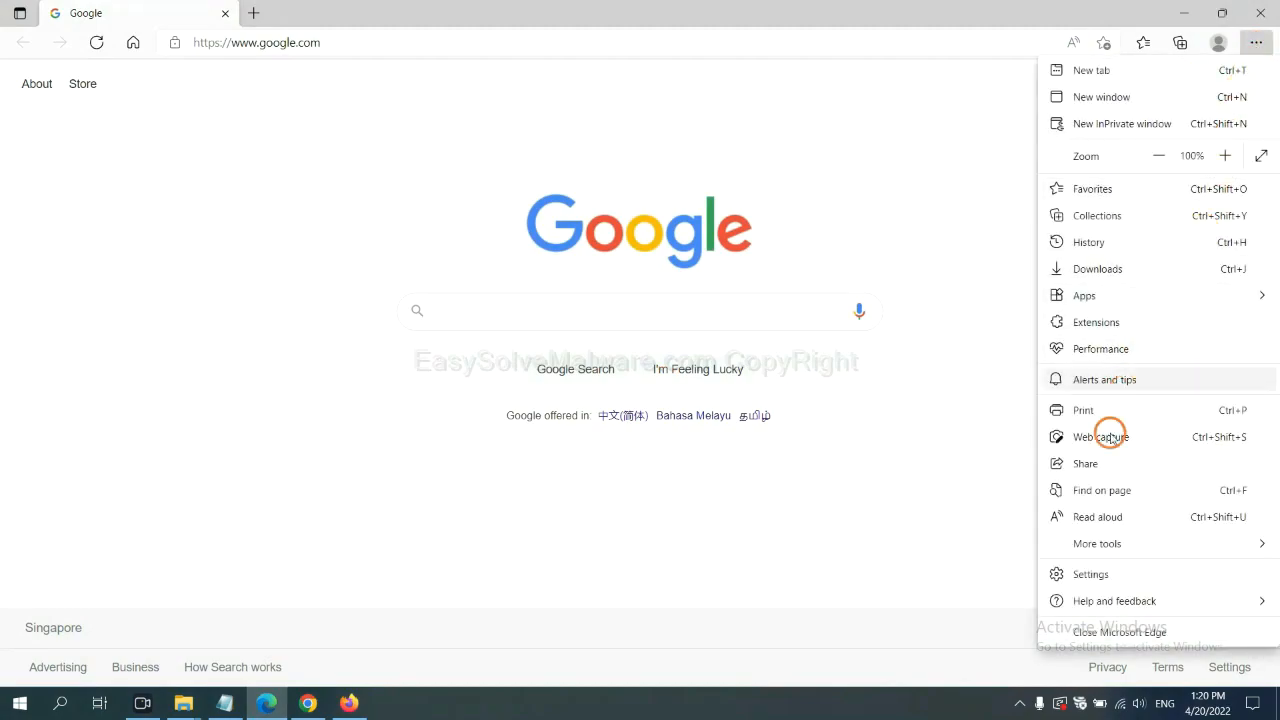
left_click(1090, 573)
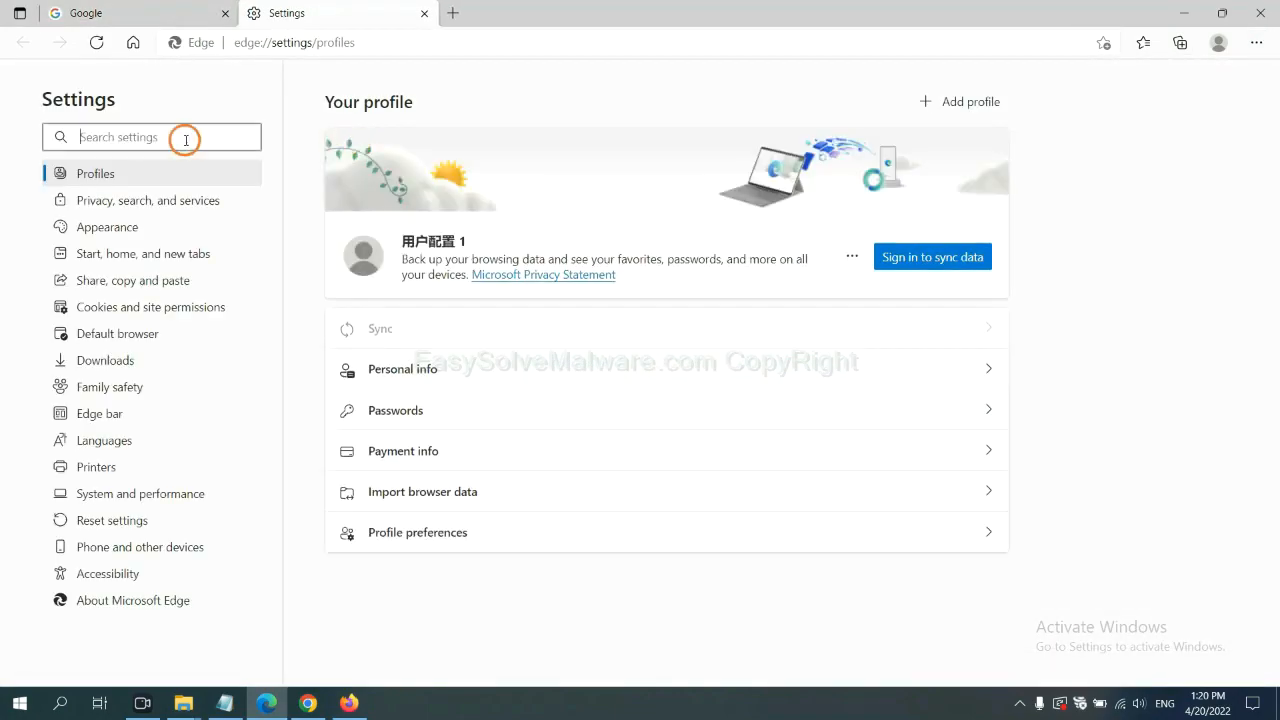
type("reset")
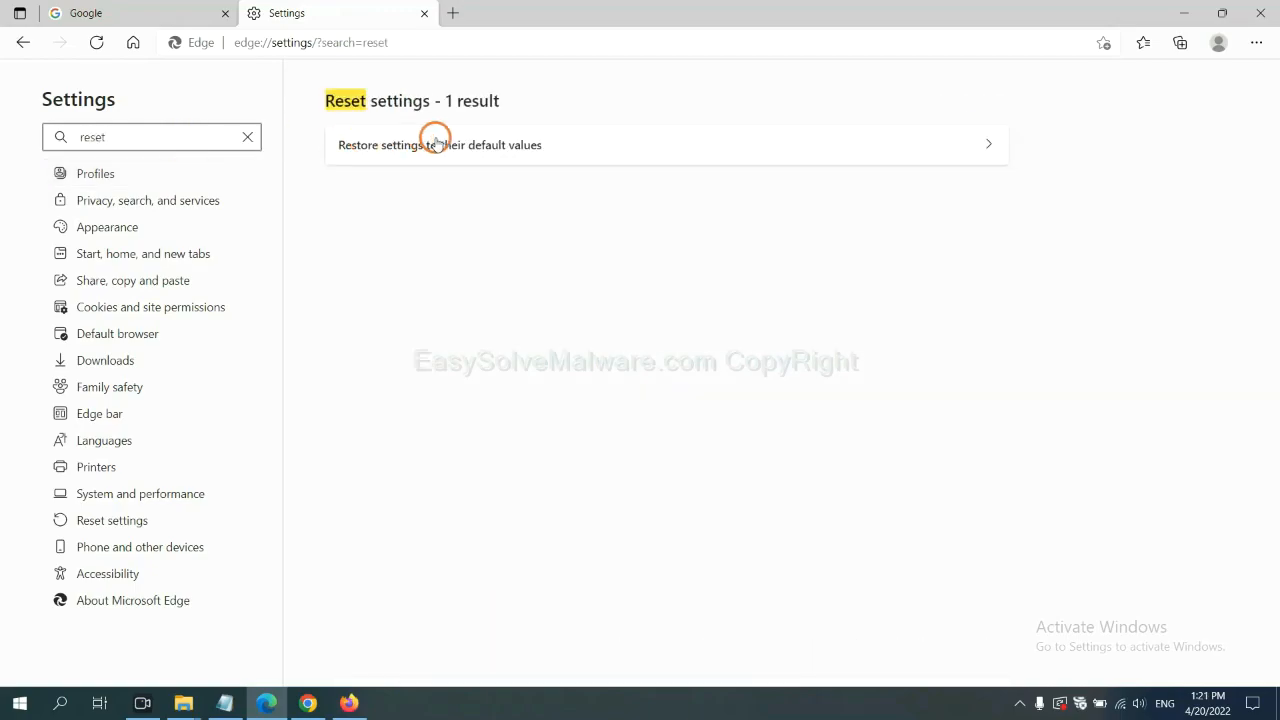
left_click(439, 144)
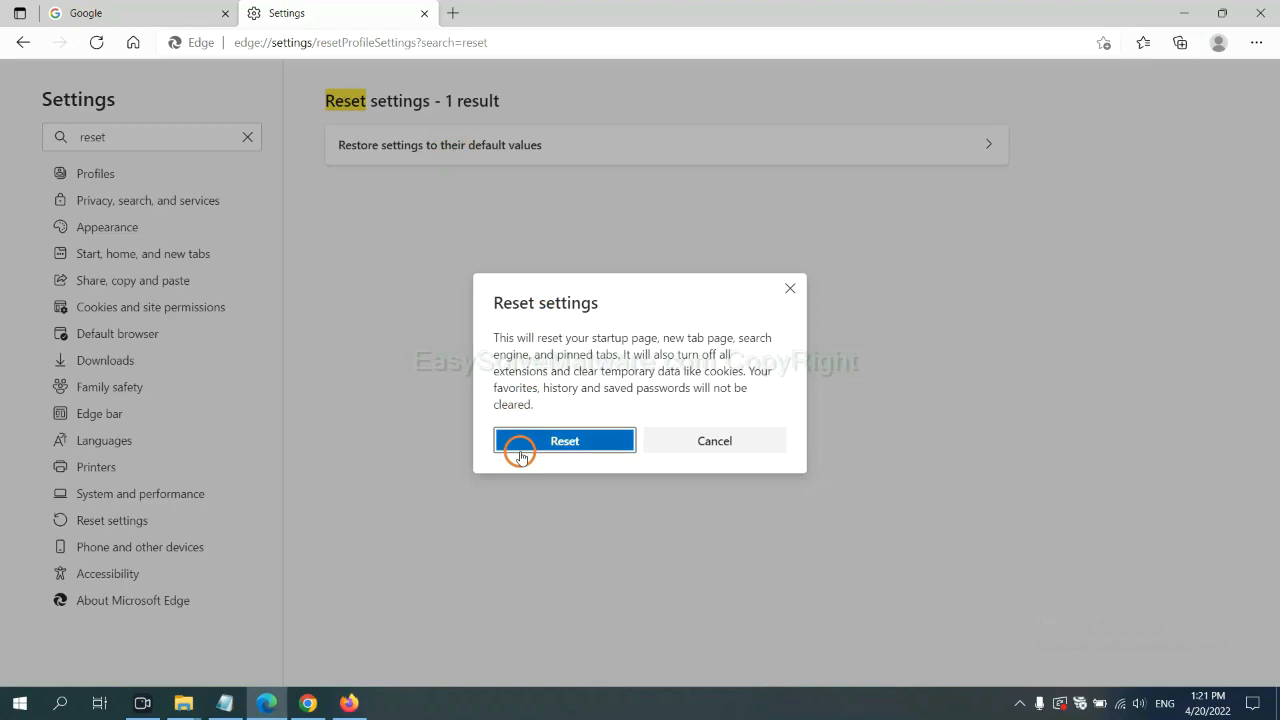
mouse_move(714, 520)
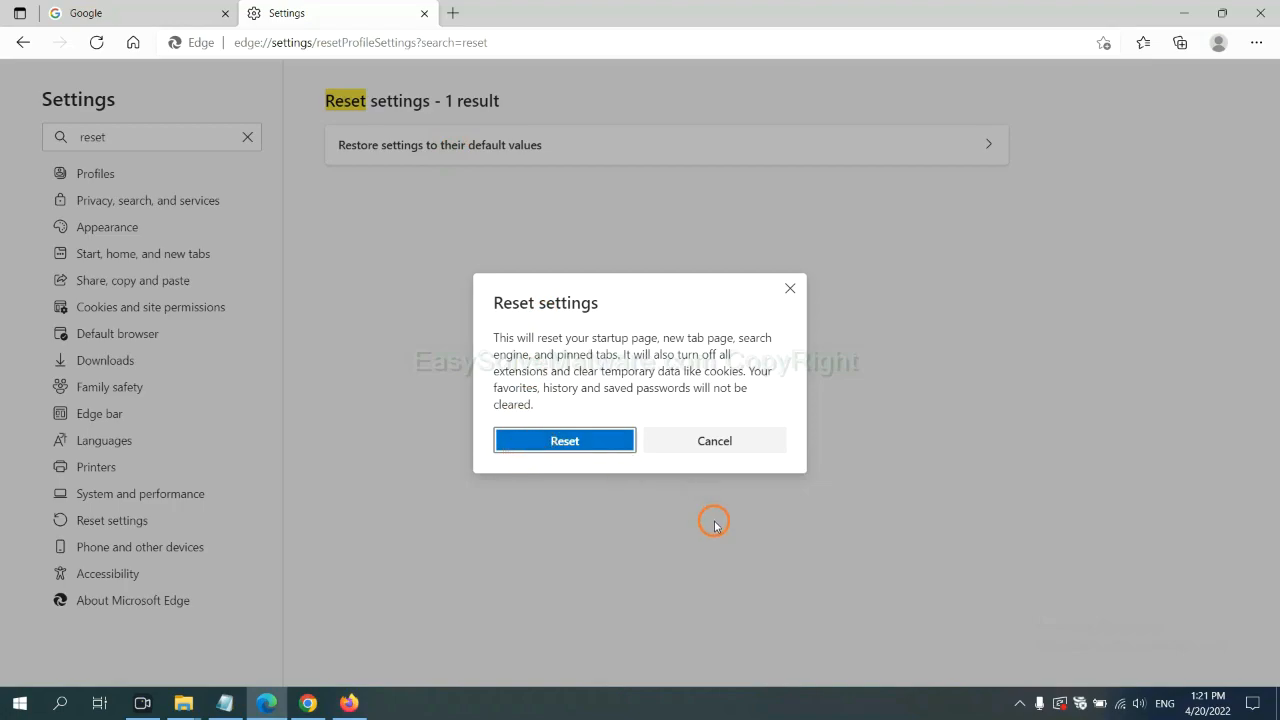